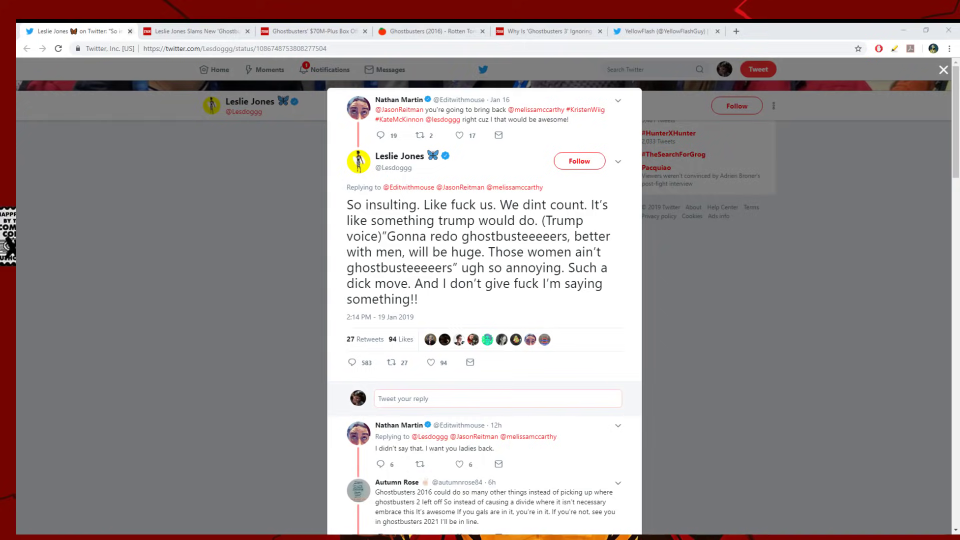
Step: Glance at the Hollywood Reporter article tab, then return to Leslie Jones's tweet
{"action": "left_click", "coordinate": [196, 31]}
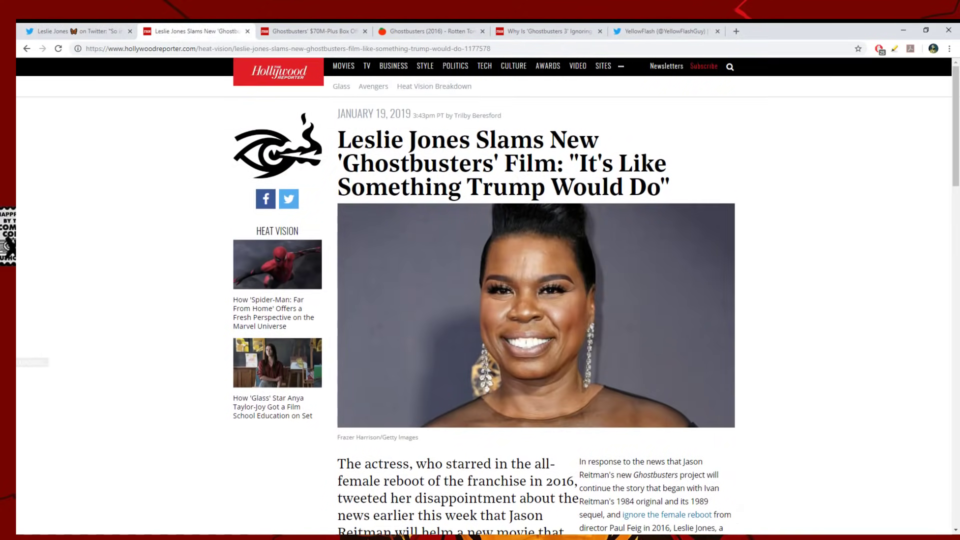
{"action": "left_click", "coordinate": [75, 31]}
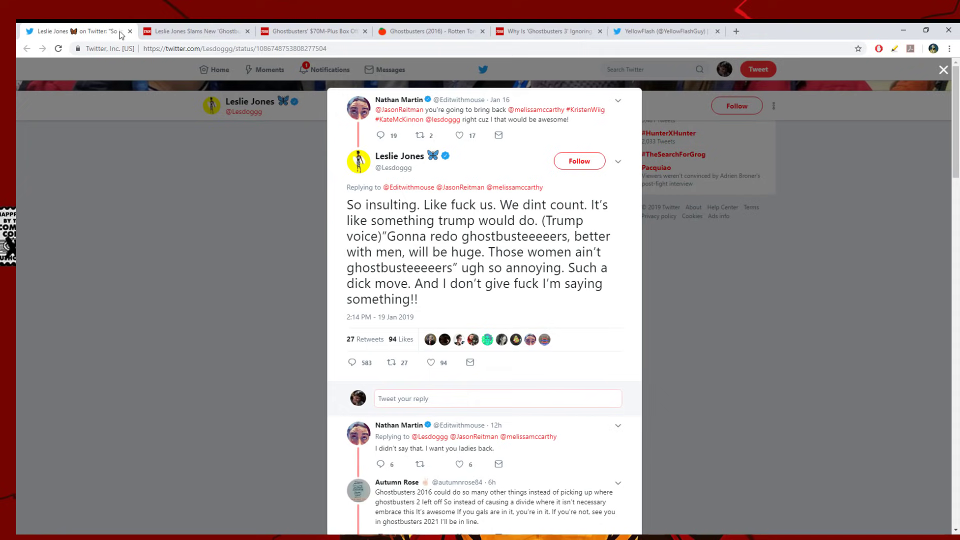
{"action": "mouse_move", "coordinate": [730, 260]}
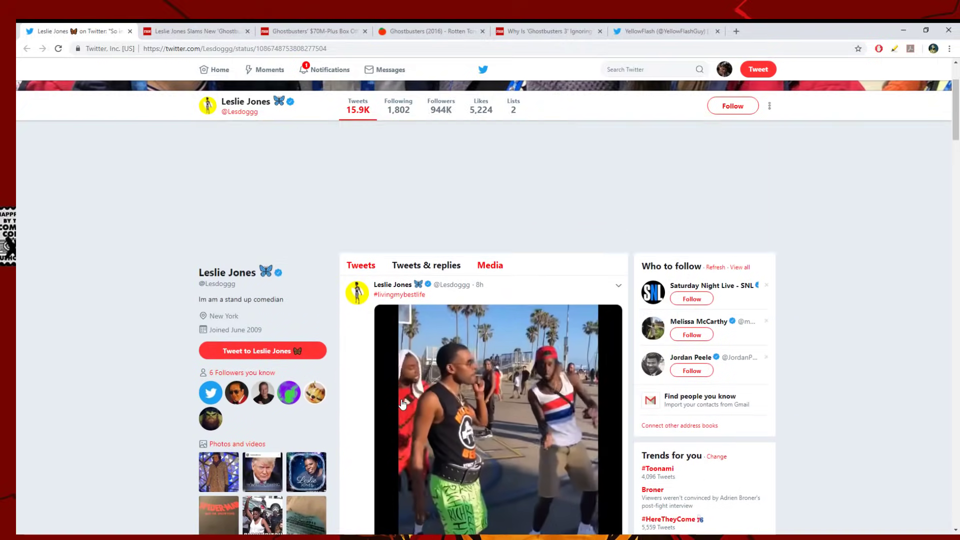
{"action": "scroll", "scroll_direction": "down", "scroll_amount": 3}
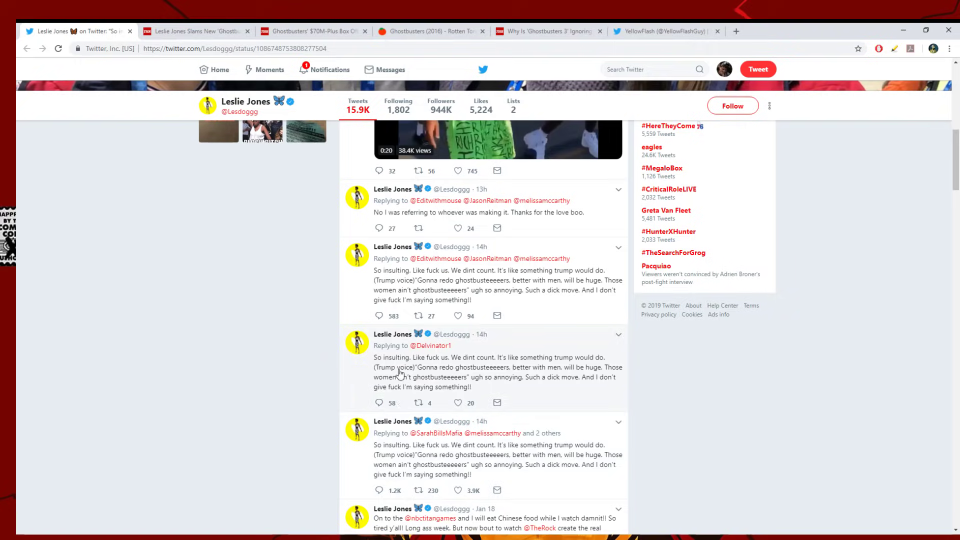
{"action": "mouse_move", "coordinate": [374, 320]}
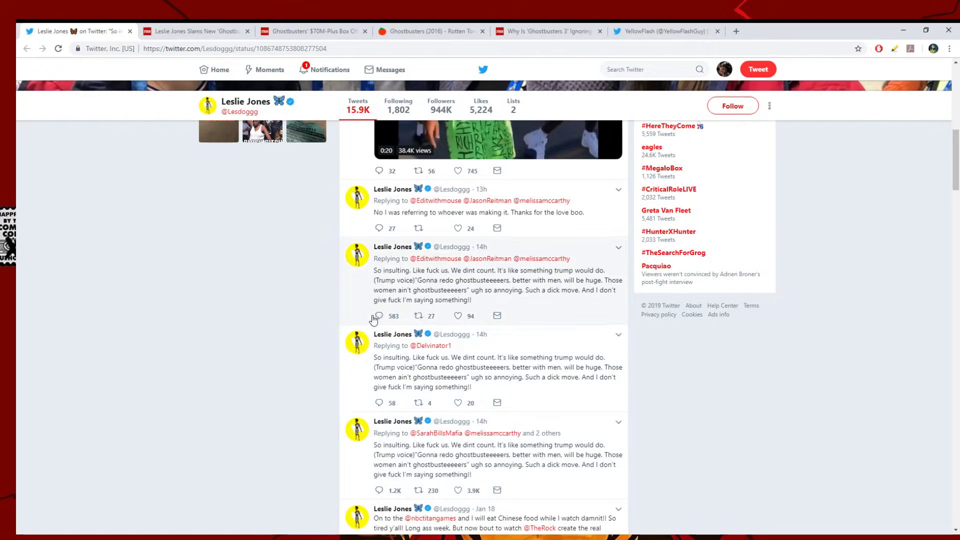
{"action": "mouse_move", "coordinate": [457, 316]}
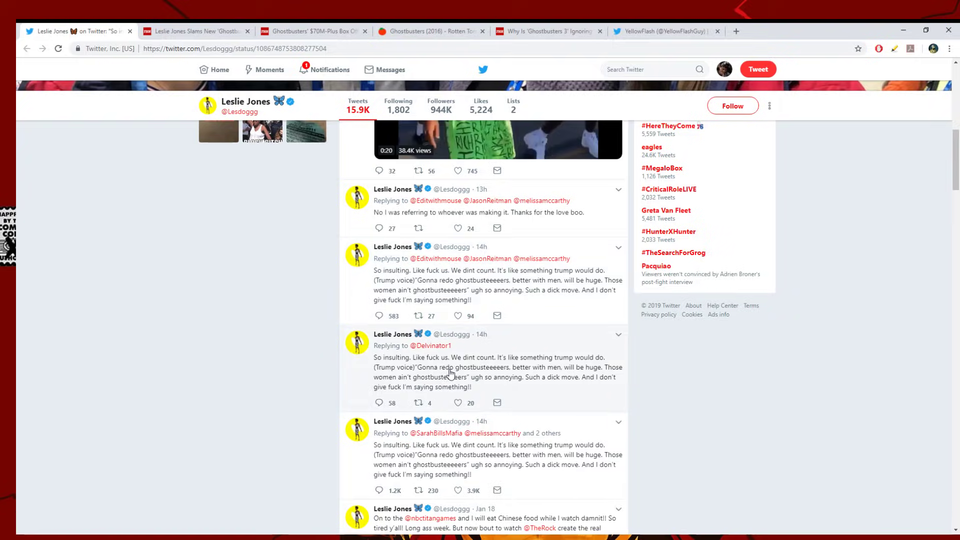
{"action": "scroll", "scroll_direction": "down", "scroll_amount": 3}
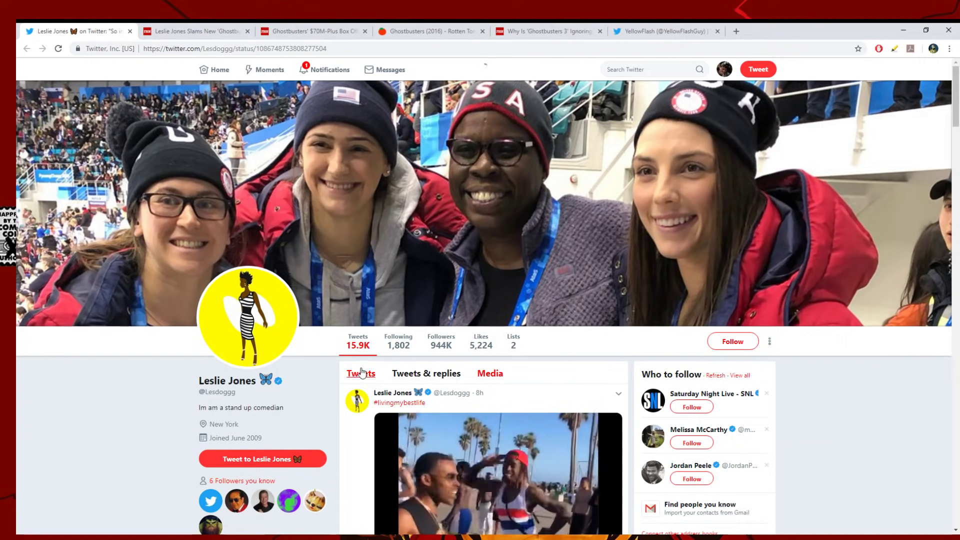
Step: Open the Ghostbusters article, select its sentence about female friendship in reviews, and return to top
{"action": "left_click", "coordinate": [193, 31]}
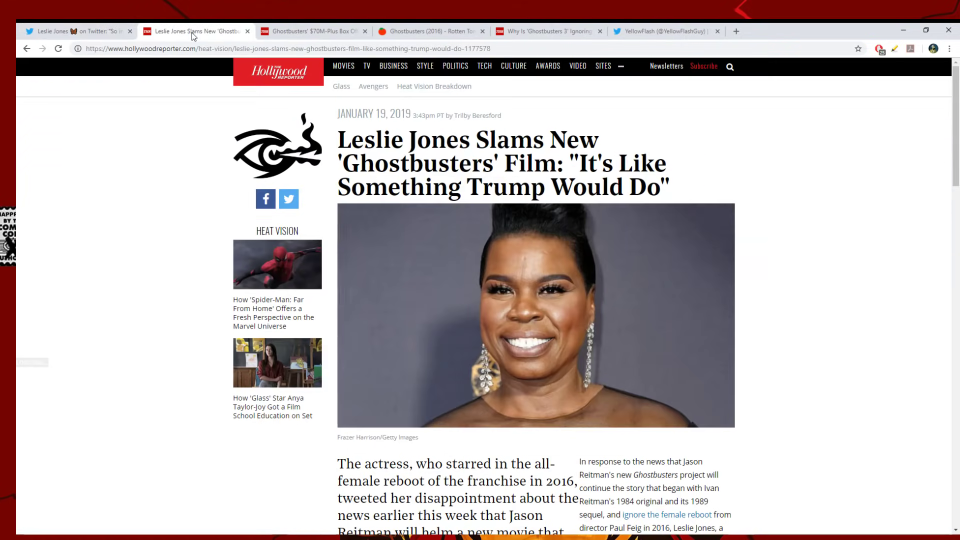
{"action": "scroll", "scroll_direction": "down", "scroll_amount": 3}
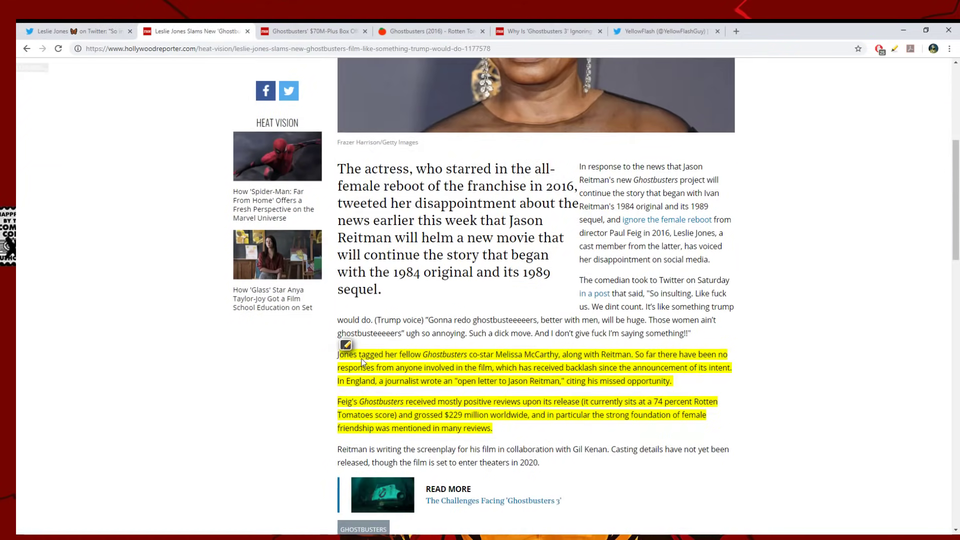
{"action": "mouse_move", "coordinate": [521, 357]}
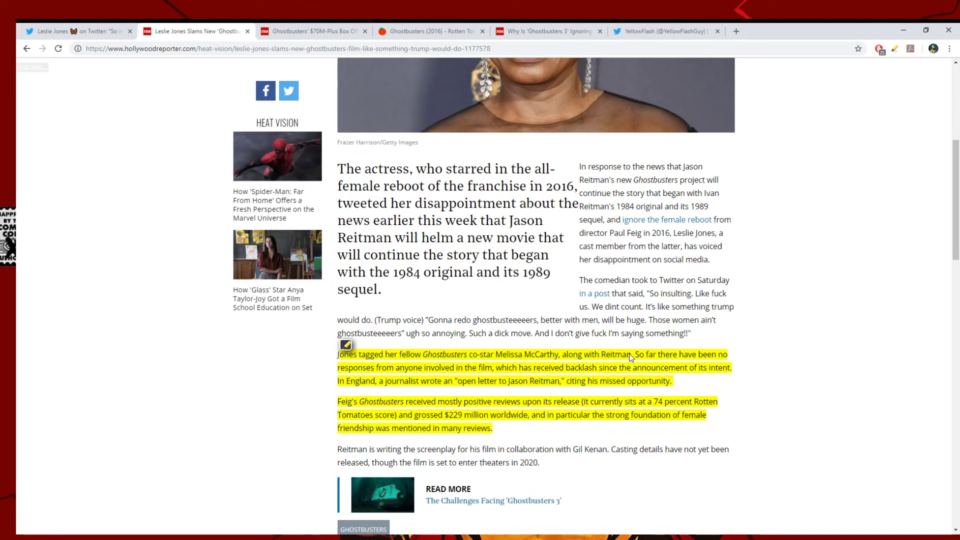
{"action": "mouse_move", "coordinate": [401, 382]}
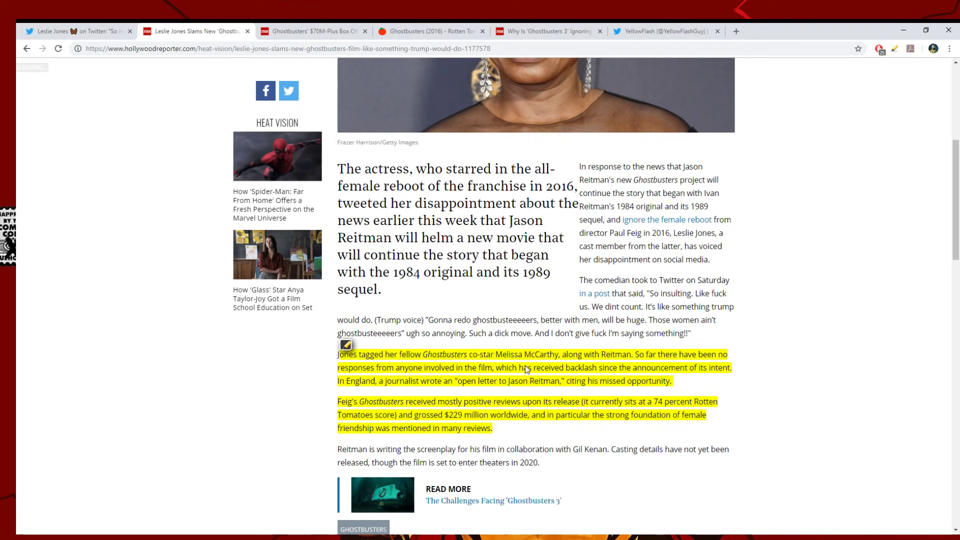
{"action": "mouse_move", "coordinate": [612, 374]}
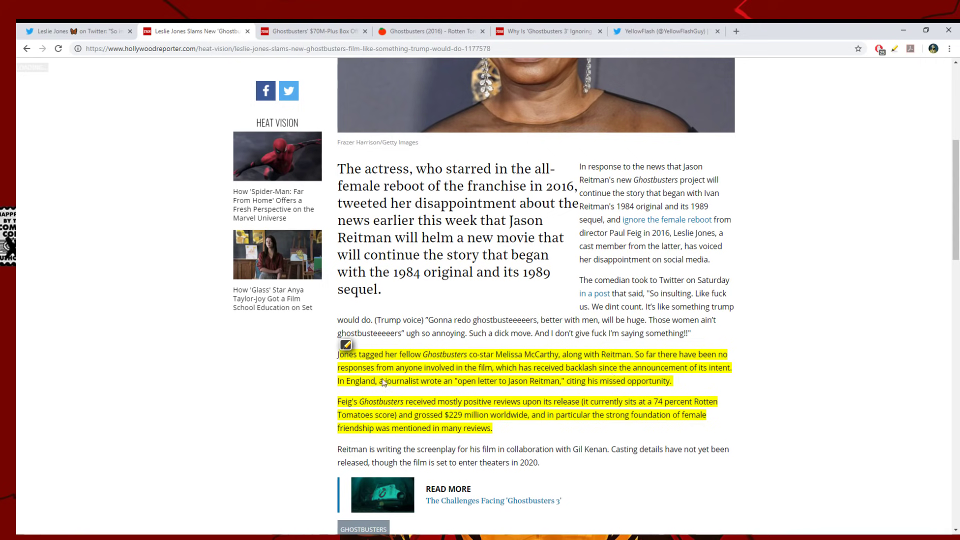
{"action": "mouse_move", "coordinate": [475, 389]}
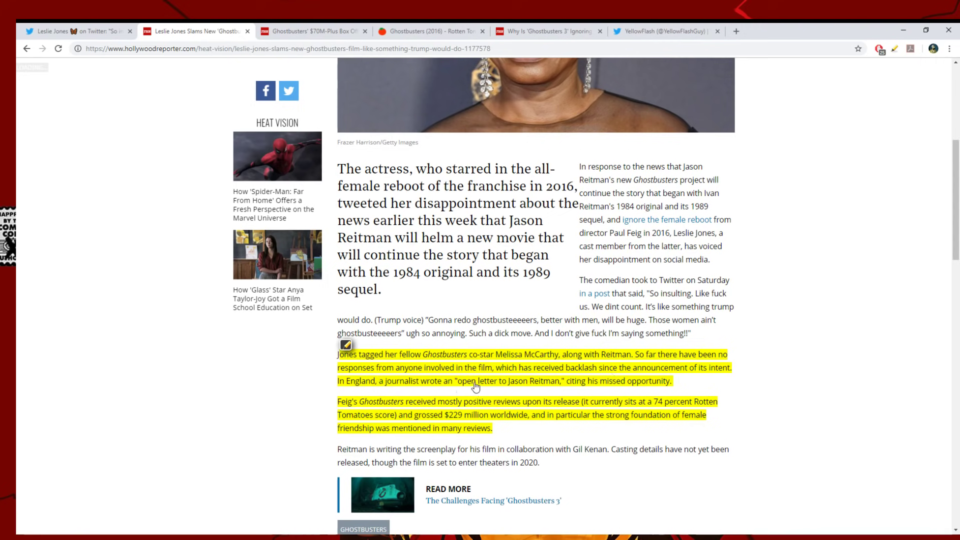
{"action": "mouse_move", "coordinate": [569, 389]}
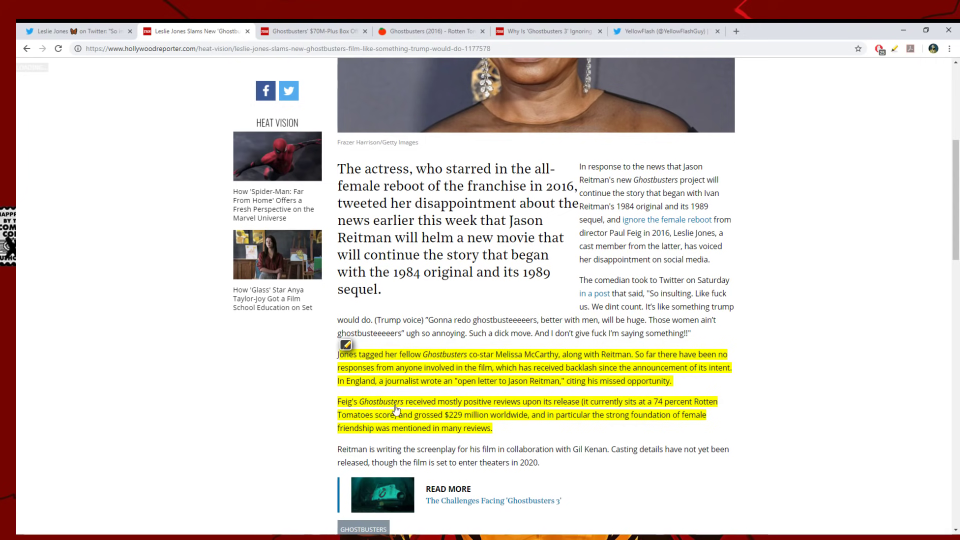
{"action": "mouse_move", "coordinate": [469, 401]}
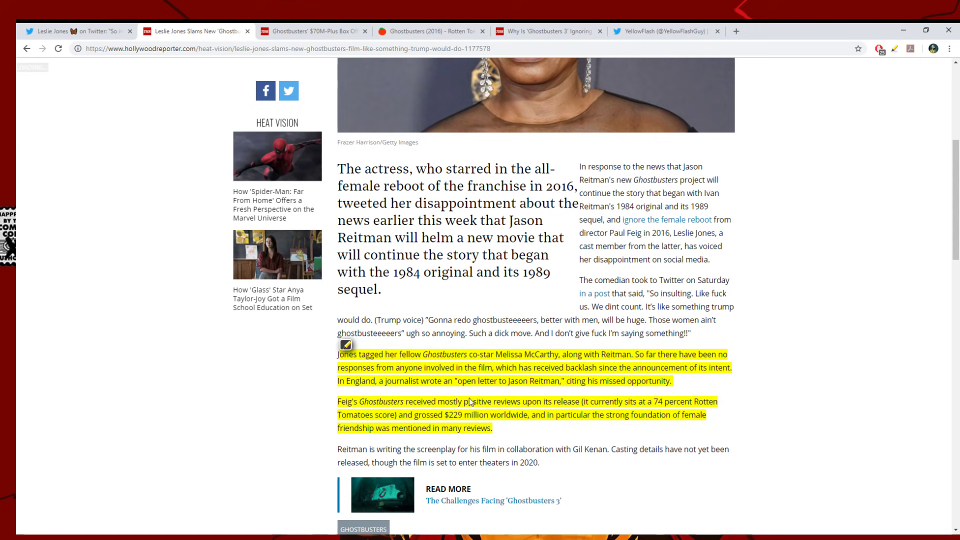
{"action": "mouse_move", "coordinate": [595, 406]}
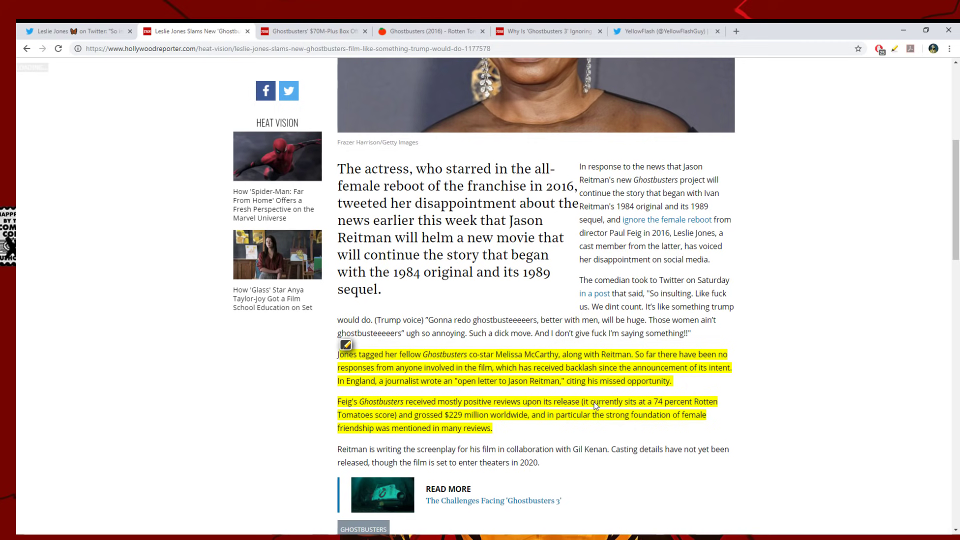
{"action": "mouse_move", "coordinate": [378, 424]}
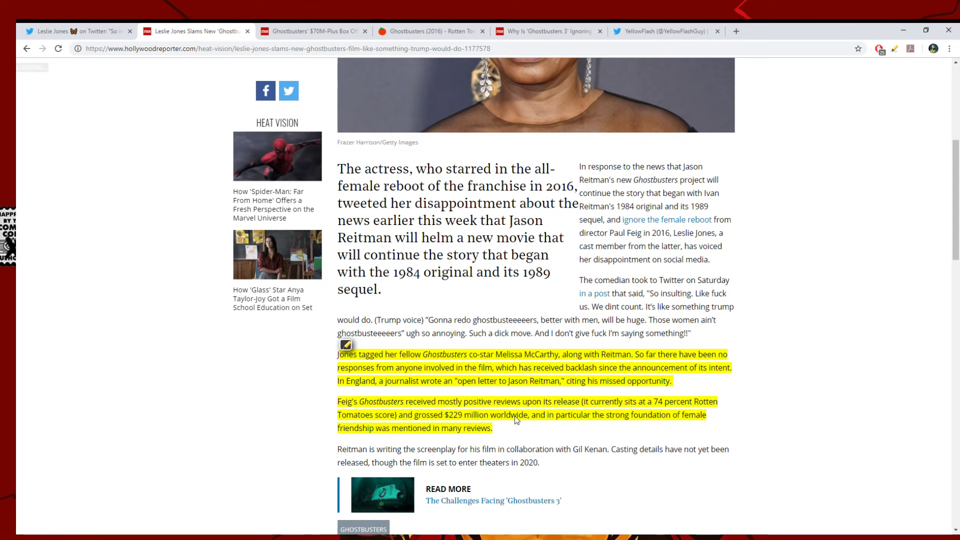
{"action": "mouse_move", "coordinate": [487, 424]}
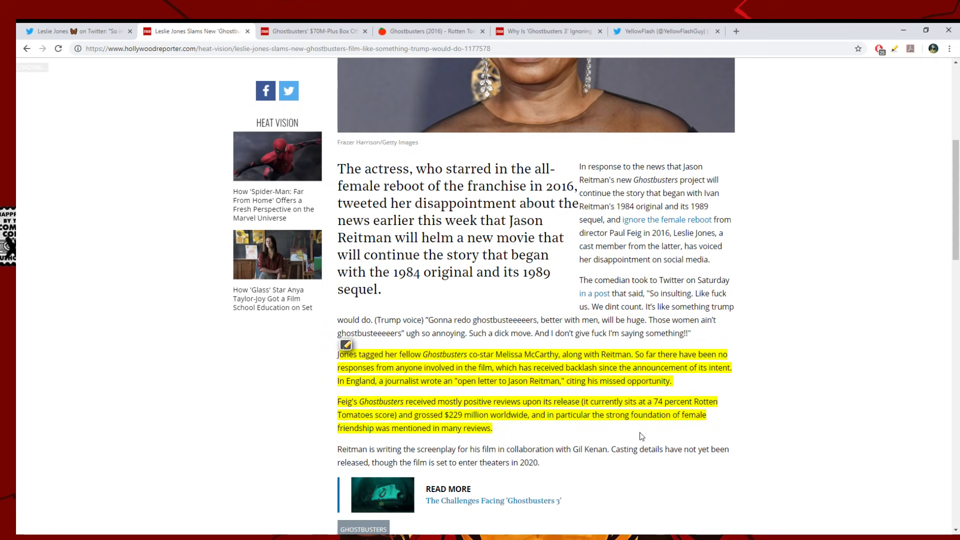
{"action": "left_click_drag", "start_coordinate": [592, 422], "coordinate": [619, 422]}
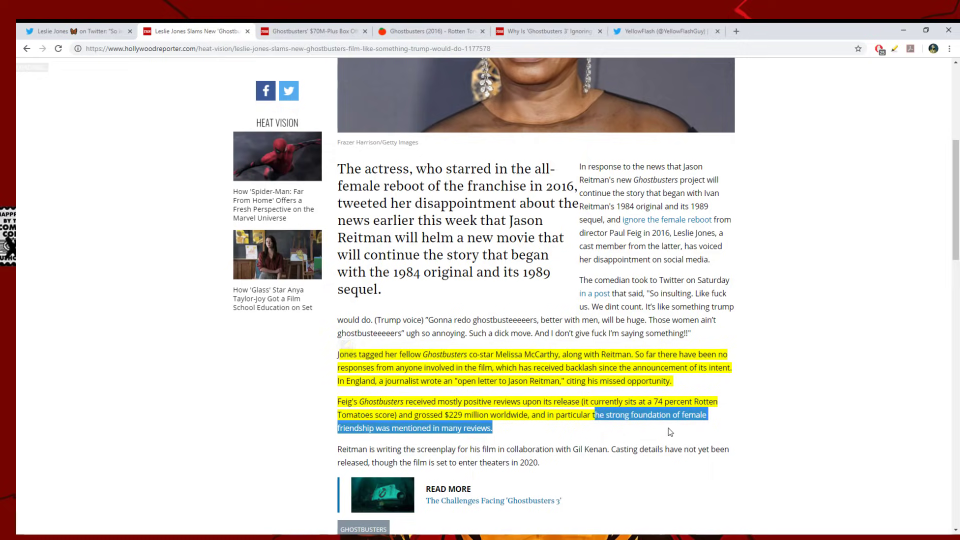
{"action": "scroll", "scroll_direction": "up", "scroll_amount": 3}
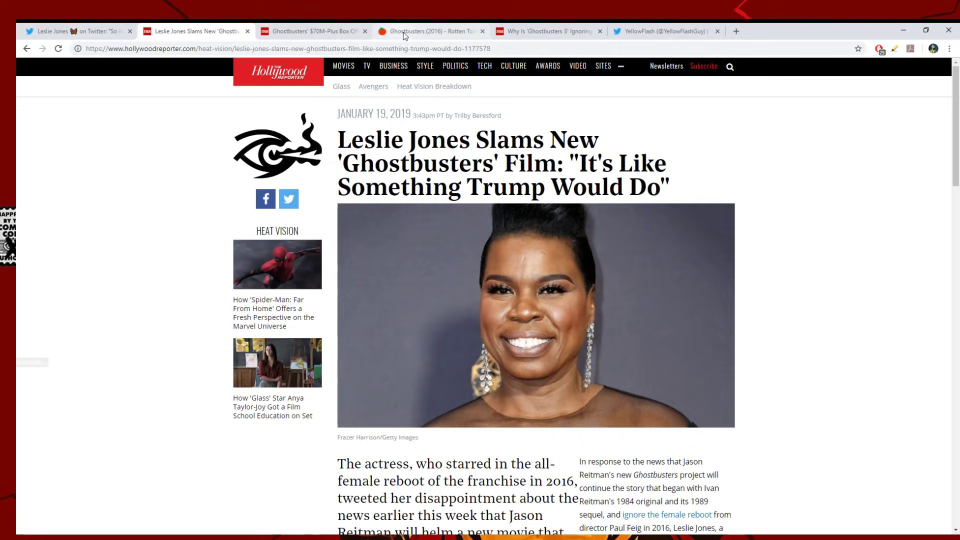
{"action": "mouse_move", "coordinate": [481, 29]}
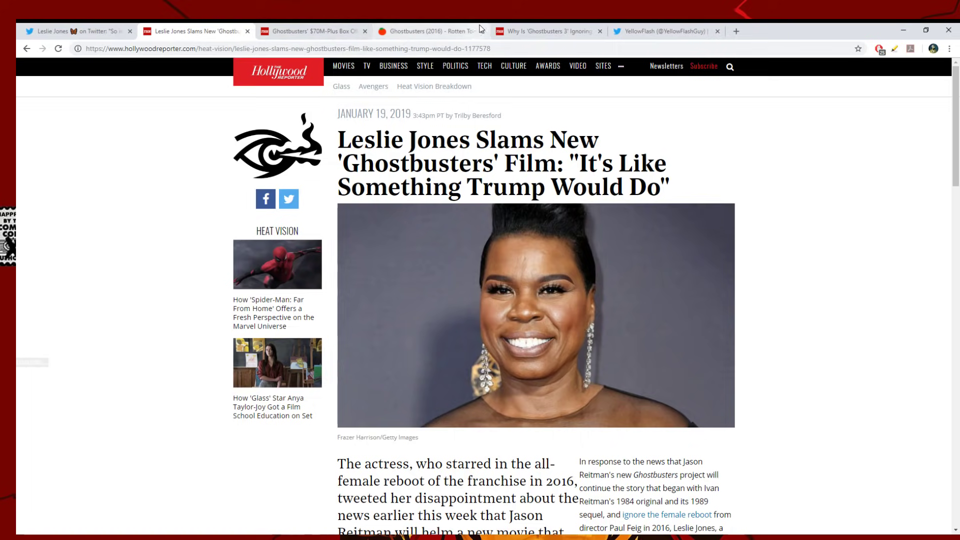
Step: View the Ghostbusters (2016) Rotten Tomatoes page: 74% from 362 reviews, 51% audience score
{"action": "left_click", "coordinate": [432, 31]}
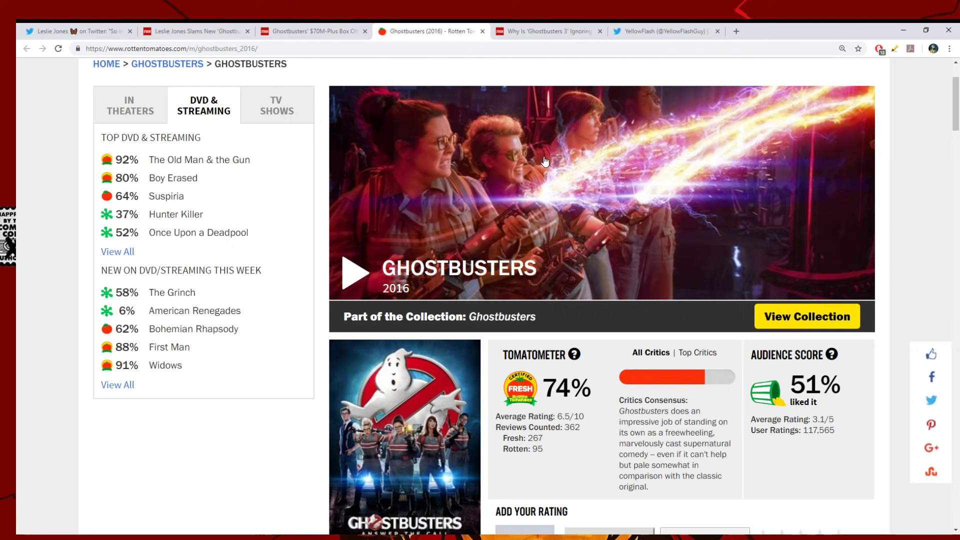
{"action": "mouse_move", "coordinate": [556, 380]}
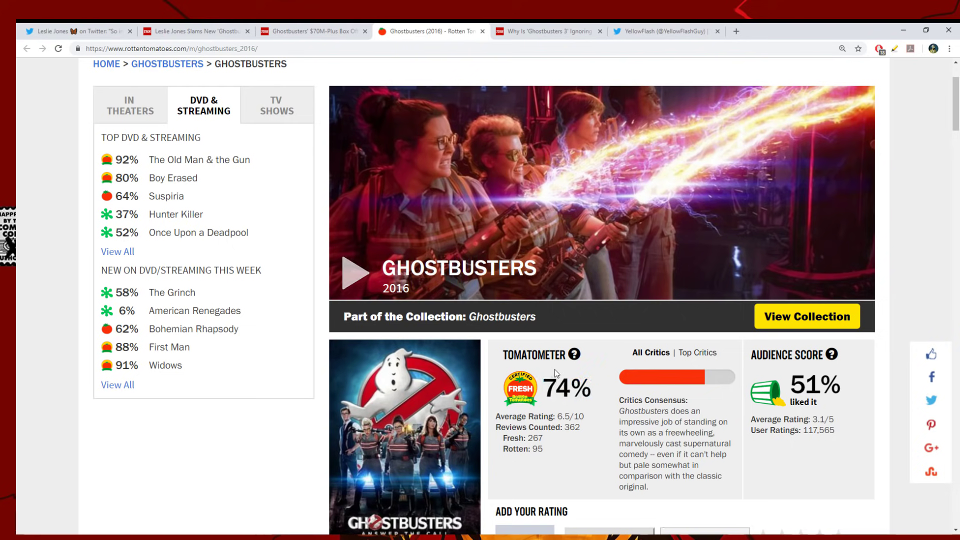
{"action": "mouse_move", "coordinate": [784, 389]}
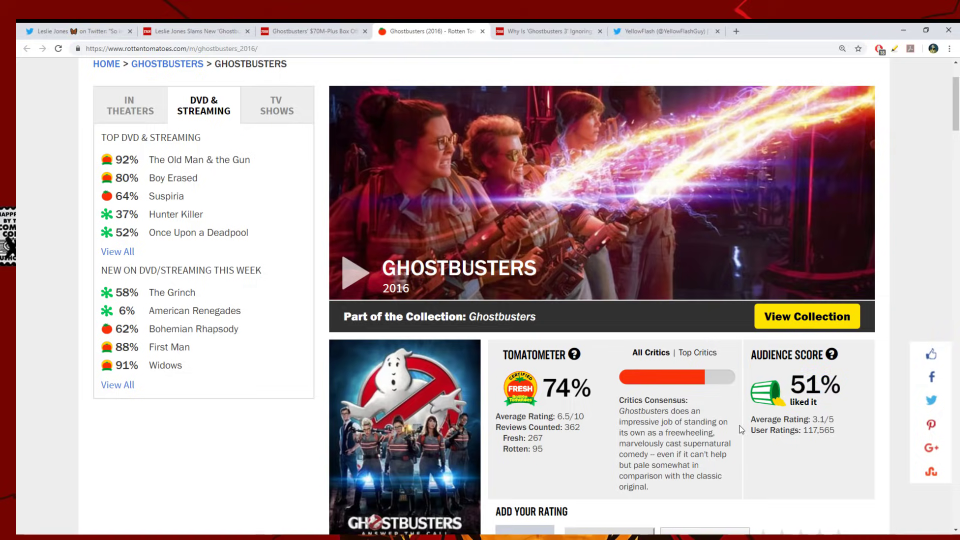
{"action": "scroll", "scroll_direction": "down", "scroll_amount": 3}
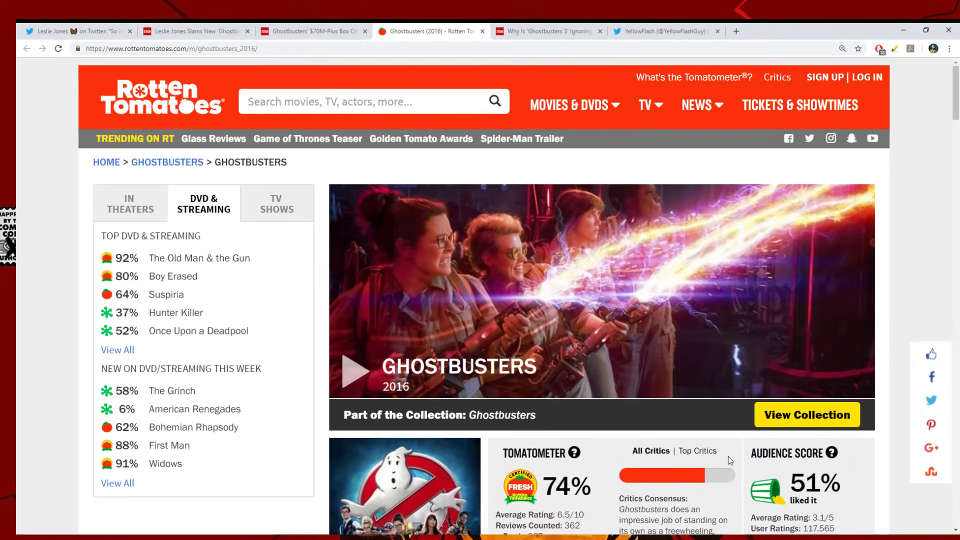
{"action": "scroll", "scroll_direction": "down", "scroll_amount": 3}
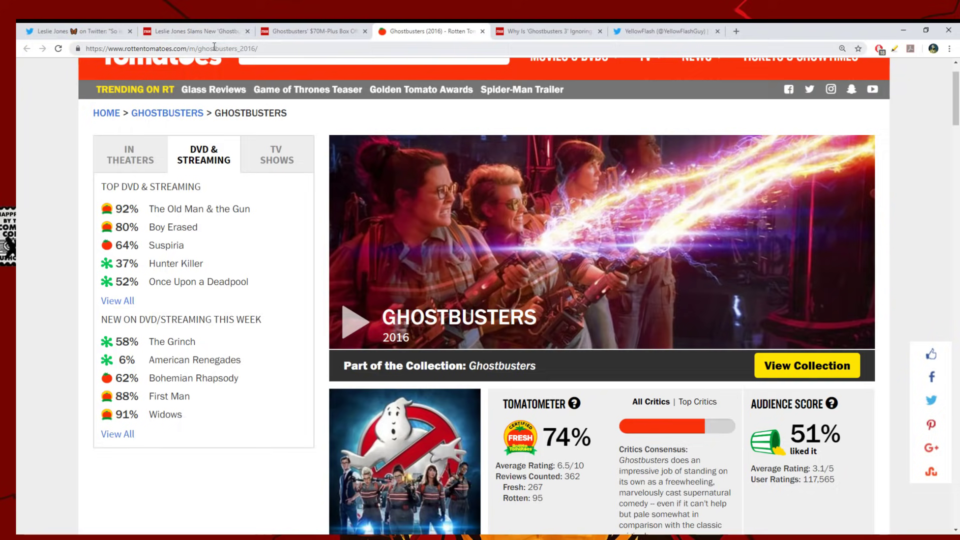
{"action": "mouse_move", "coordinate": [583, 309]}
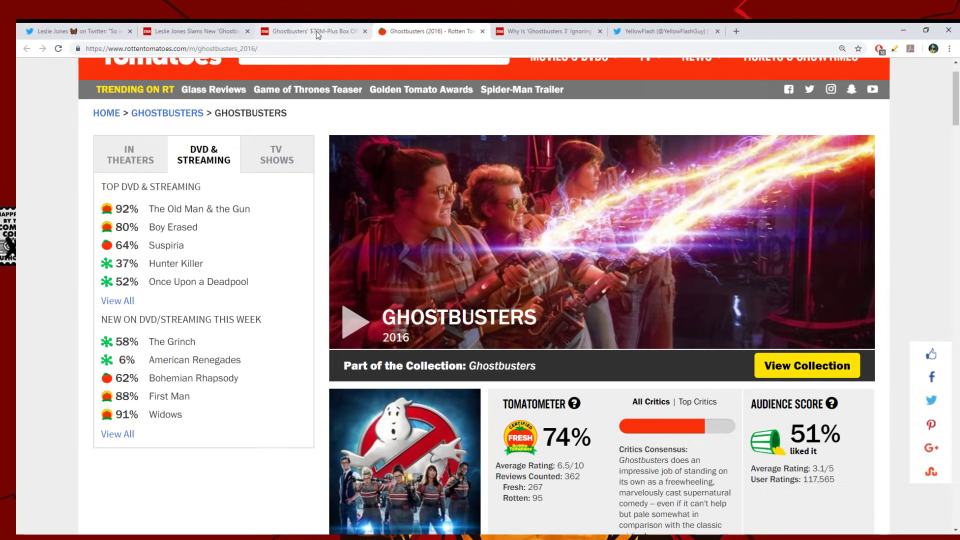
Step: Close the box-office loss article tab, leaving the 'Why Ignore the All-Female Reboot?' piece
{"action": "left_click", "coordinate": [316, 31]}
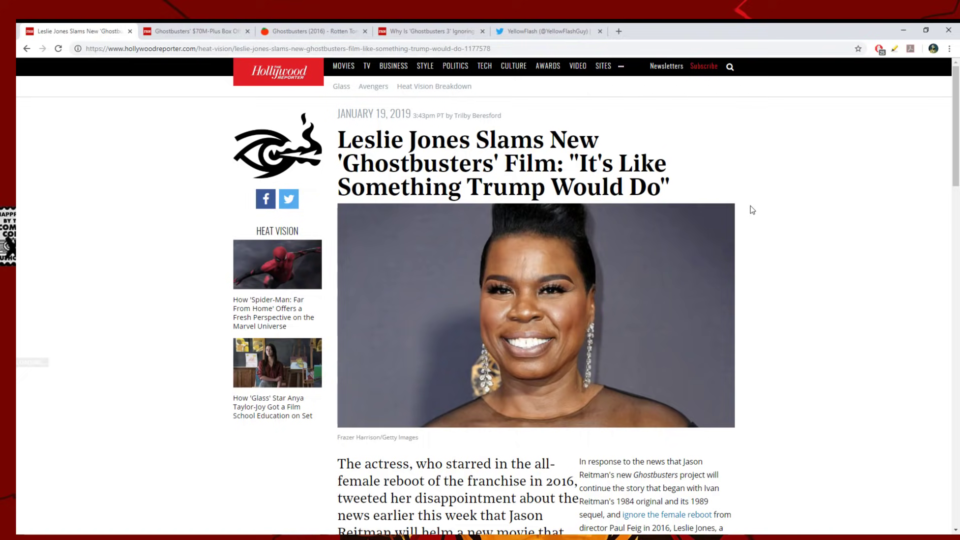
{"action": "scroll", "scroll_direction": "down", "scroll_amount": 3}
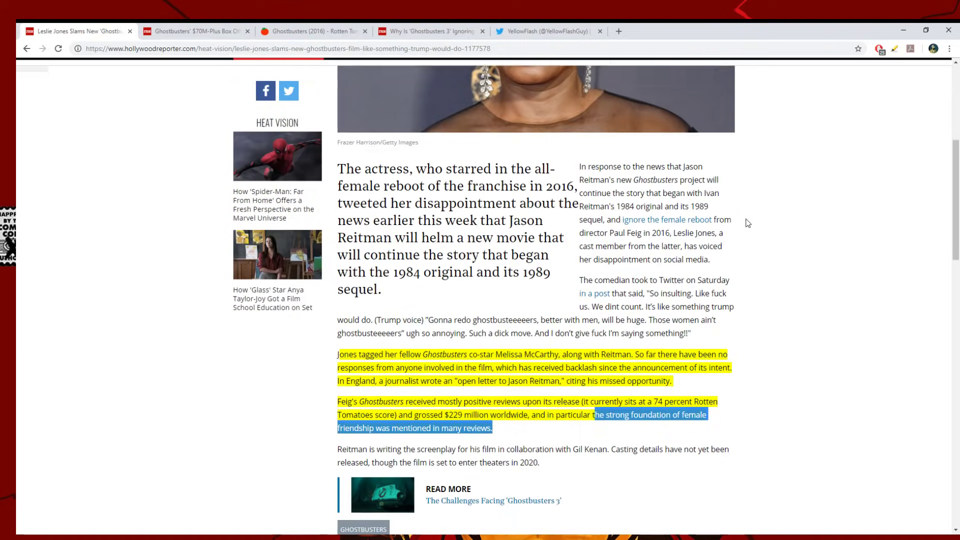
{"action": "scroll", "scroll_direction": "down", "scroll_amount": 3}
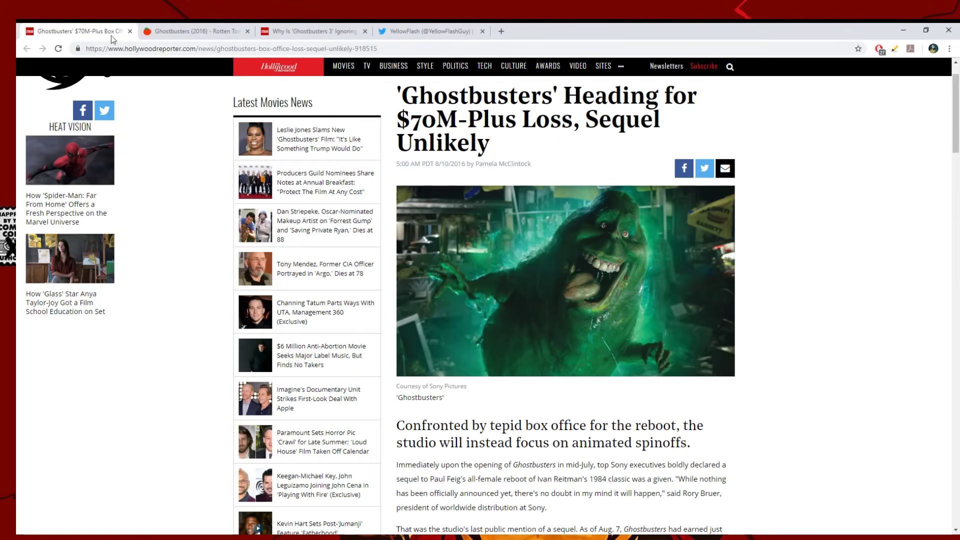
{"action": "left_click", "coordinate": [131, 31]}
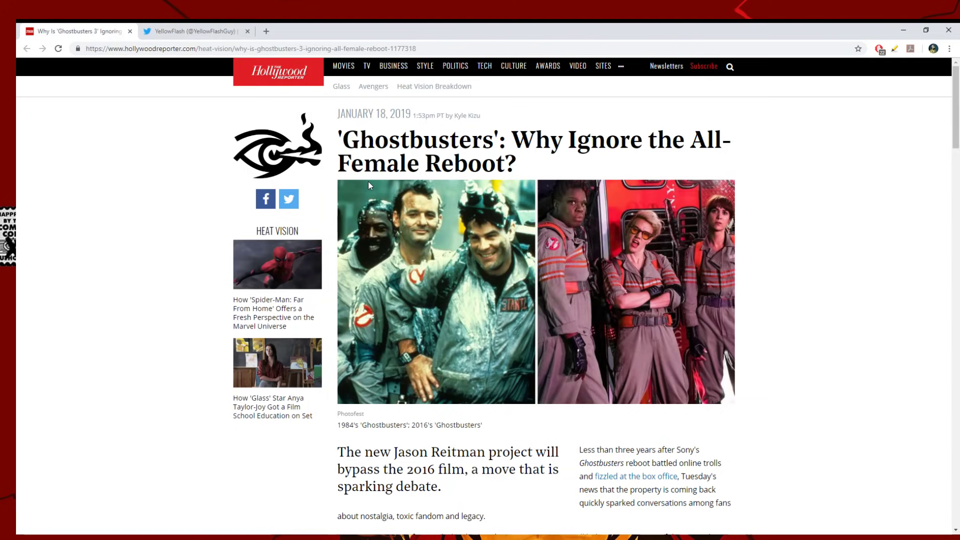
{"action": "scroll", "scroll_direction": "down", "scroll_amount": 3}
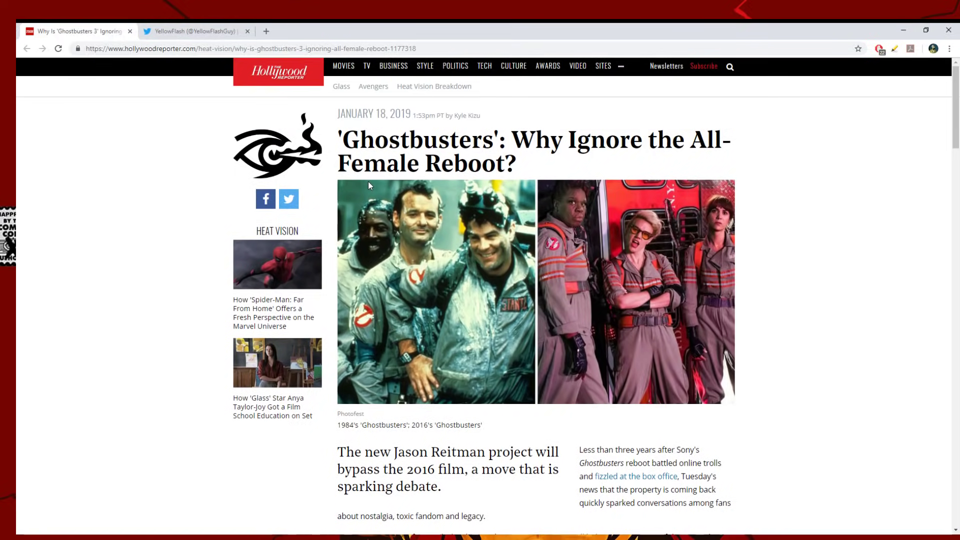
{"action": "scroll", "scroll_direction": "down", "scroll_amount": 3}
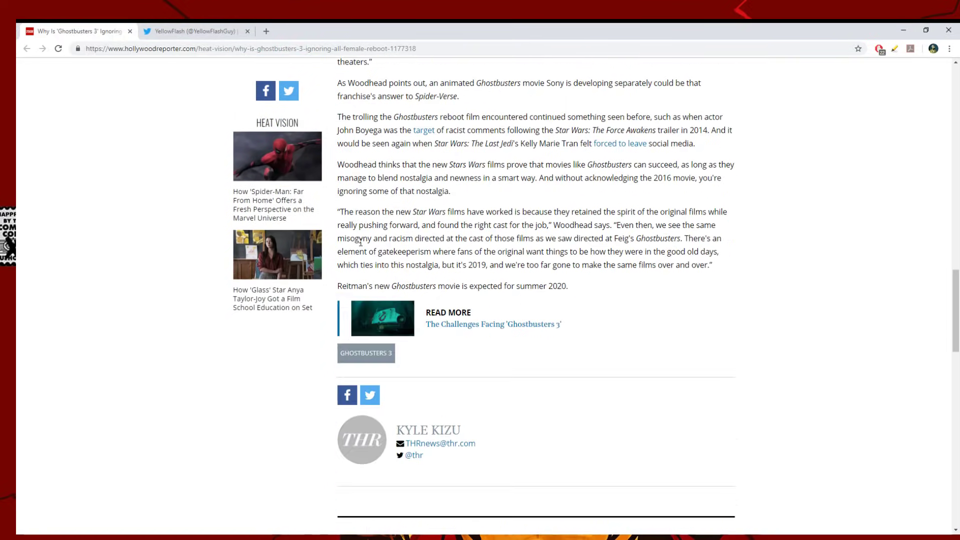
{"action": "scroll", "scroll_direction": "up", "scroll_amount": 3}
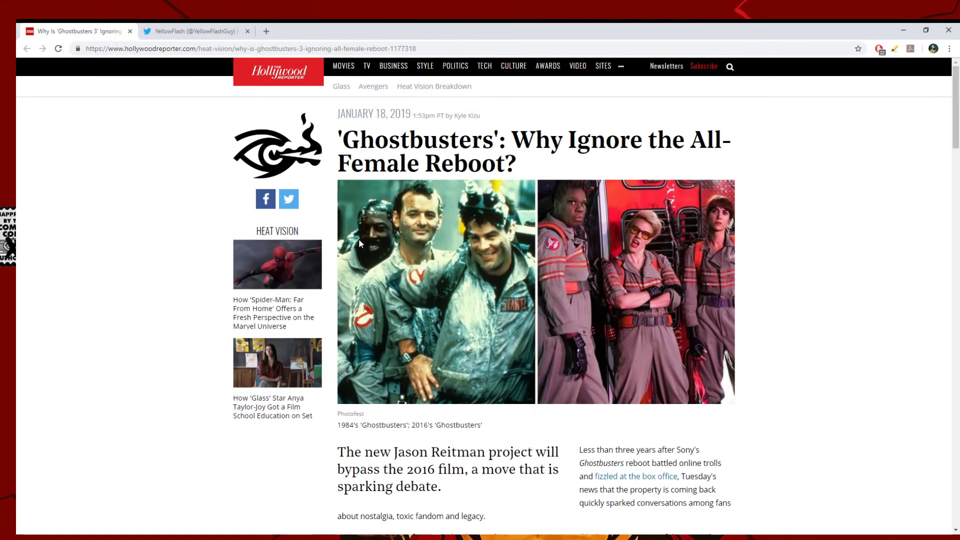
{"action": "mouse_move", "coordinate": [400, 244]}
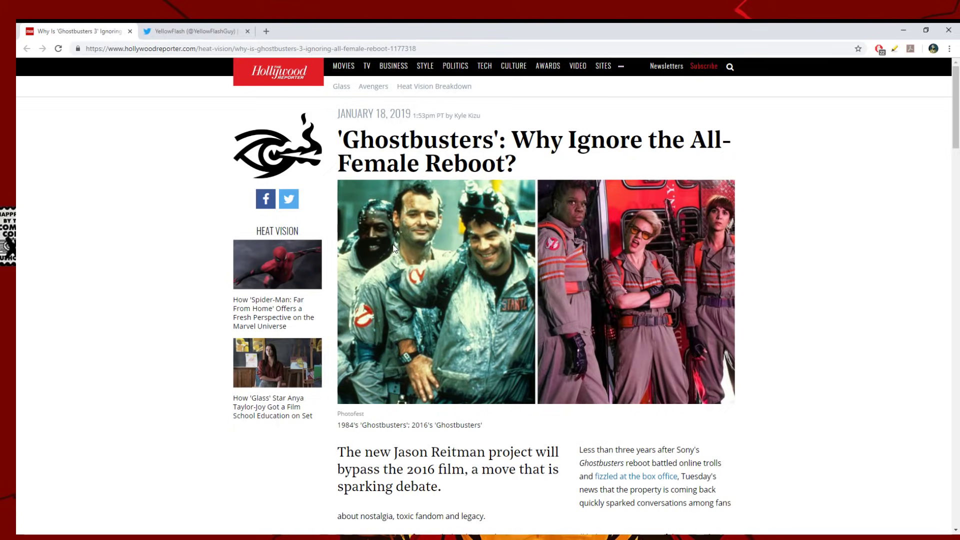
{"action": "mouse_move", "coordinate": [426, 258]}
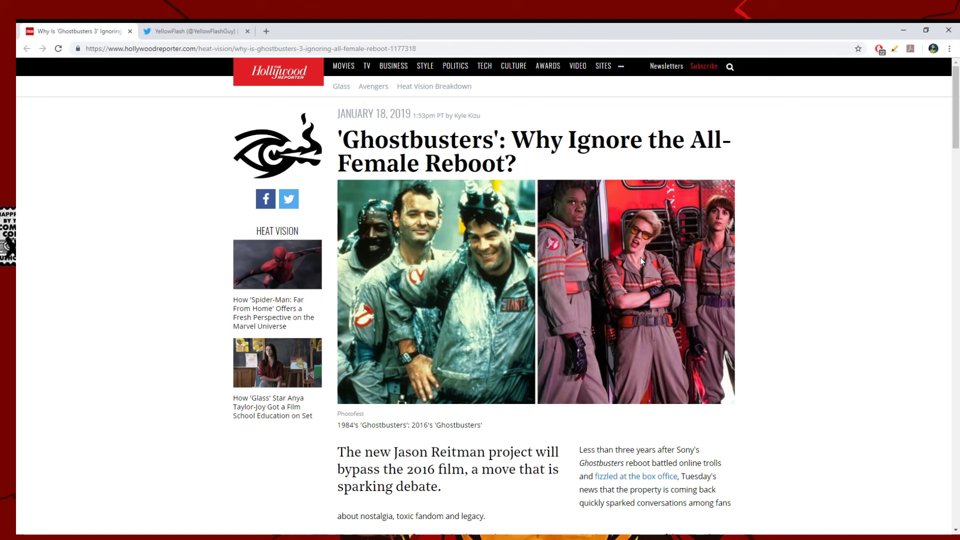
{"action": "mouse_move", "coordinate": [638, 250]}
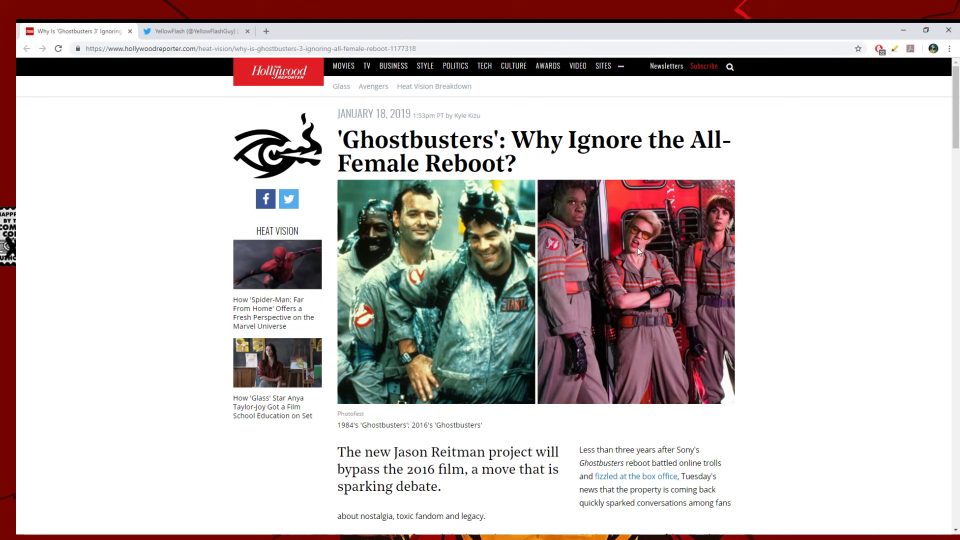
{"action": "mouse_move", "coordinate": [653, 247]}
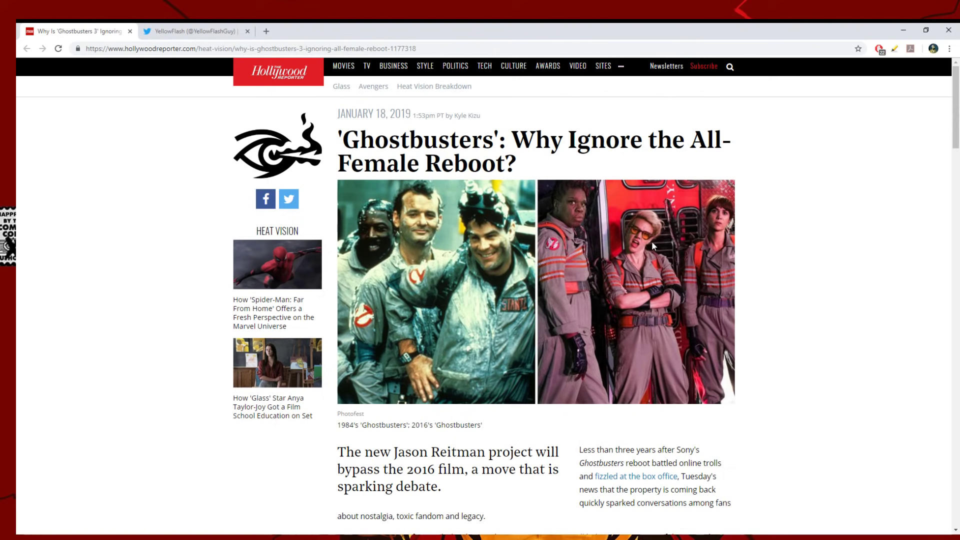
{"action": "mouse_move", "coordinate": [585, 264]}
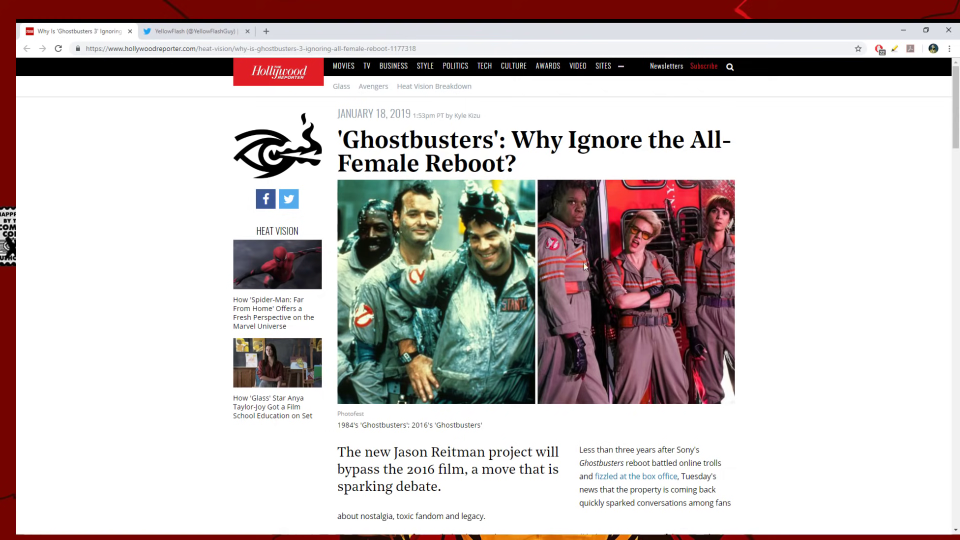
{"action": "mouse_move", "coordinate": [376, 215]}
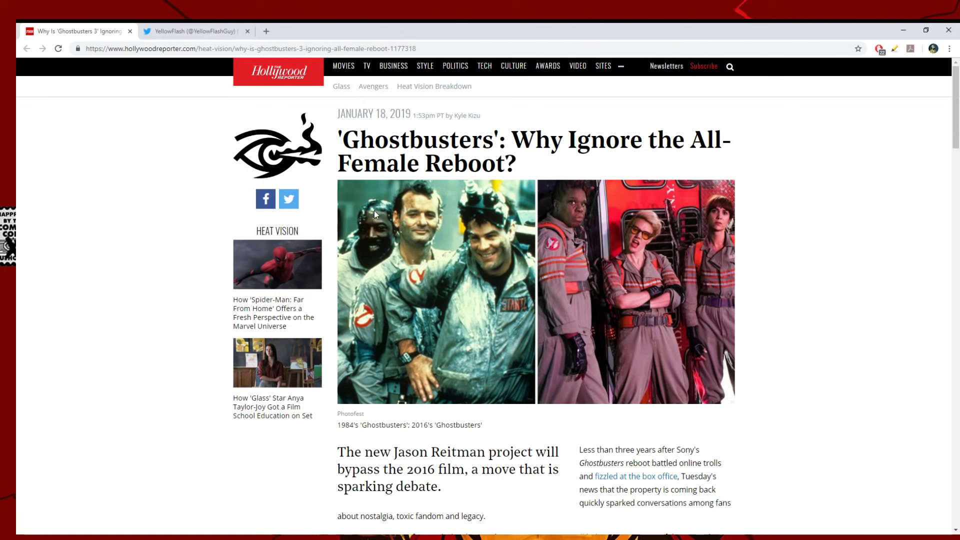
{"action": "mouse_move", "coordinate": [413, 263]}
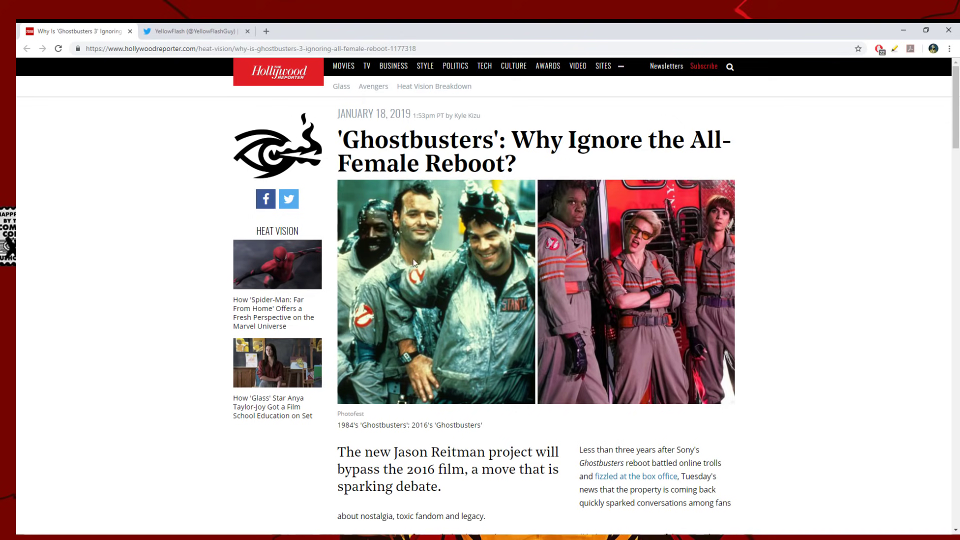
{"action": "mouse_move", "coordinate": [429, 275]}
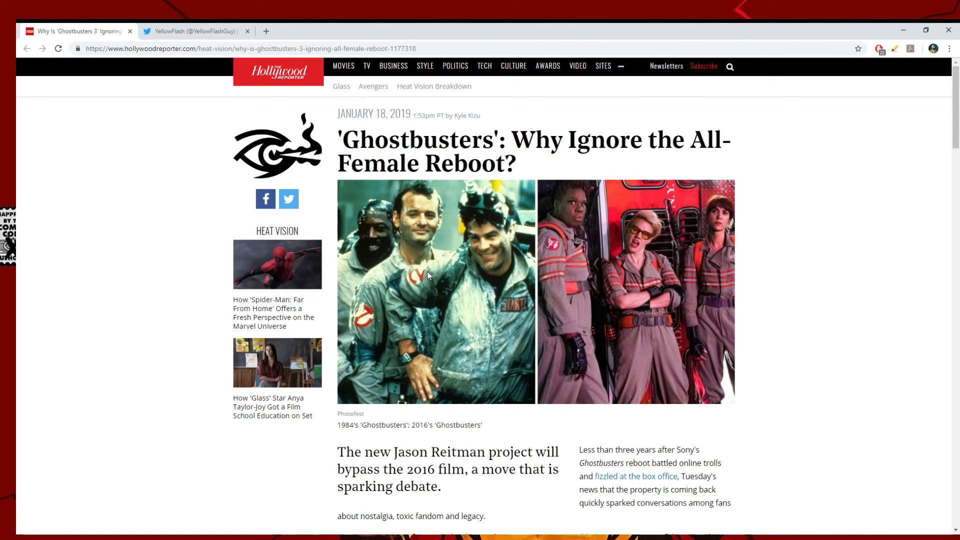
{"action": "mouse_move", "coordinate": [453, 237]}
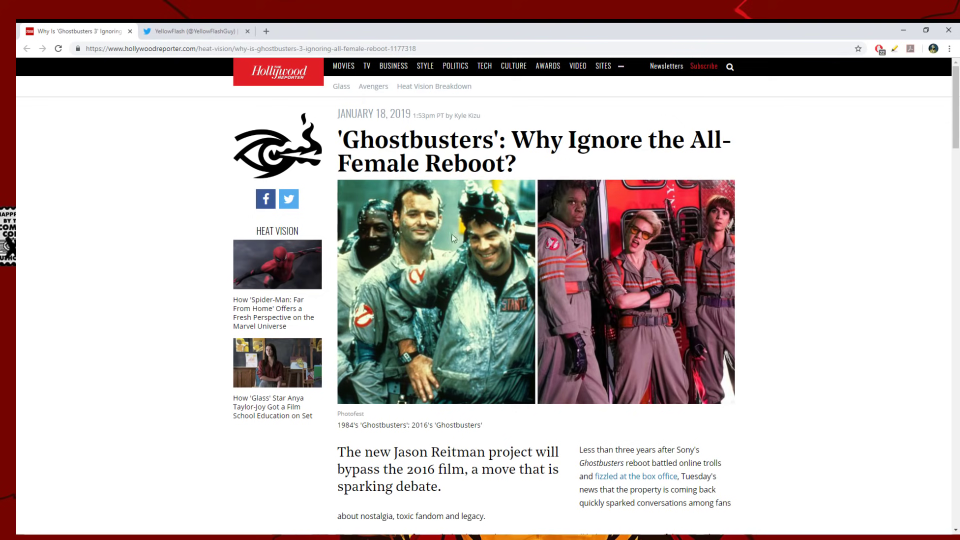
{"action": "mouse_move", "coordinate": [455, 272]}
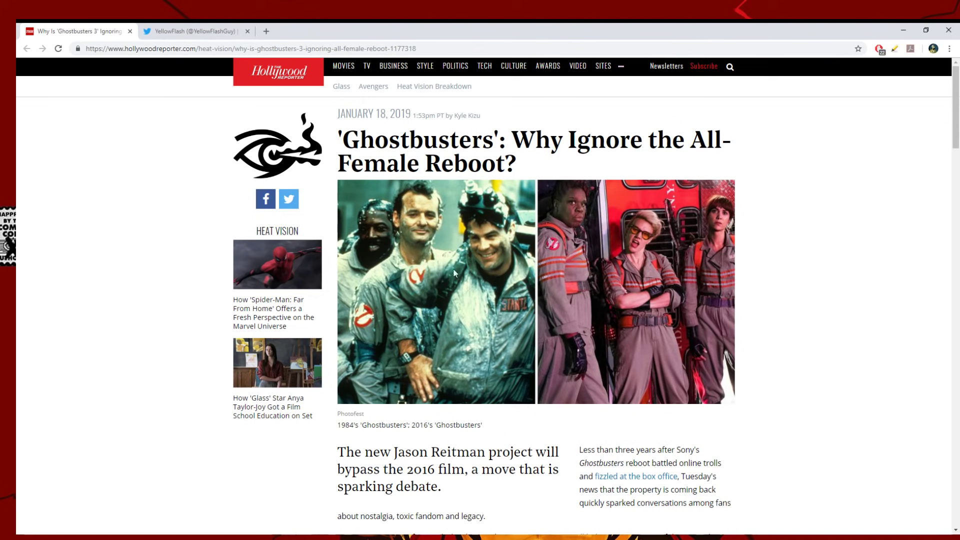
{"action": "mouse_move", "coordinate": [673, 254]}
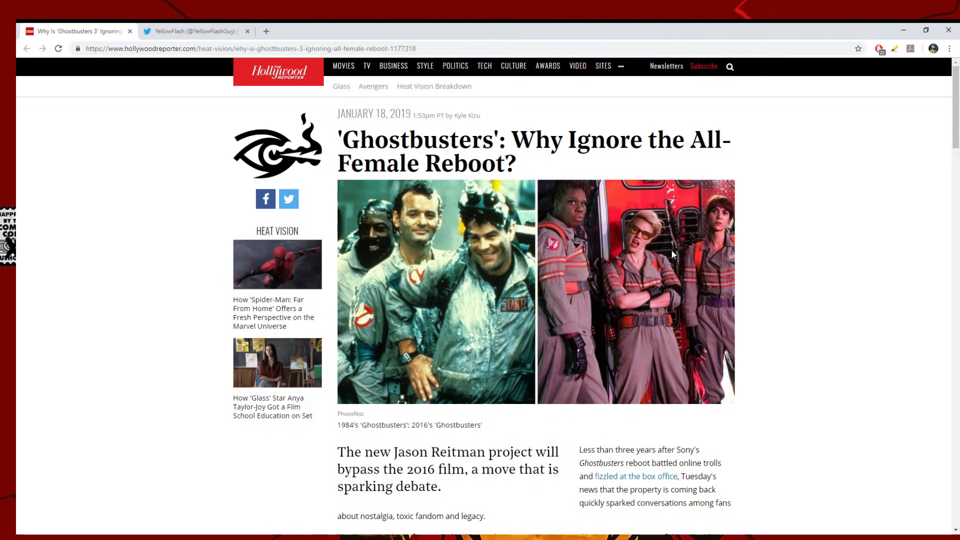
Step: Scroll past the headline photo to Hannah Woodhead's opening argument and the 74 percent score
{"action": "scroll", "scroll_direction": "down", "scroll_amount": 3}
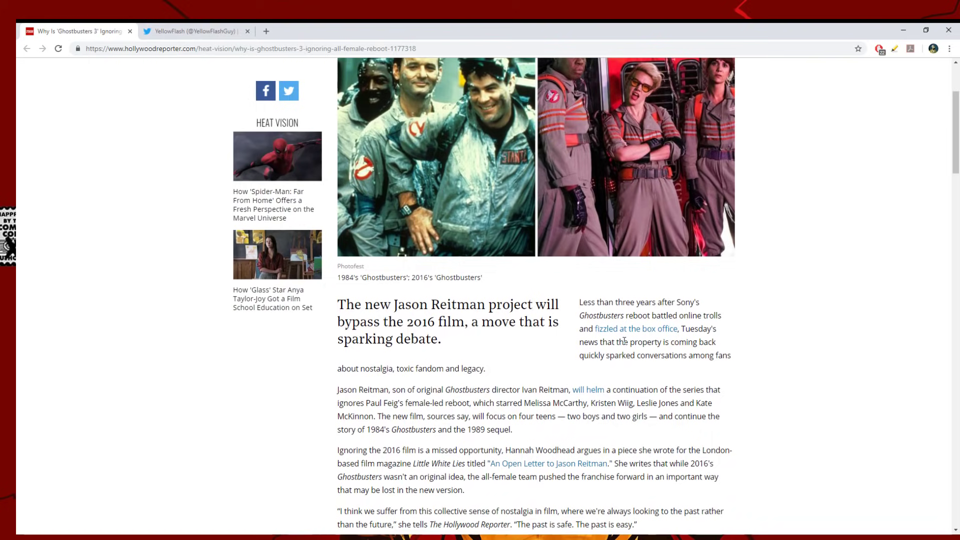
{"action": "scroll", "scroll_direction": "down", "scroll_amount": 3}
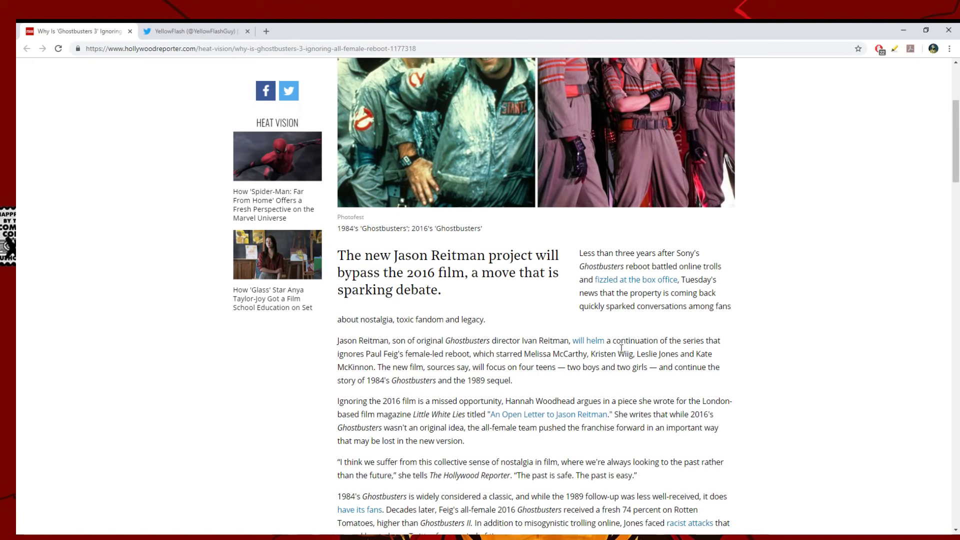
{"action": "mouse_move", "coordinate": [606, 383]}
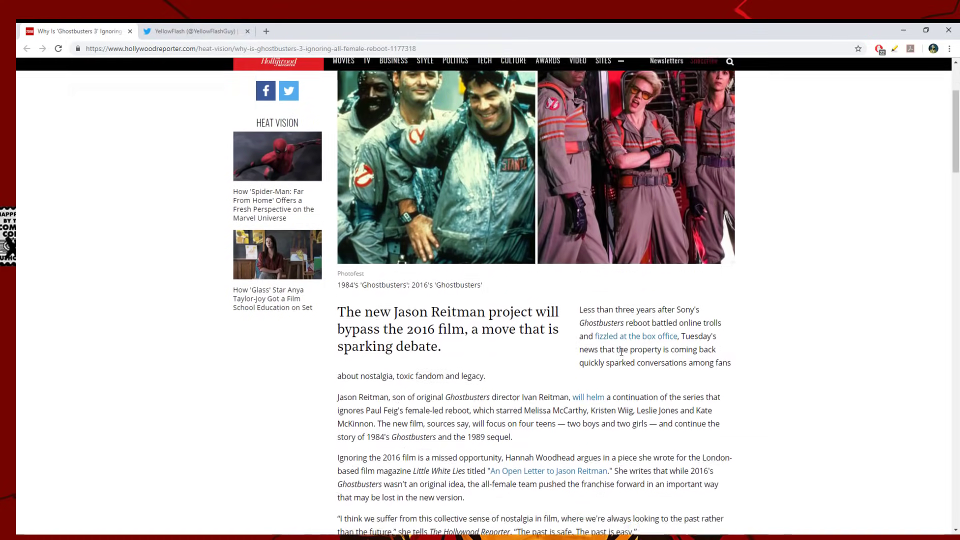
{"action": "scroll", "scroll_direction": "down", "scroll_amount": 3}
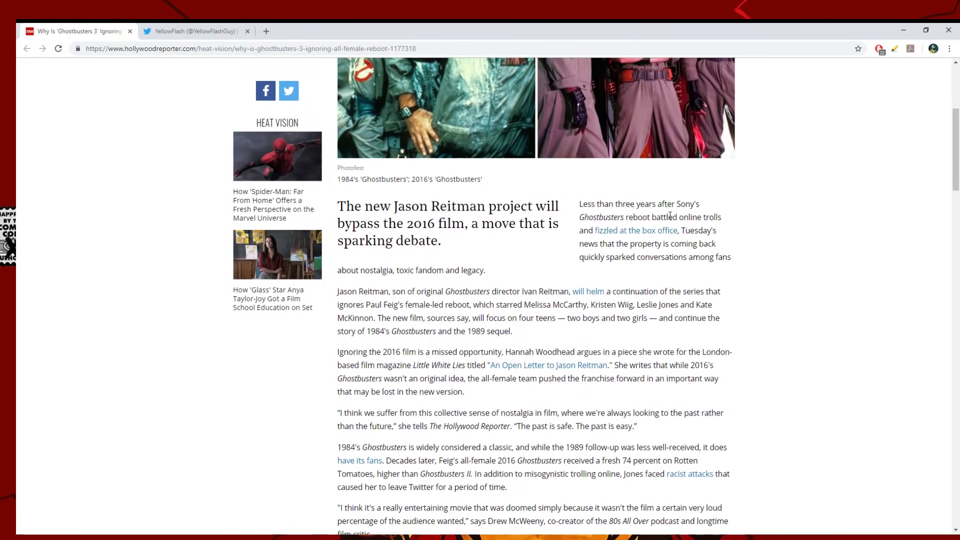
{"action": "mouse_move", "coordinate": [612, 241]}
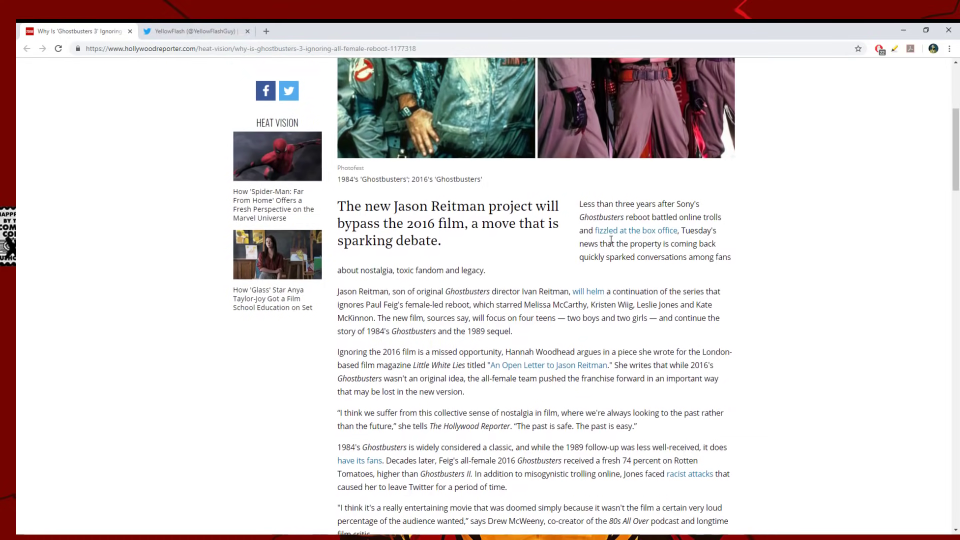
{"action": "mouse_move", "coordinate": [631, 244]}
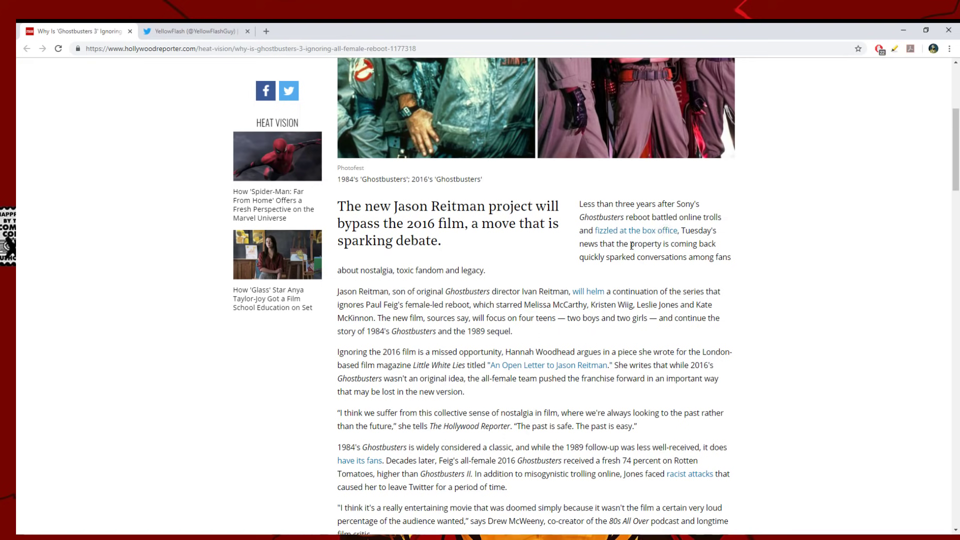
{"action": "mouse_move", "coordinate": [626, 284]}
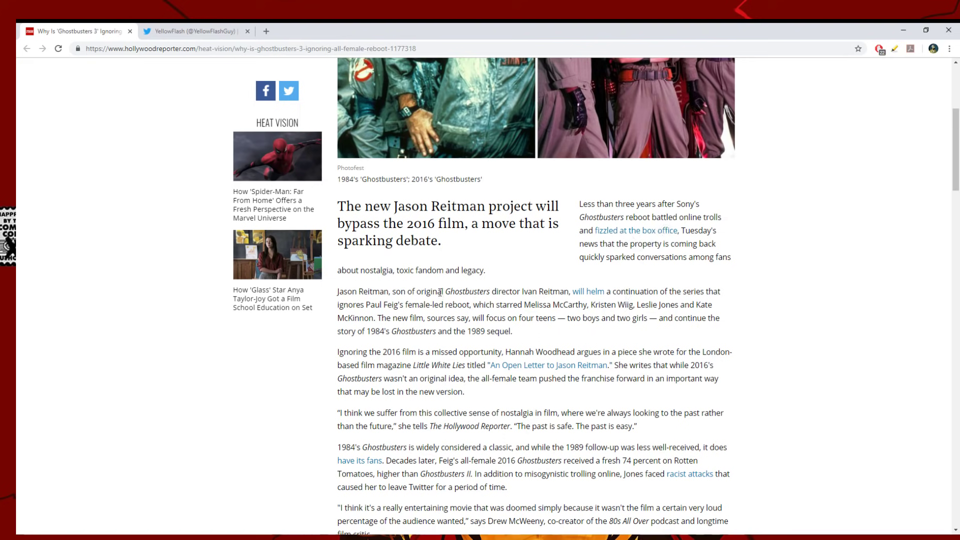
{"action": "mouse_move", "coordinate": [421, 284]}
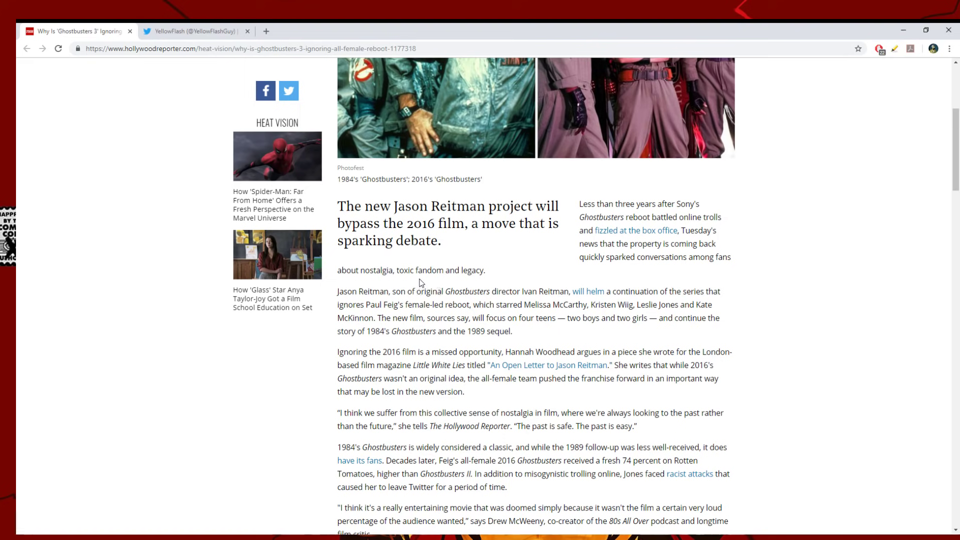
Step: Scroll down to McWeeny's defense of Reitman and Sutcliffe's Spider-Verse comparison
{"action": "scroll", "scroll_direction": "down", "scroll_amount": 3}
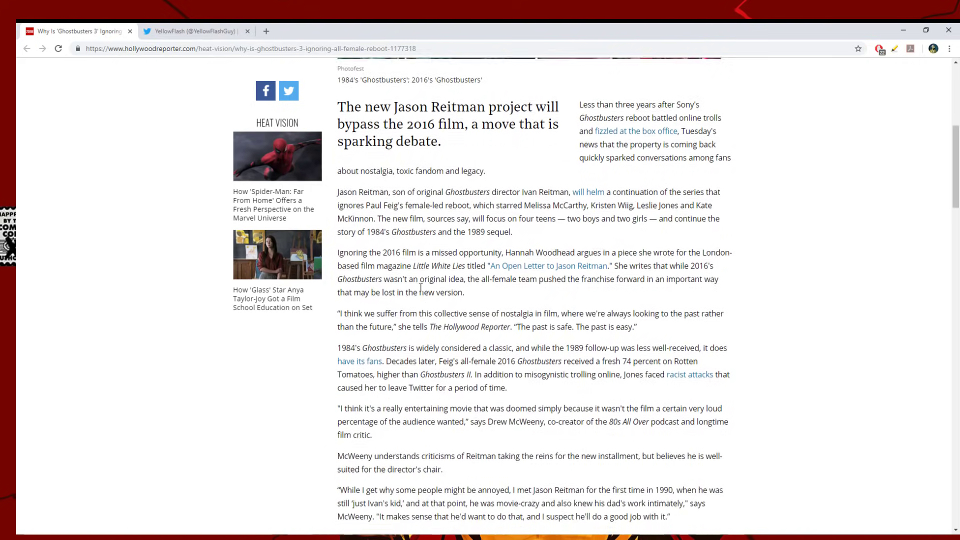
{"action": "scroll", "scroll_direction": "down", "scroll_amount": 3}
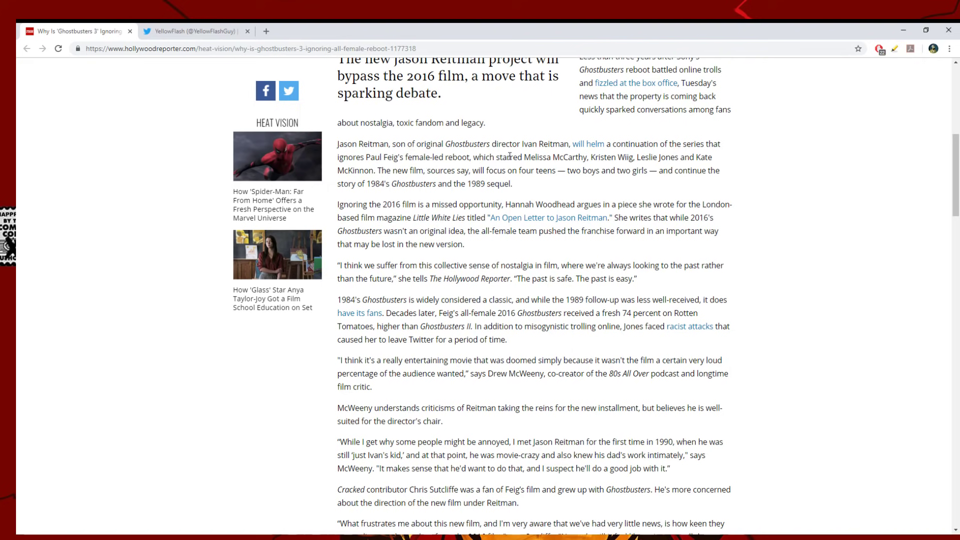
{"action": "mouse_move", "coordinate": [379, 183]}
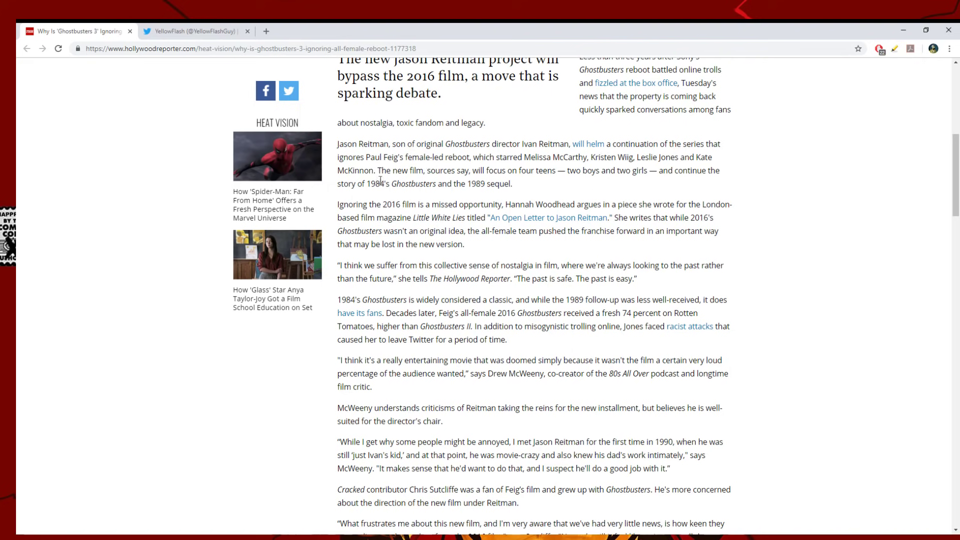
{"action": "mouse_move", "coordinate": [452, 175]}
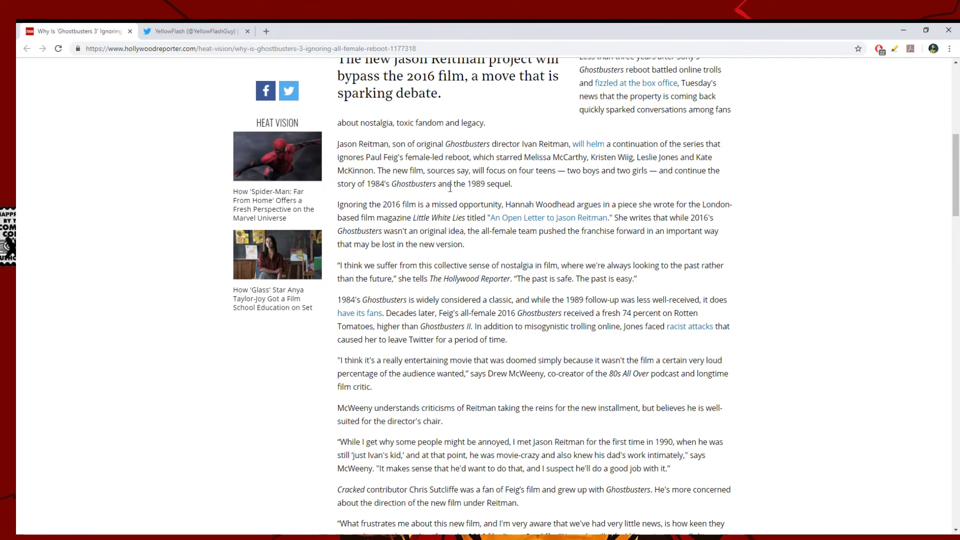
{"action": "scroll", "scroll_direction": "down", "scroll_amount": 3}
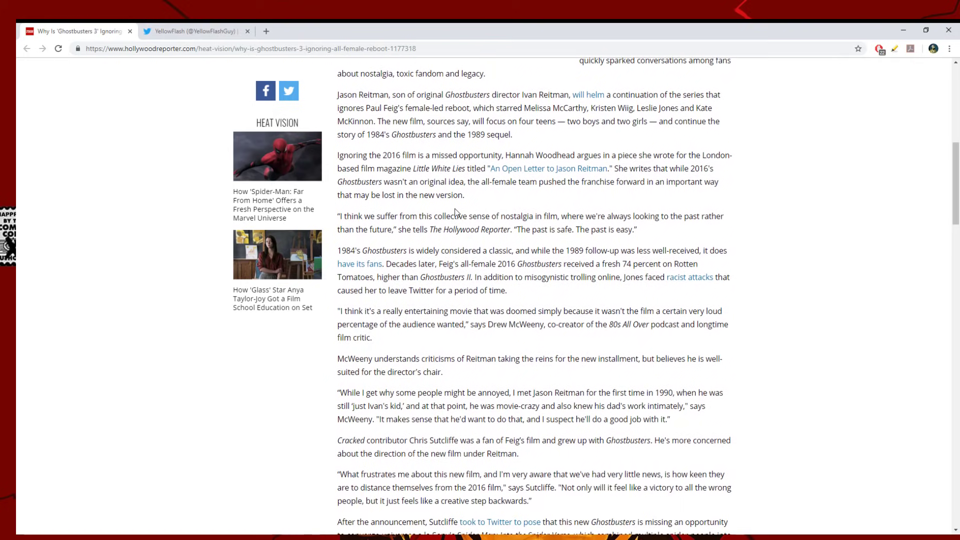
{"action": "scroll", "scroll_direction": "down", "scroll_amount": 3}
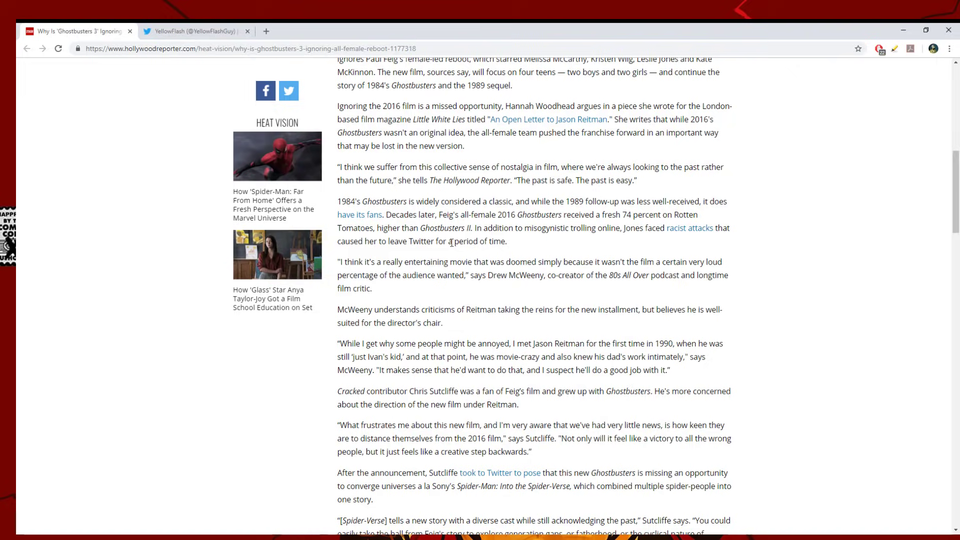
Step: Select Woodhead's line 'pushed the franchise forward… lost in the new version.'
{"action": "scroll", "scroll_direction": "up", "scroll_amount": 3}
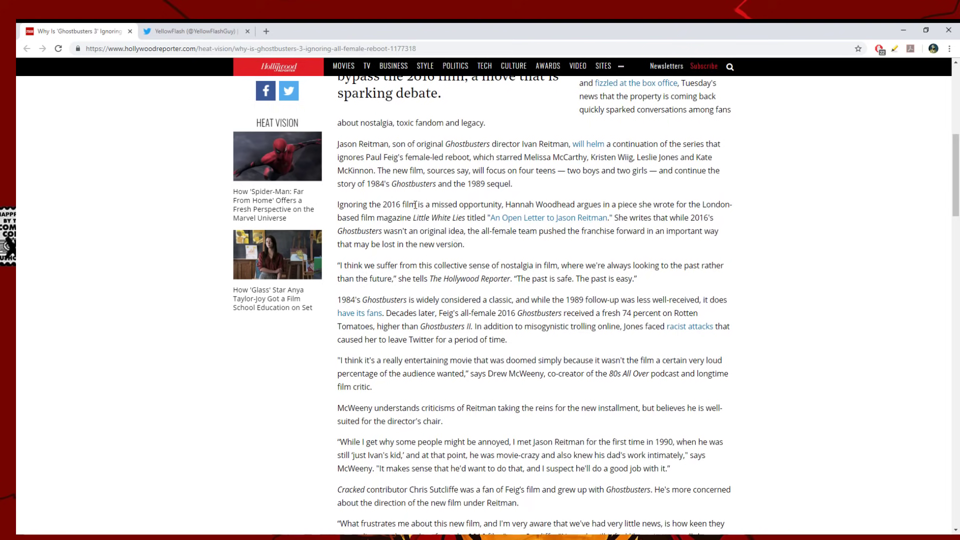
{"action": "mouse_move", "coordinate": [596, 198]}
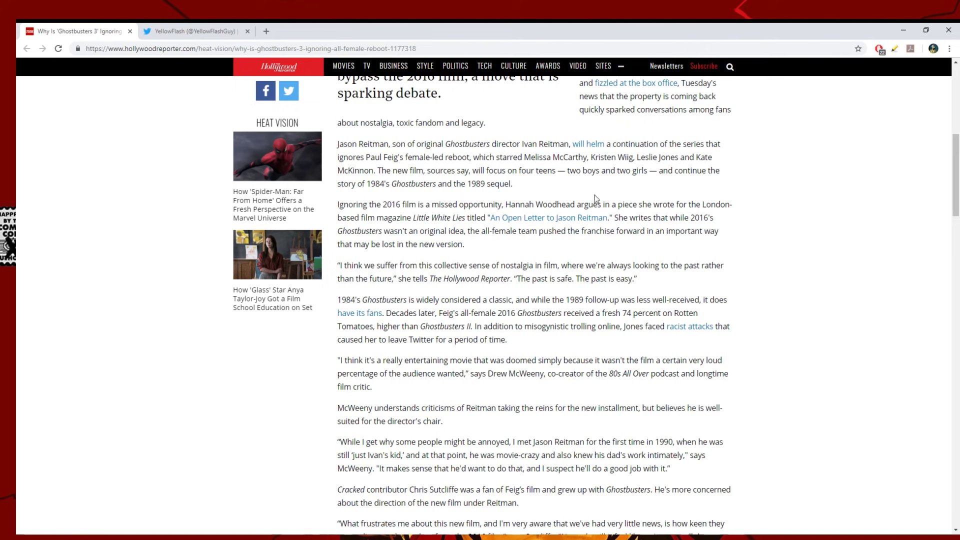
{"action": "mouse_move", "coordinate": [602, 214]}
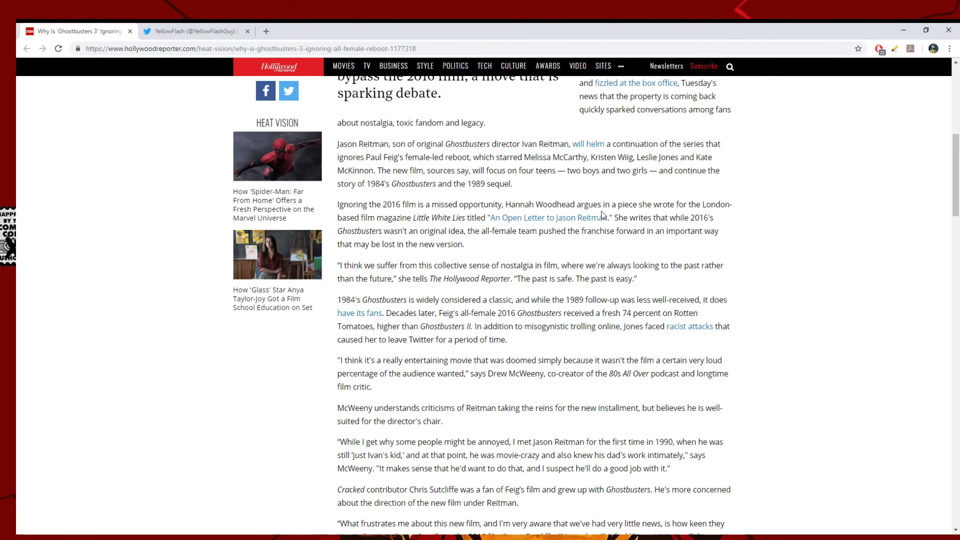
{"action": "mouse_move", "coordinate": [395, 260]}
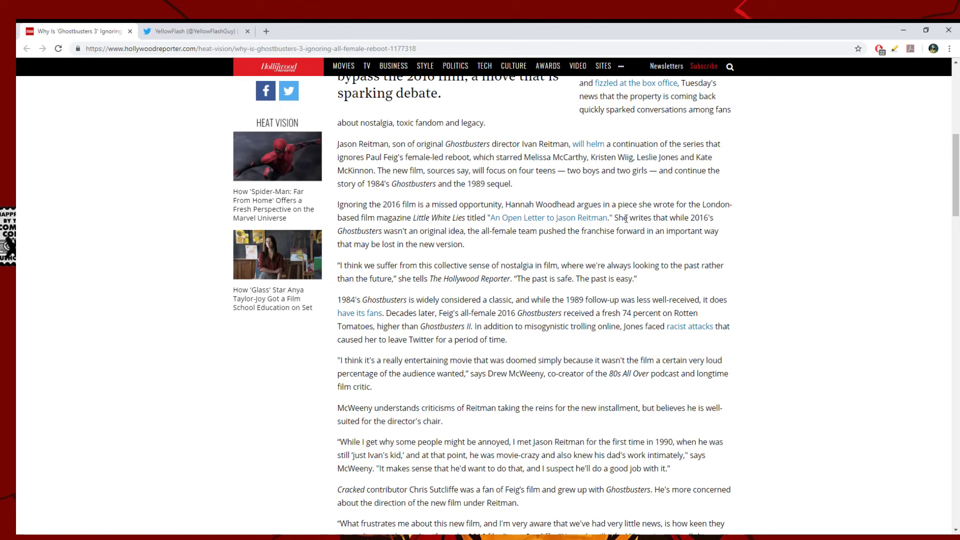
{"action": "mouse_move", "coordinate": [394, 256]}
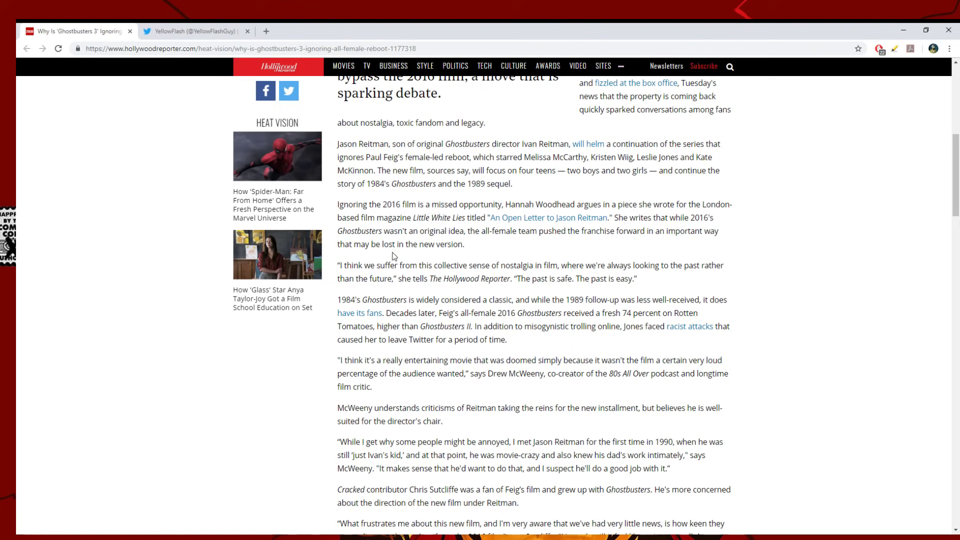
{"action": "mouse_move", "coordinate": [424, 247]}
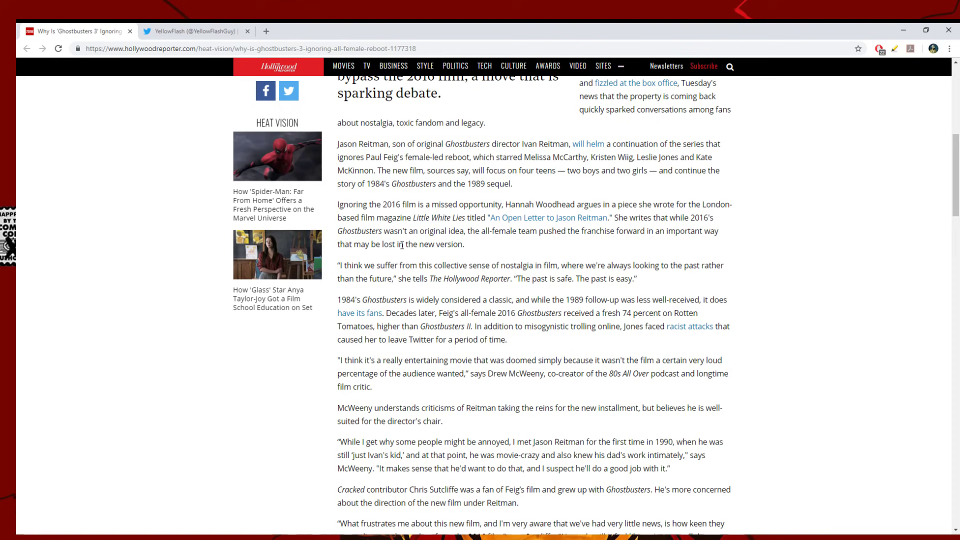
{"action": "mouse_move", "coordinate": [632, 242]}
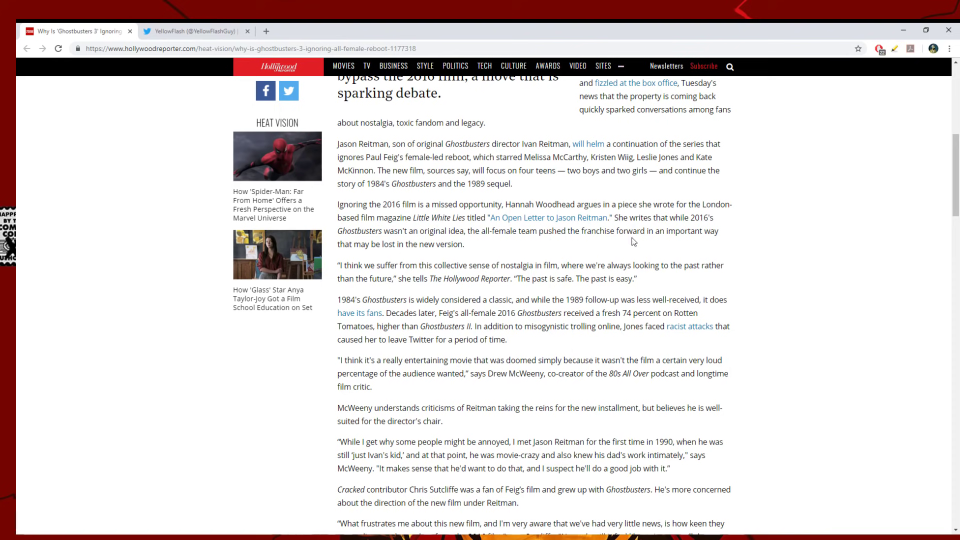
{"action": "scroll", "scroll_direction": "down", "scroll_amount": 3}
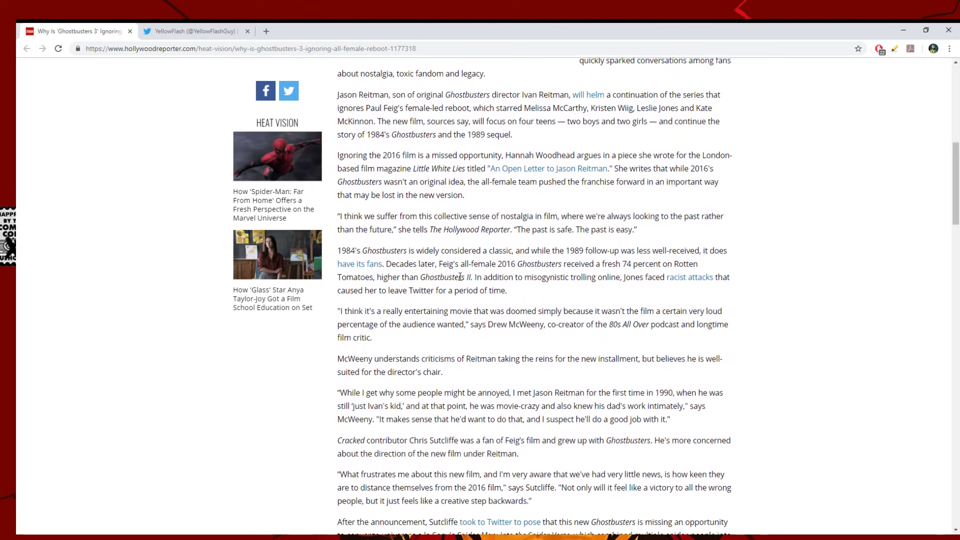
{"action": "left_click_drag", "start_coordinate": [564, 182], "coordinate": [617, 182]}
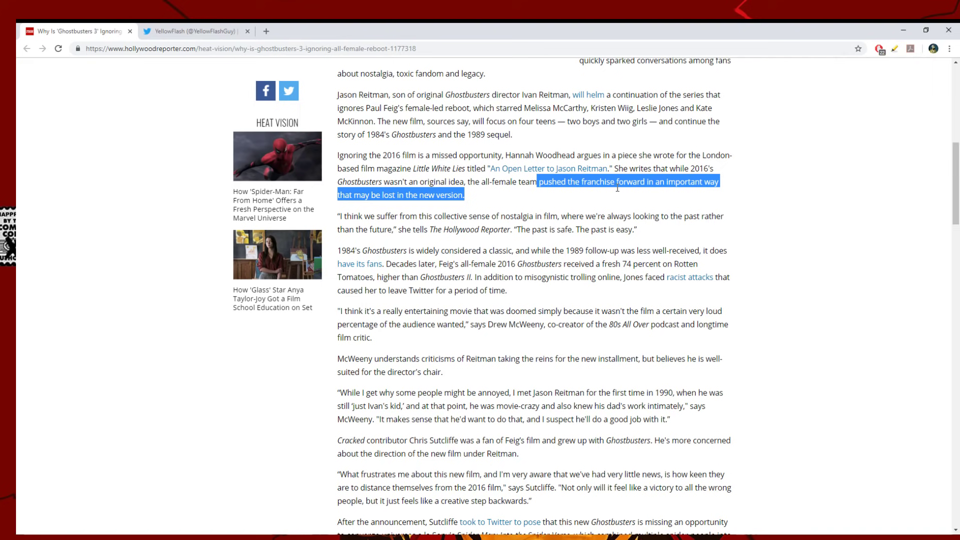
{"action": "mouse_move", "coordinate": [618, 183]}
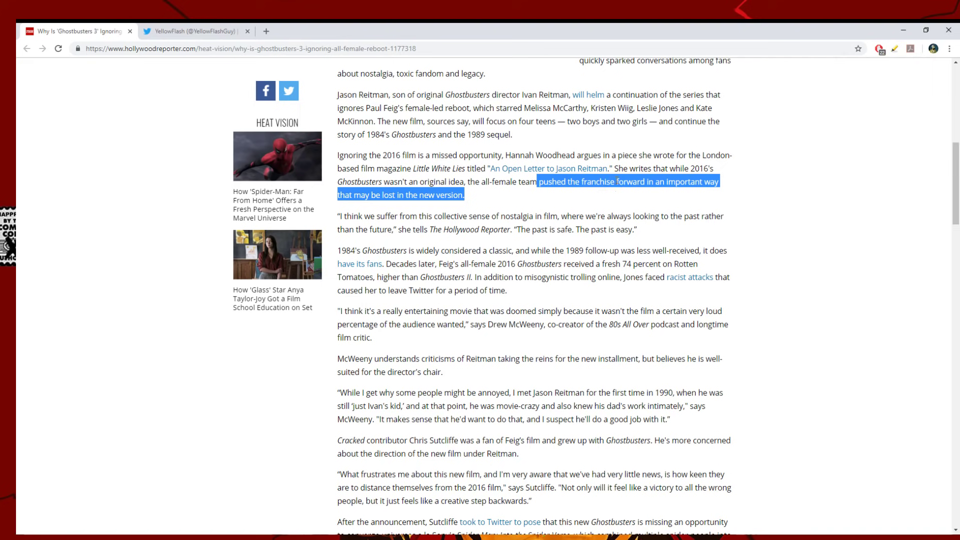
{"action": "mouse_move", "coordinate": [709, 191]}
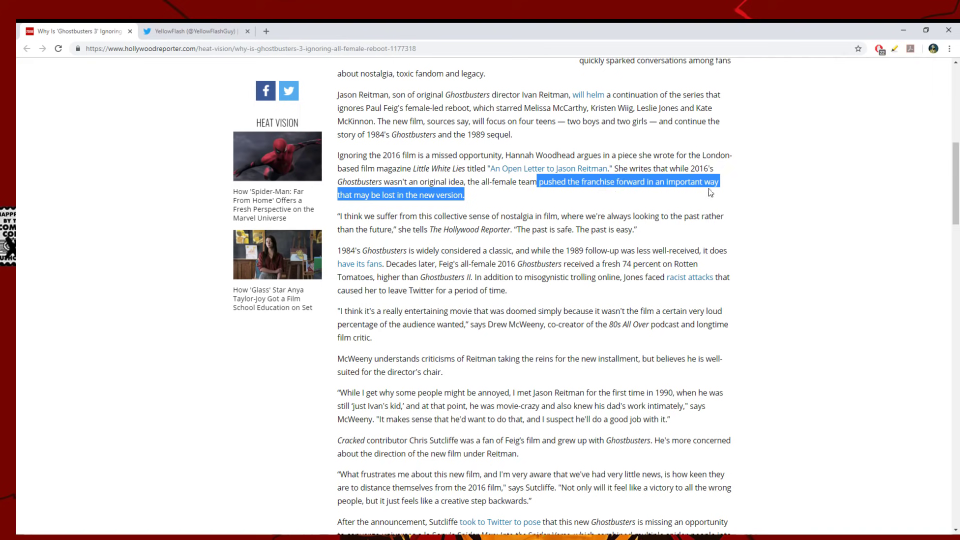
Step: Deselect the text and scroll to Sutcliffe's remark about Bill Murray and Dan Aykroyd
{"action": "left_click", "coordinate": [410, 210]}
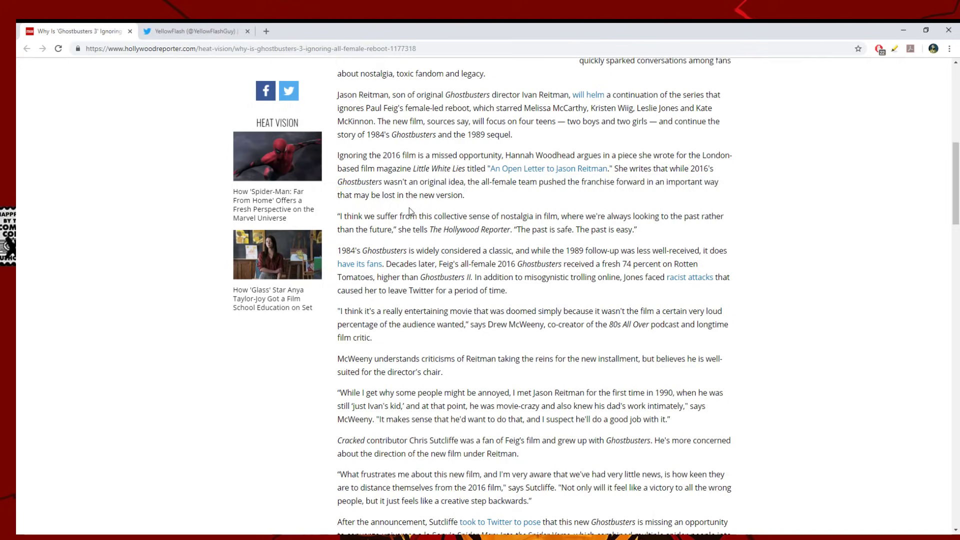
{"action": "scroll", "scroll_direction": "down", "scroll_amount": 3}
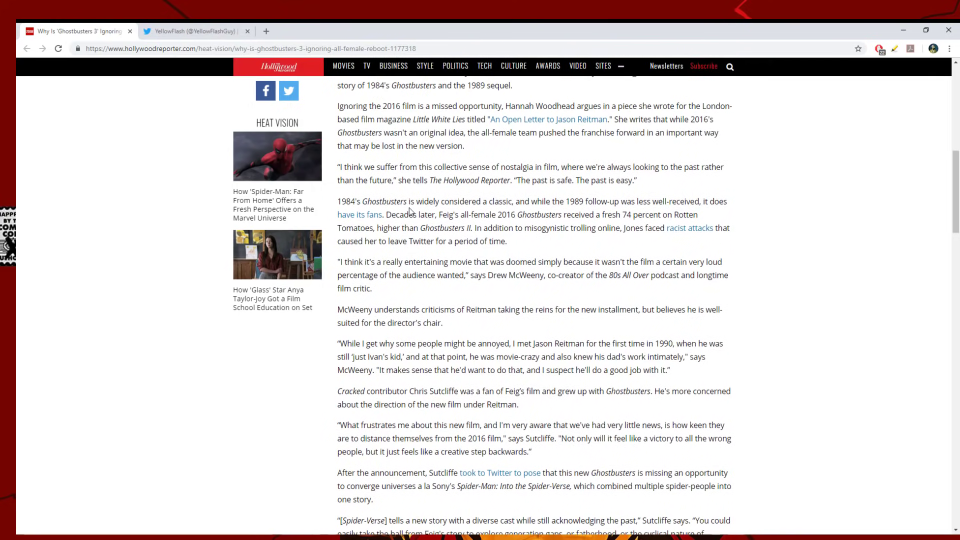
{"action": "mouse_move", "coordinate": [510, 169]}
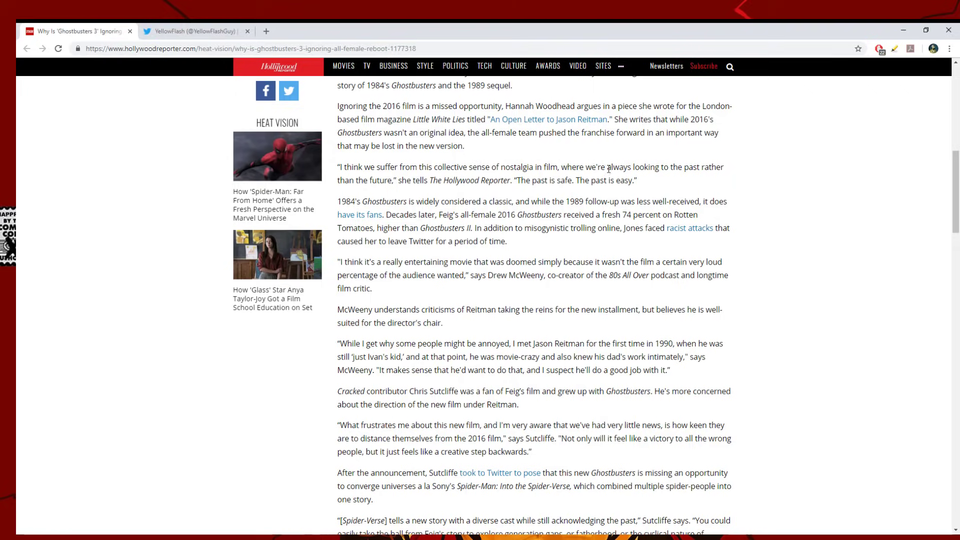
{"action": "mouse_move", "coordinate": [372, 202]}
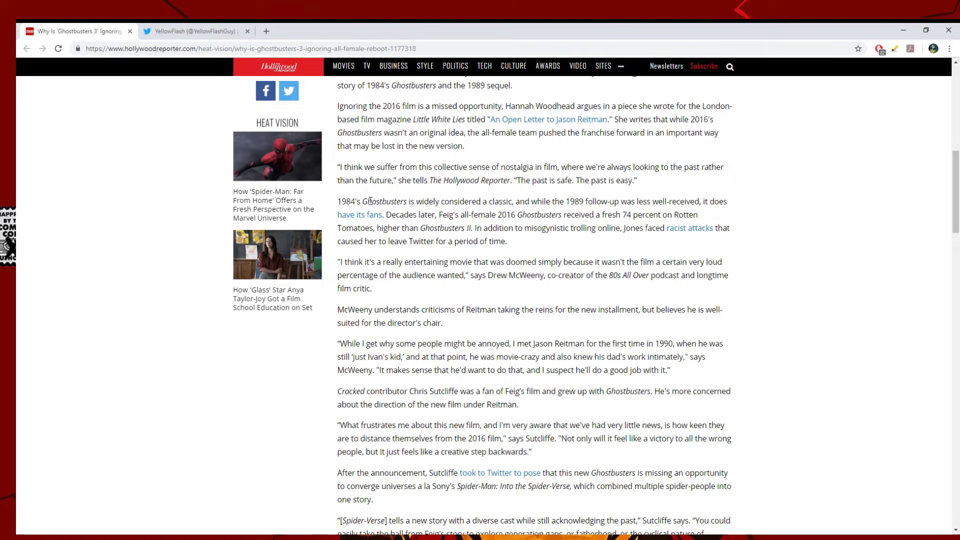
{"action": "scroll", "scroll_direction": "down", "scroll_amount": 3}
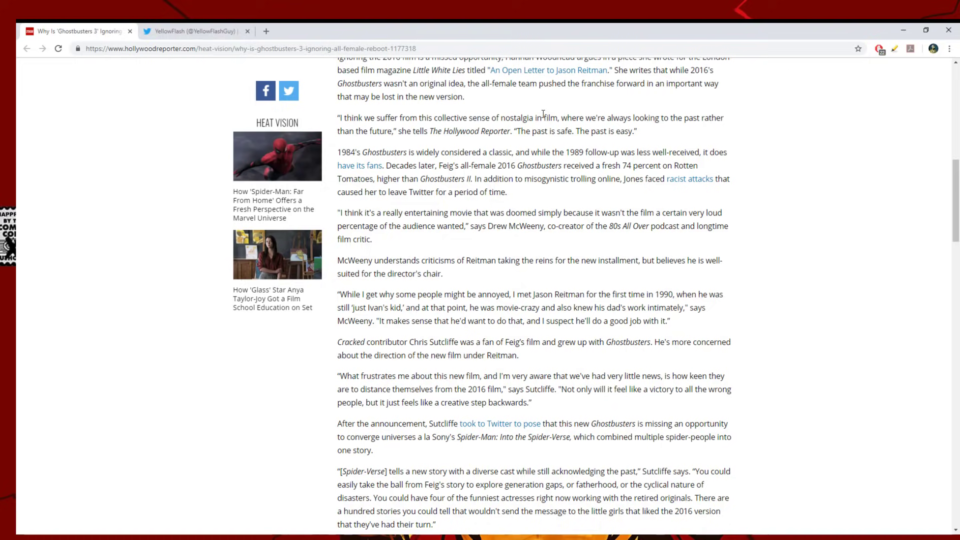
{"action": "mouse_move", "coordinate": [517, 145]}
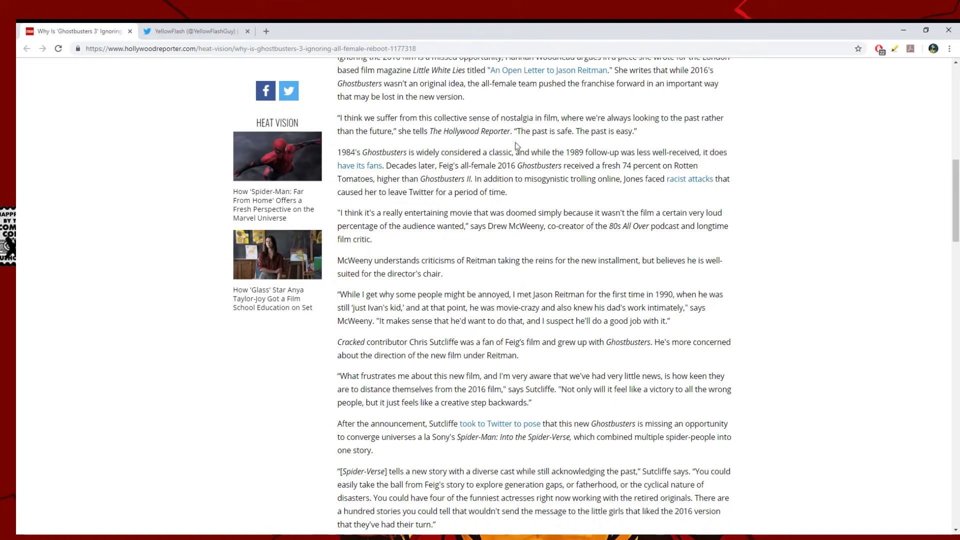
{"action": "scroll", "scroll_direction": "down", "scroll_amount": 3}
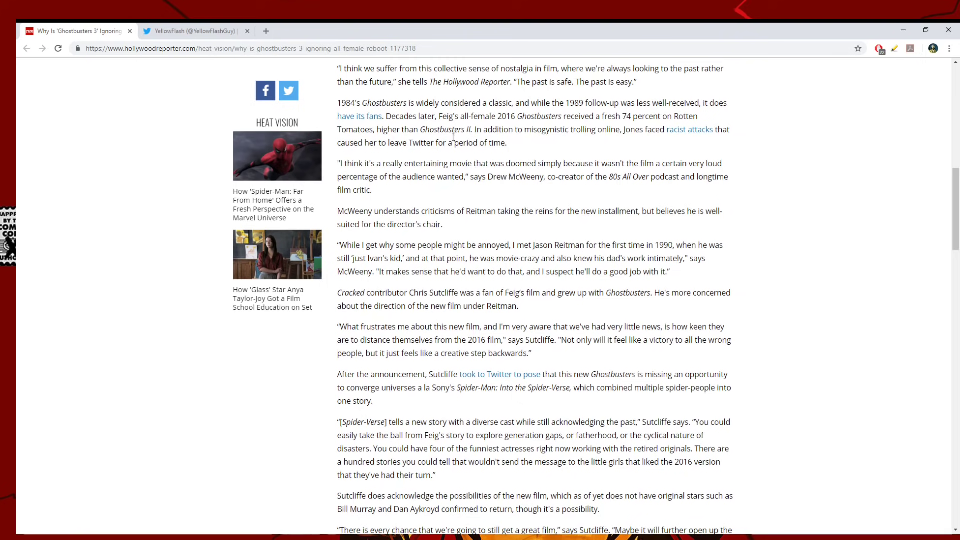
{"action": "mouse_move", "coordinate": [447, 103]}
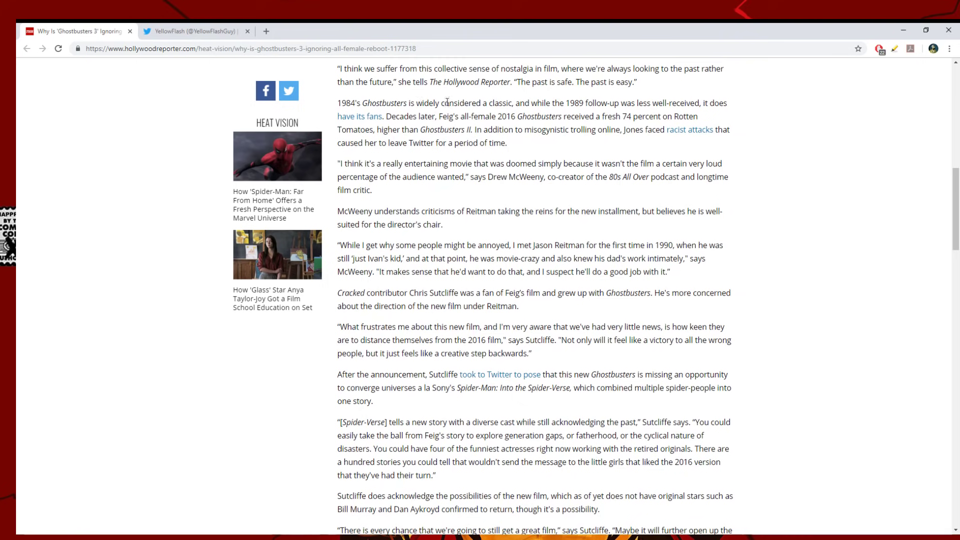
{"action": "mouse_move", "coordinate": [576, 100]}
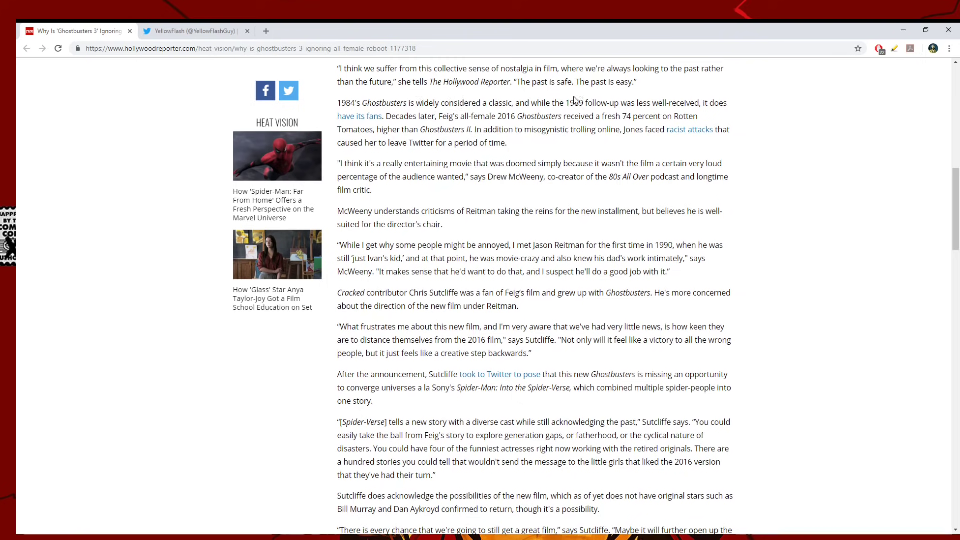
{"action": "mouse_move", "coordinate": [679, 99]}
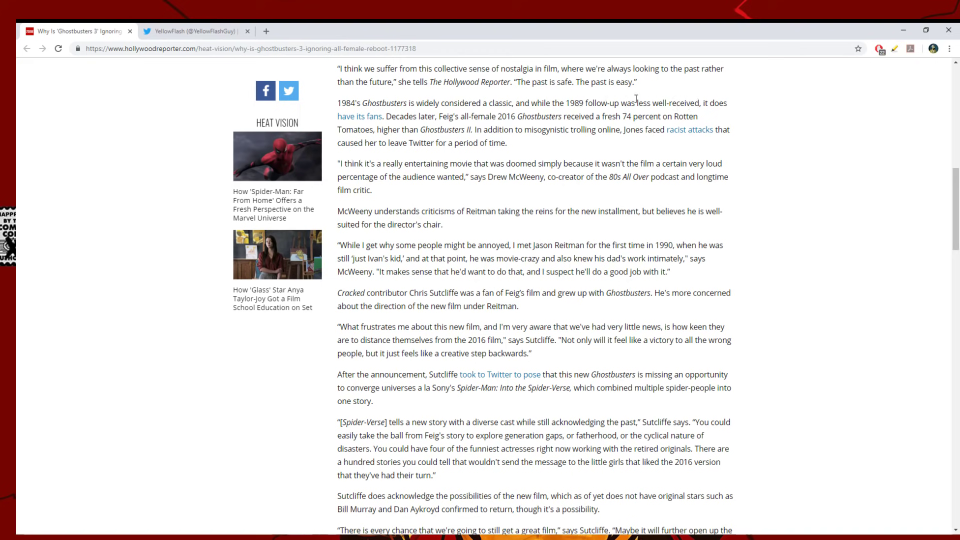
{"action": "mouse_move", "coordinate": [351, 126]}
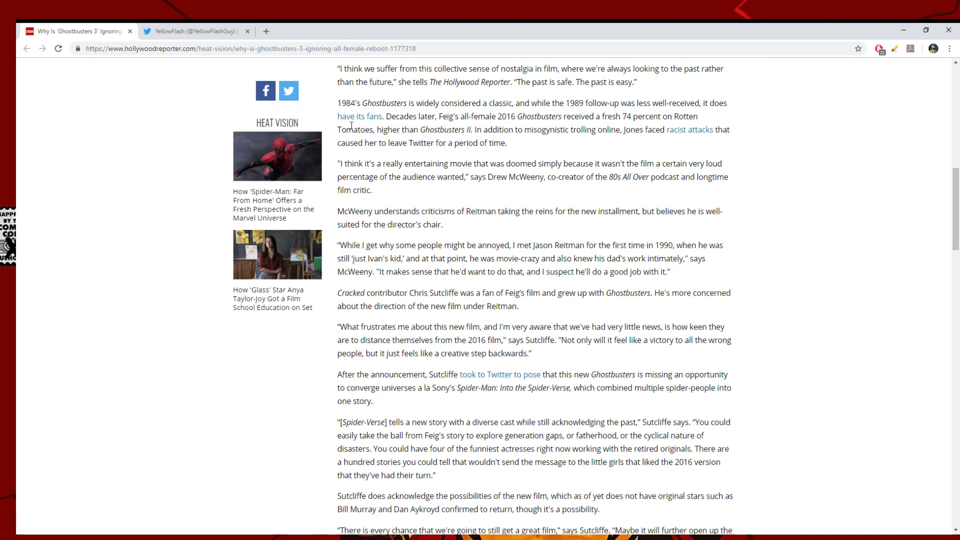
{"action": "mouse_move", "coordinate": [497, 119]}
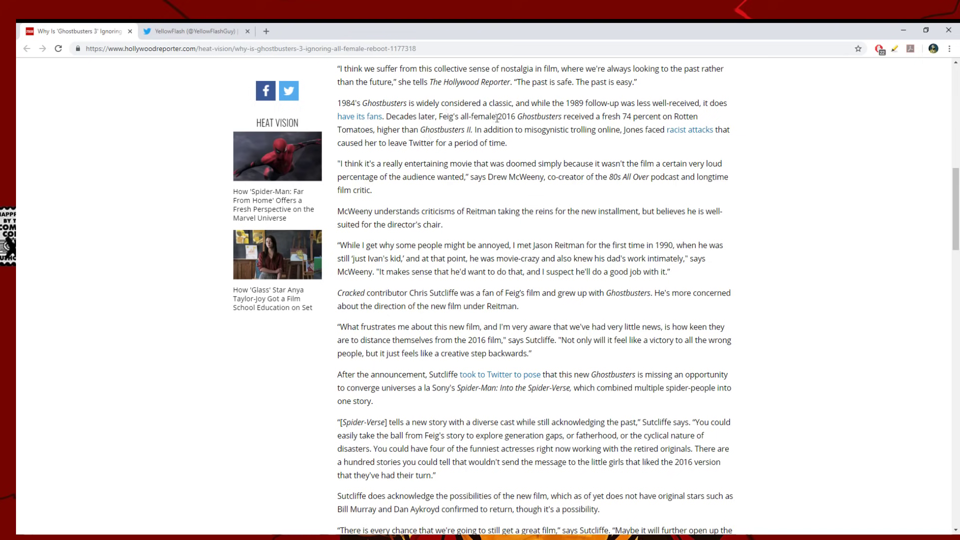
{"action": "mouse_move", "coordinate": [599, 115]}
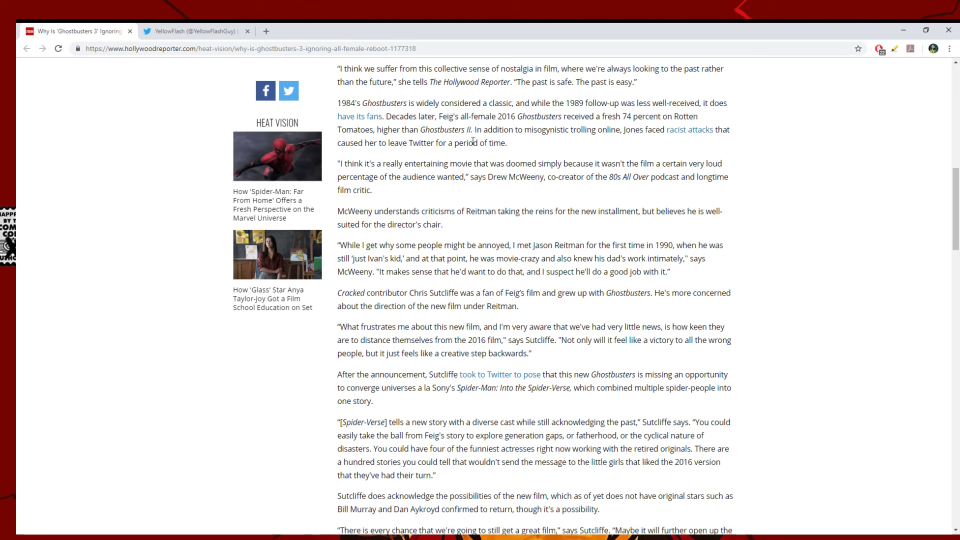
{"action": "mouse_move", "coordinate": [387, 133]}
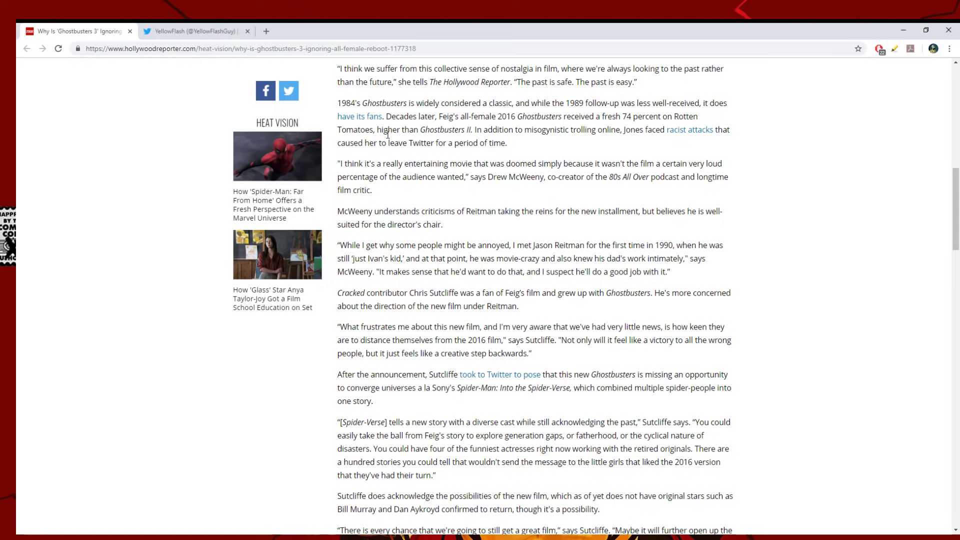
Step: Scroll to McWeeny's Feig-cast 'master plan' hope and the IDW Ghostbusters comics paragraph
{"action": "scroll", "scroll_direction": "up", "scroll_amount": 3}
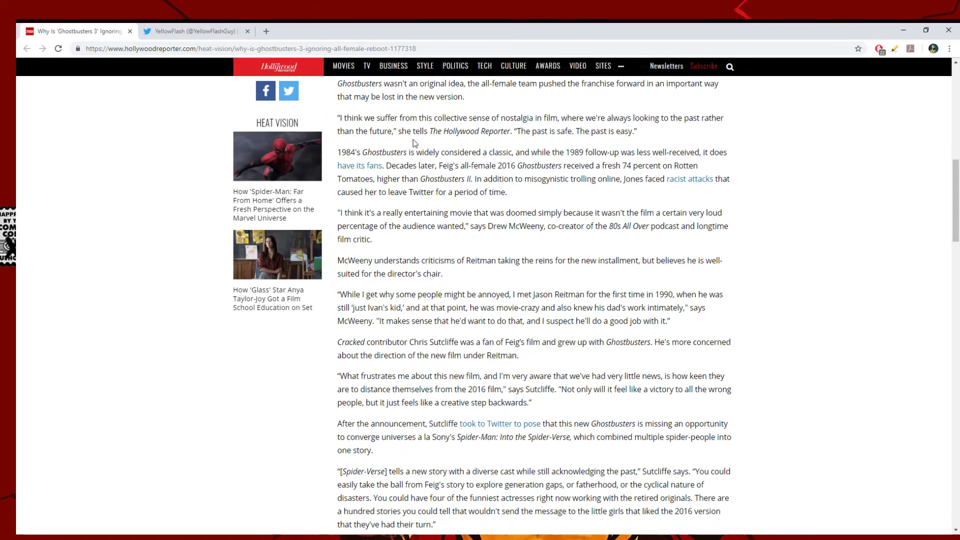
{"action": "scroll", "scroll_direction": "down", "scroll_amount": 3}
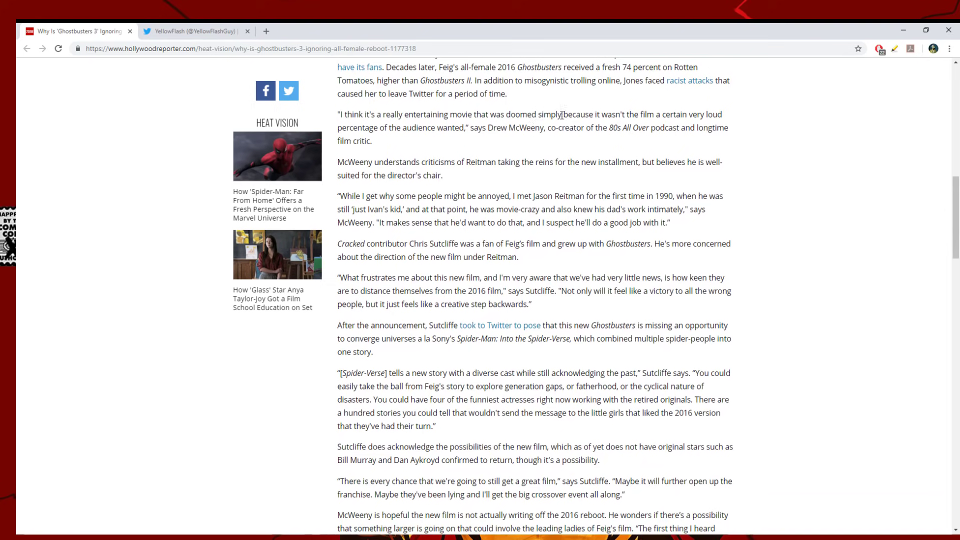
{"action": "mouse_move", "coordinate": [699, 115]}
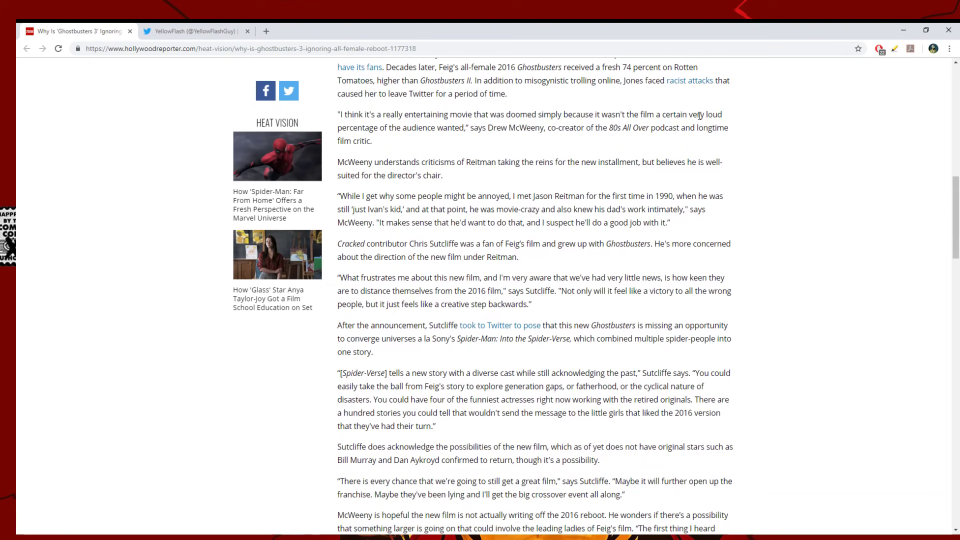
{"action": "mouse_move", "coordinate": [452, 135]}
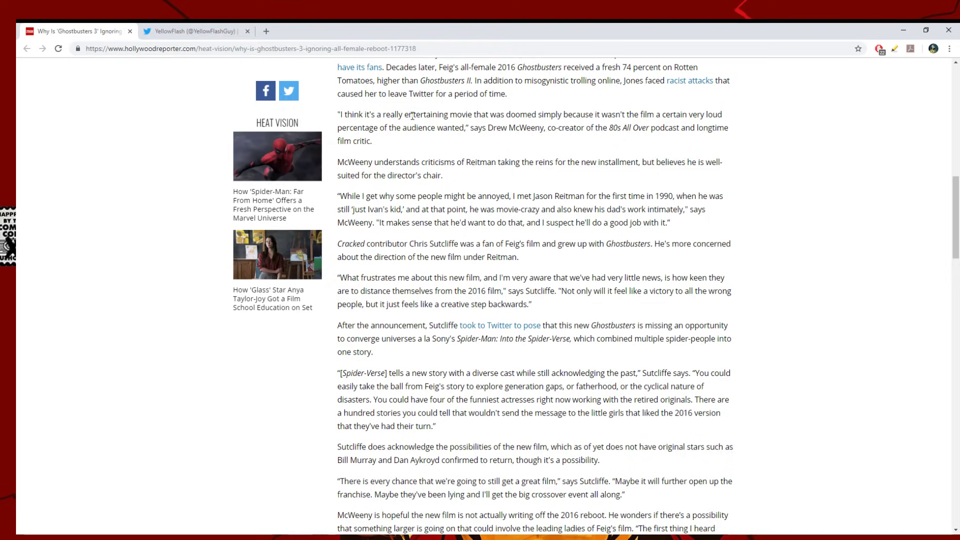
{"action": "mouse_move", "coordinate": [455, 128]}
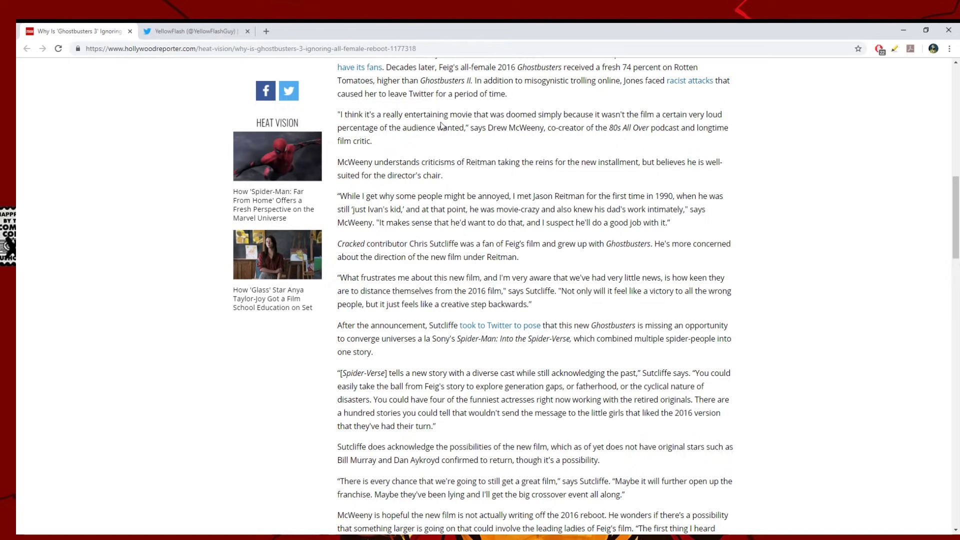
{"action": "scroll", "scroll_direction": "down", "scroll_amount": 3}
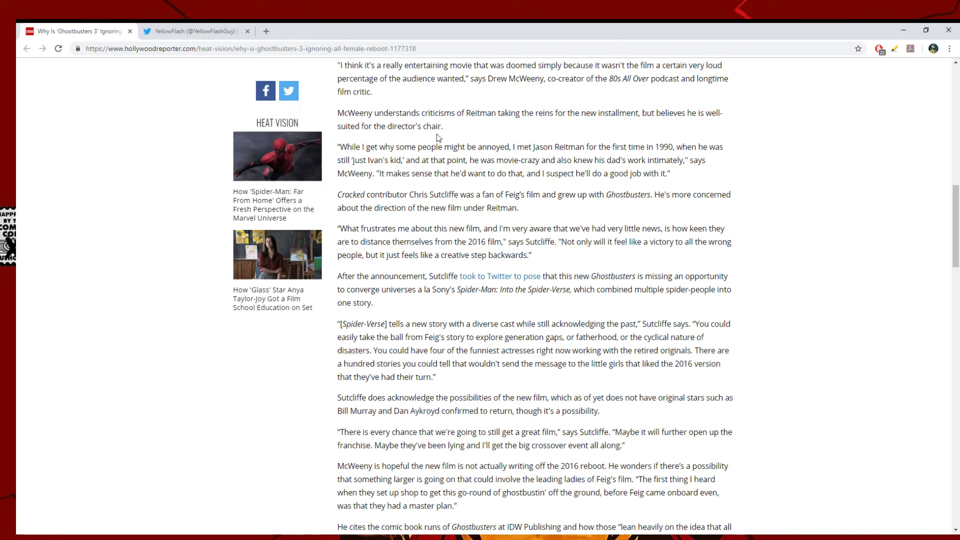
{"action": "scroll", "scroll_direction": "down", "scroll_amount": 3}
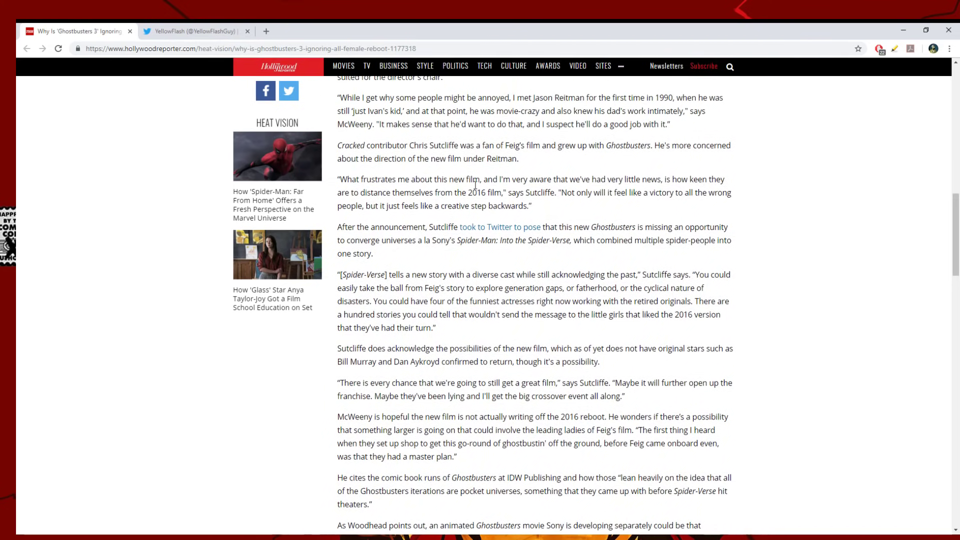
{"action": "mouse_move", "coordinate": [591, 185]}
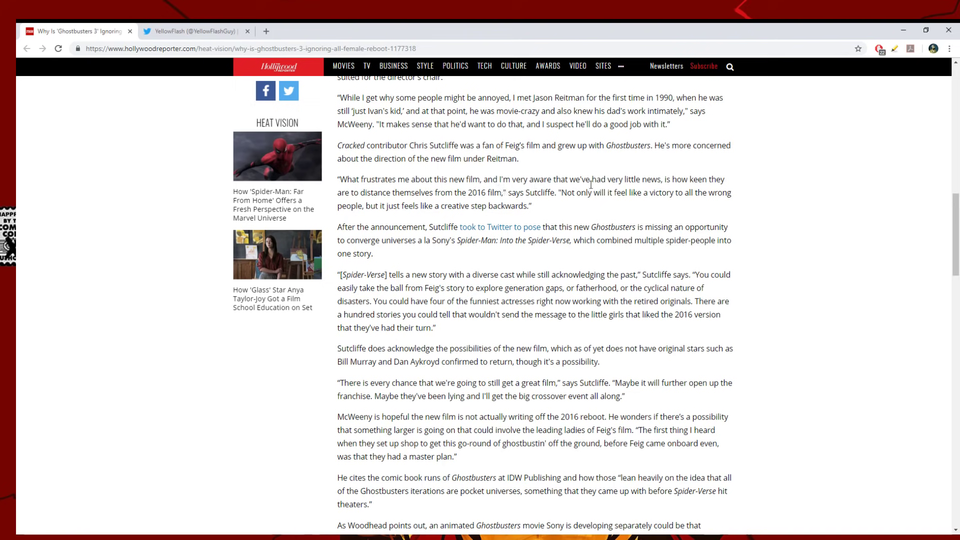
{"action": "mouse_move", "coordinate": [673, 183]}
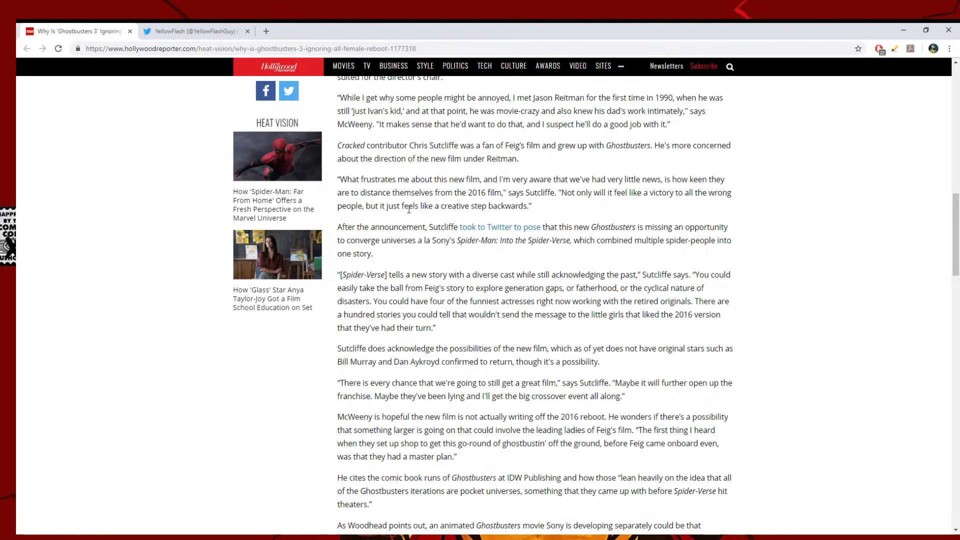
{"action": "mouse_move", "coordinate": [524, 211]}
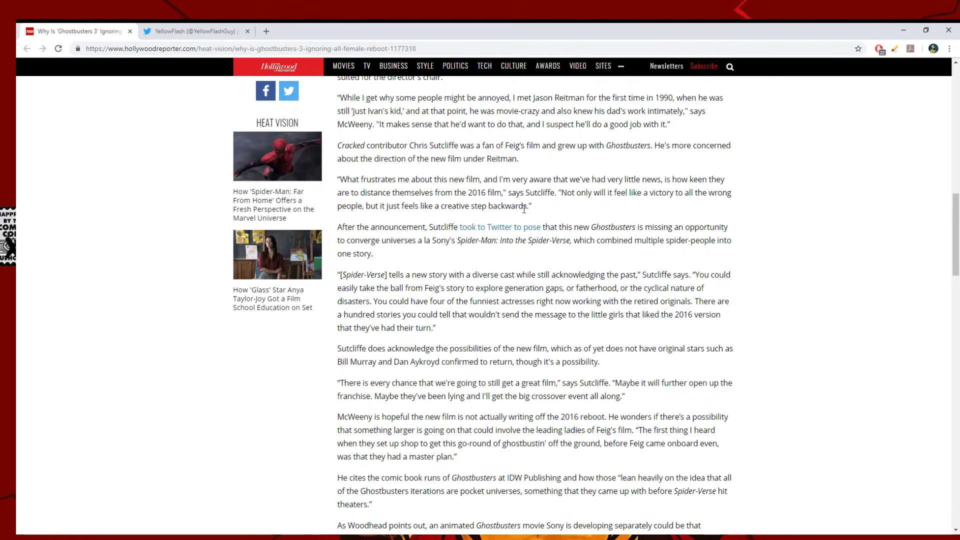
{"action": "mouse_move", "coordinate": [393, 201]}
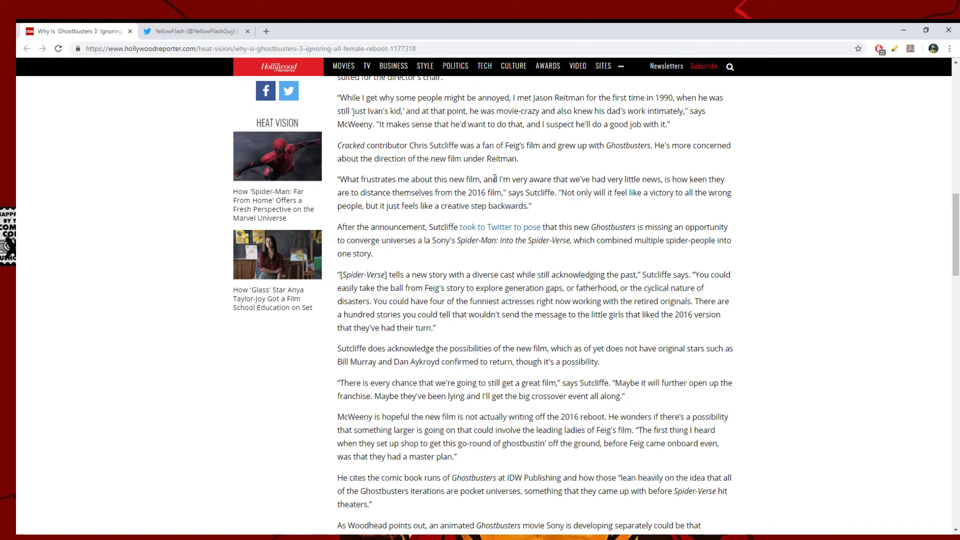
{"action": "mouse_move", "coordinate": [438, 223]}
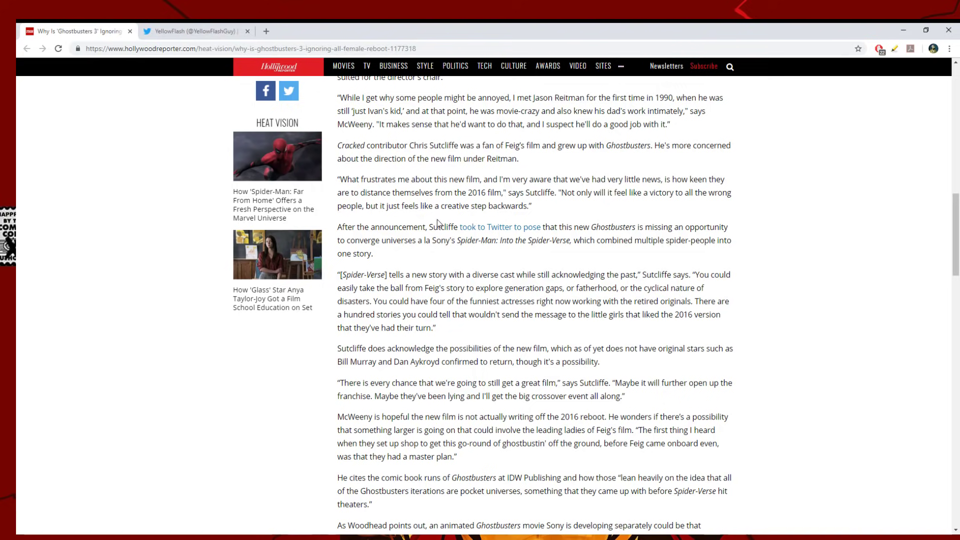
Step: Scroll to the paragraph comparing the reboot's trolling to racist attacks on John Boyega
{"action": "scroll", "scroll_direction": "down", "scroll_amount": 3}
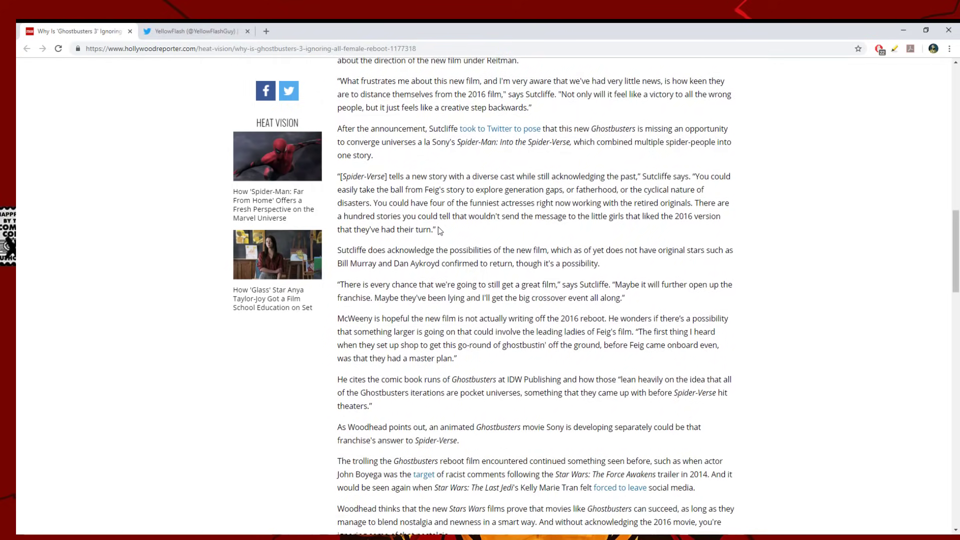
{"action": "scroll", "scroll_direction": "up", "scroll_amount": 3}
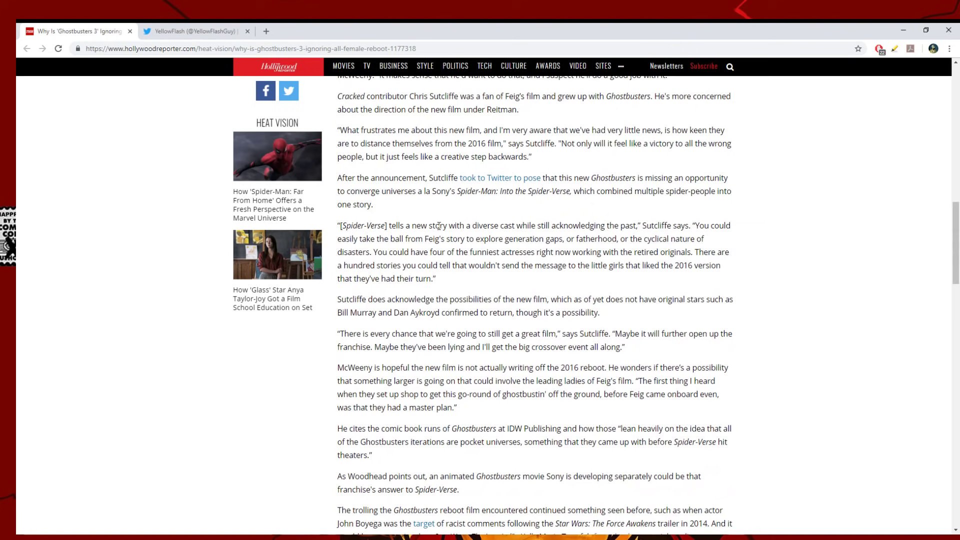
{"action": "mouse_move", "coordinate": [439, 223]}
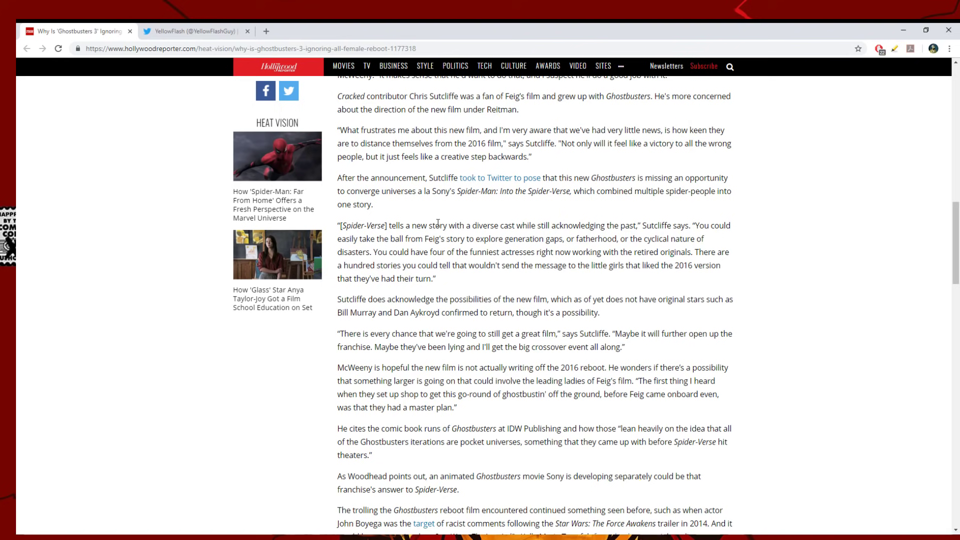
{"action": "mouse_move", "coordinate": [435, 225]}
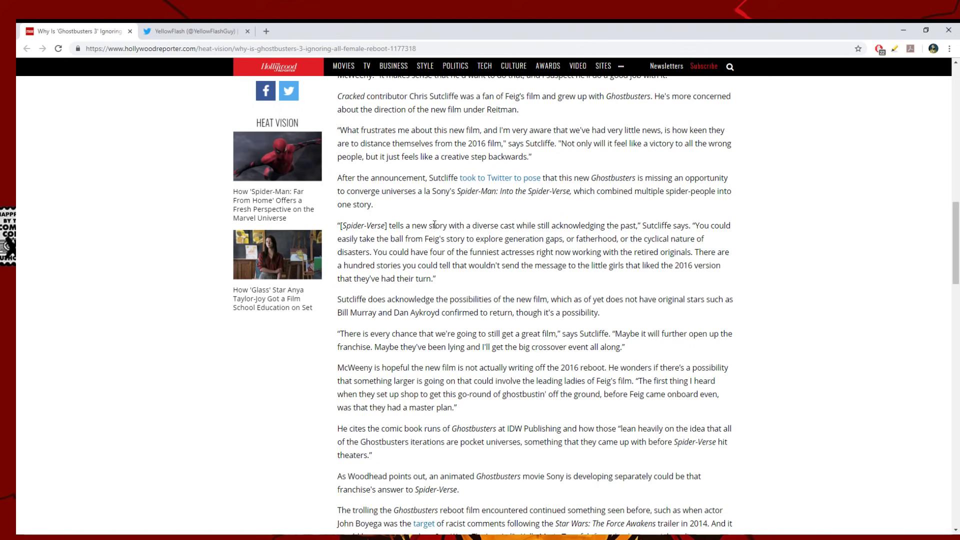
{"action": "mouse_move", "coordinate": [429, 237]}
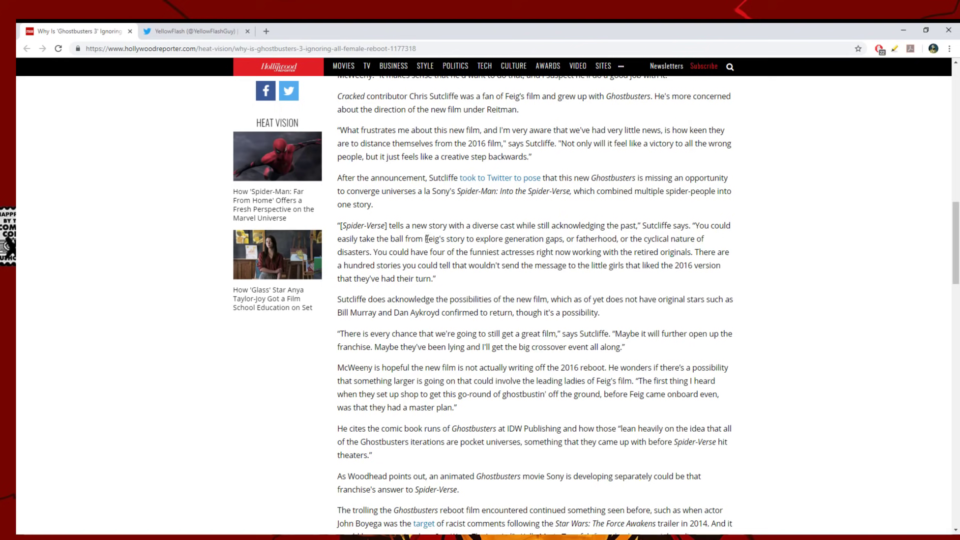
{"action": "mouse_move", "coordinate": [427, 248]}
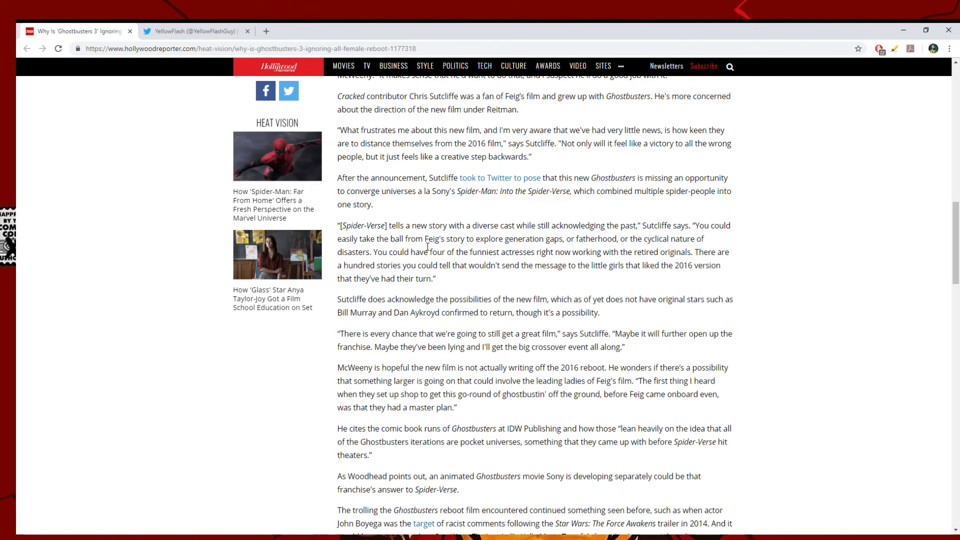
Step: Scroll to the closing Woodhead quote and the 'Challenges Facing Ghostbusters 3' link
{"action": "scroll", "scroll_direction": "down", "scroll_amount": 3}
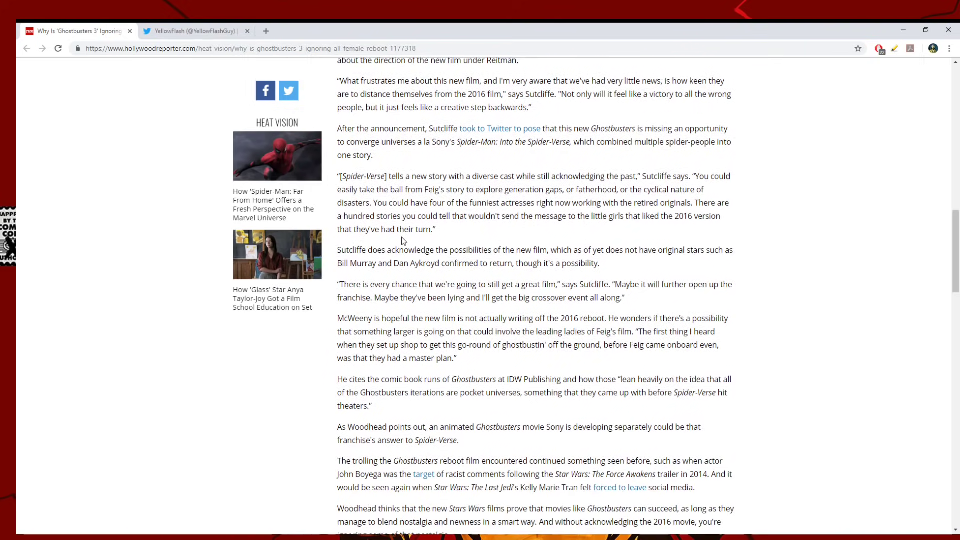
{"action": "scroll", "scroll_direction": "down", "scroll_amount": 3}
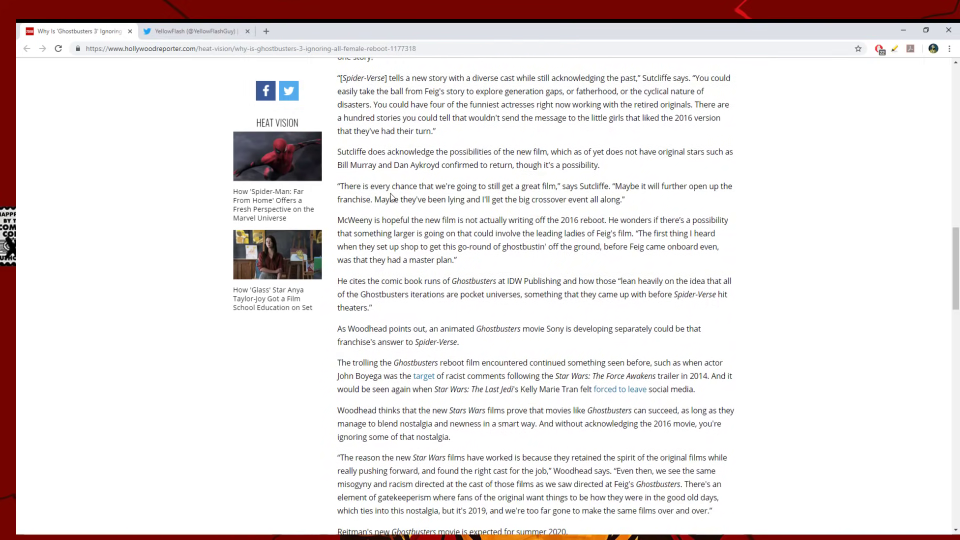
{"action": "scroll", "scroll_direction": "up", "scroll_amount": 3}
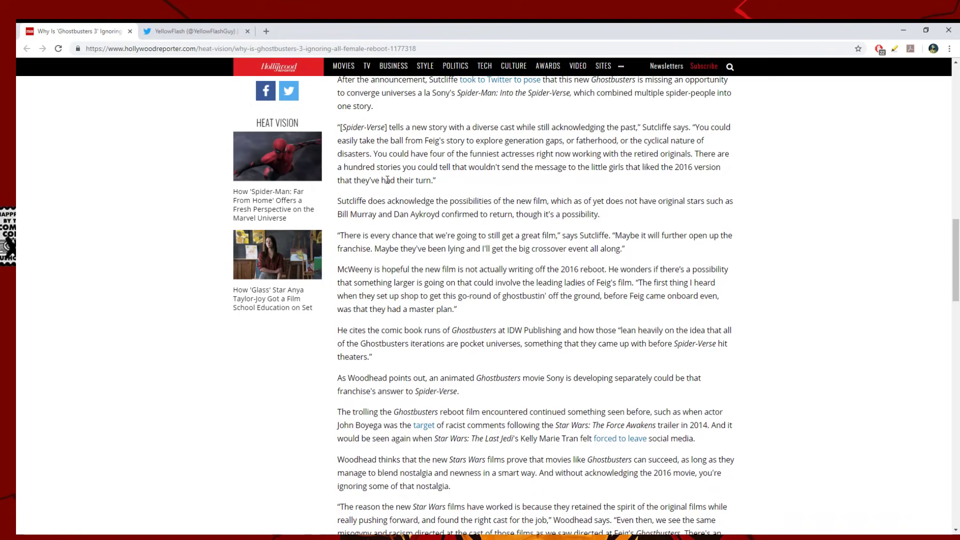
{"action": "mouse_move", "coordinate": [404, 192]}
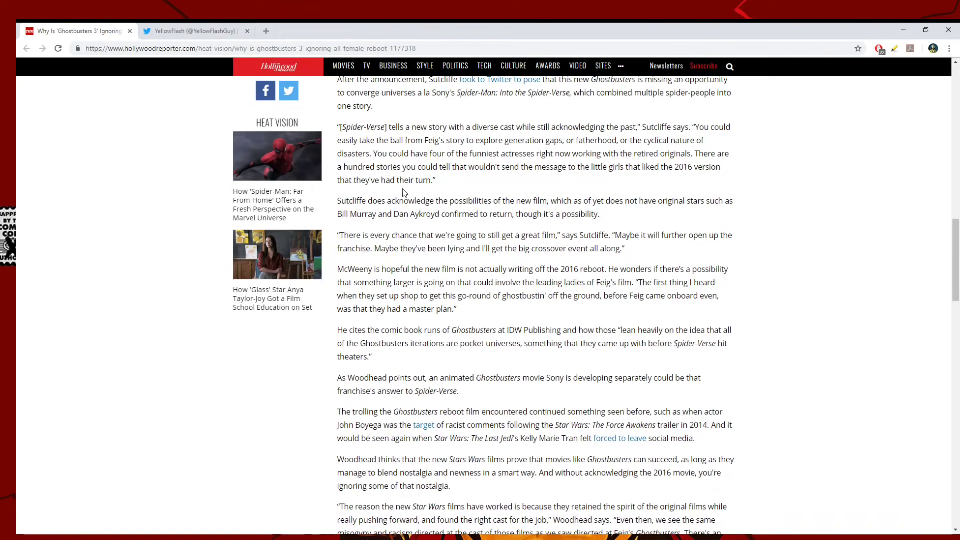
{"action": "scroll", "scroll_direction": "down", "scroll_amount": 3}
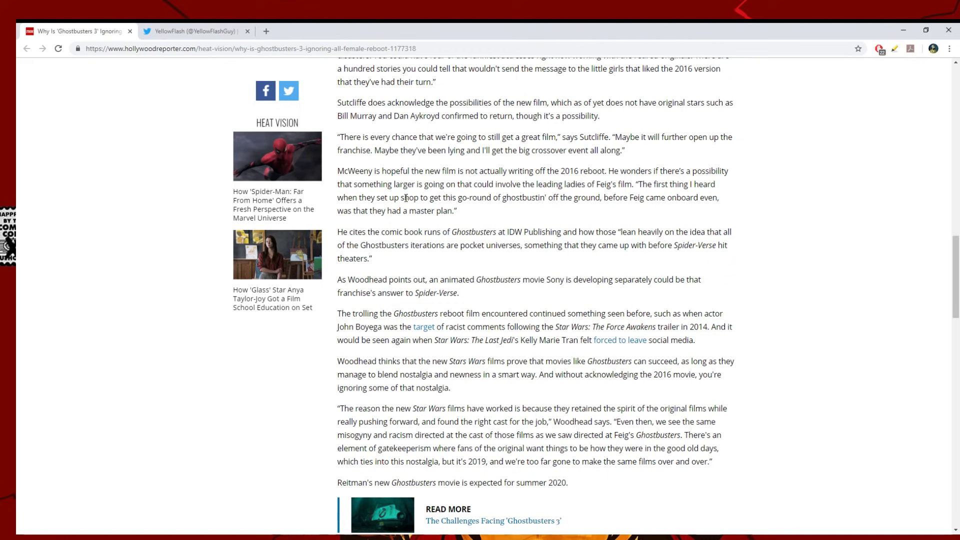
{"action": "mouse_move", "coordinate": [393, 198]}
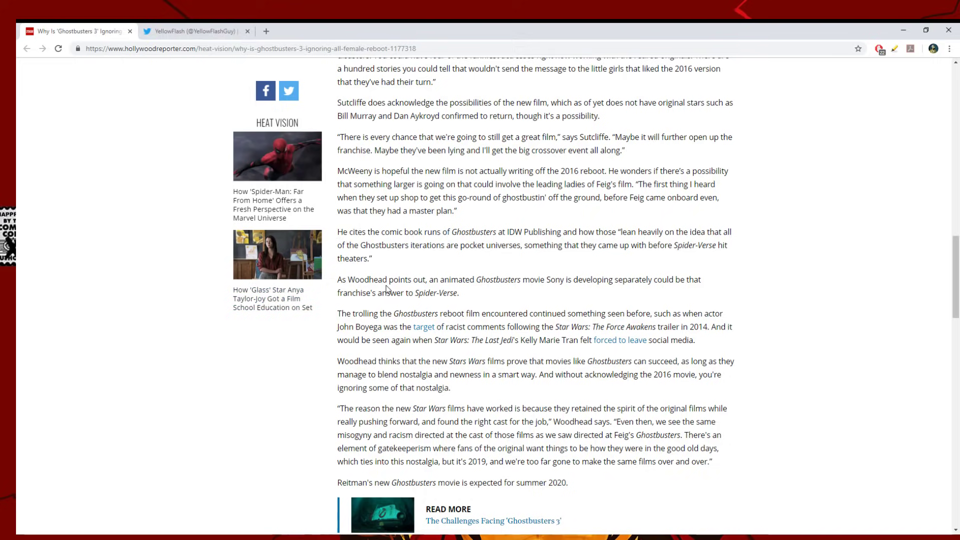
Step: Scroll down to reveal the 'Ghostbusters 3' topic tag beneath the related-story link
{"action": "scroll", "scroll_direction": "down", "scroll_amount": 3}
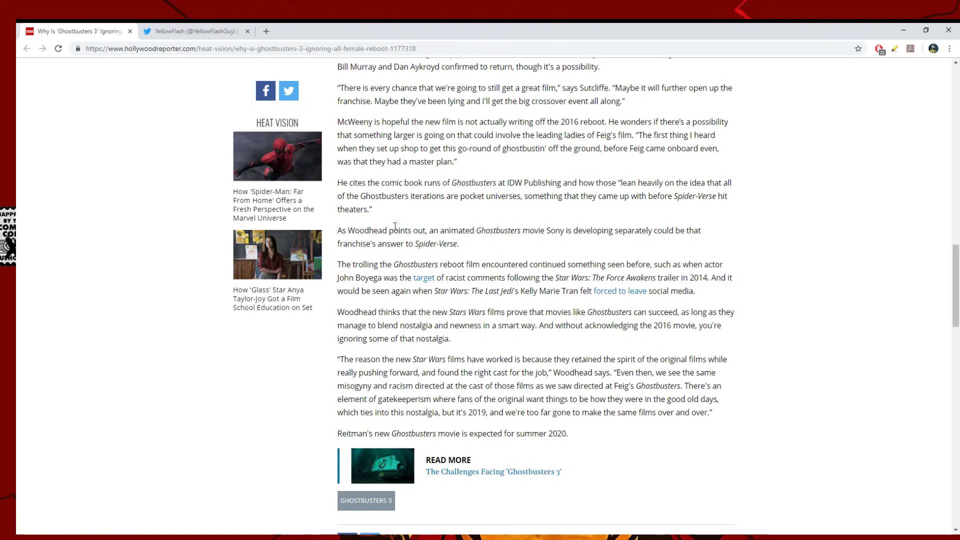
{"action": "mouse_move", "coordinate": [423, 176]}
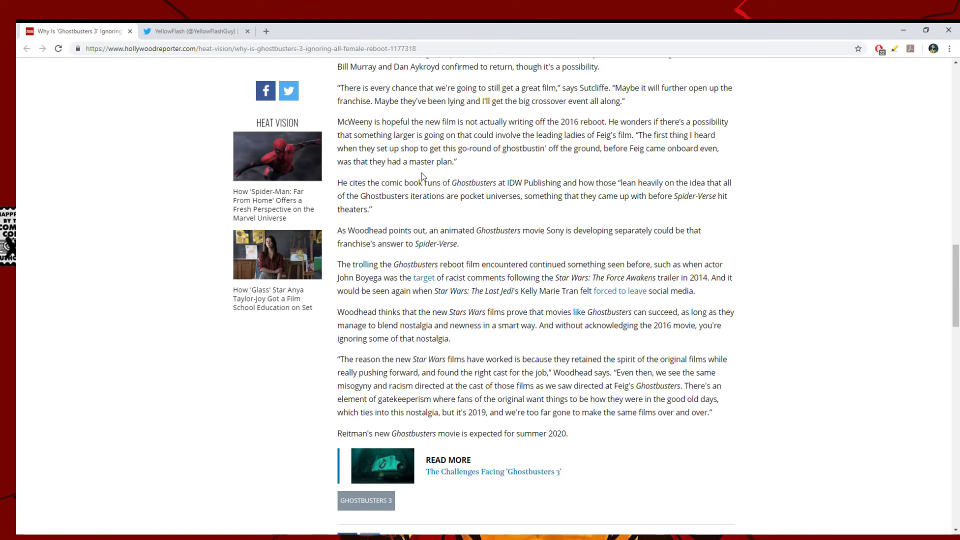
{"action": "mouse_move", "coordinate": [400, 183]}
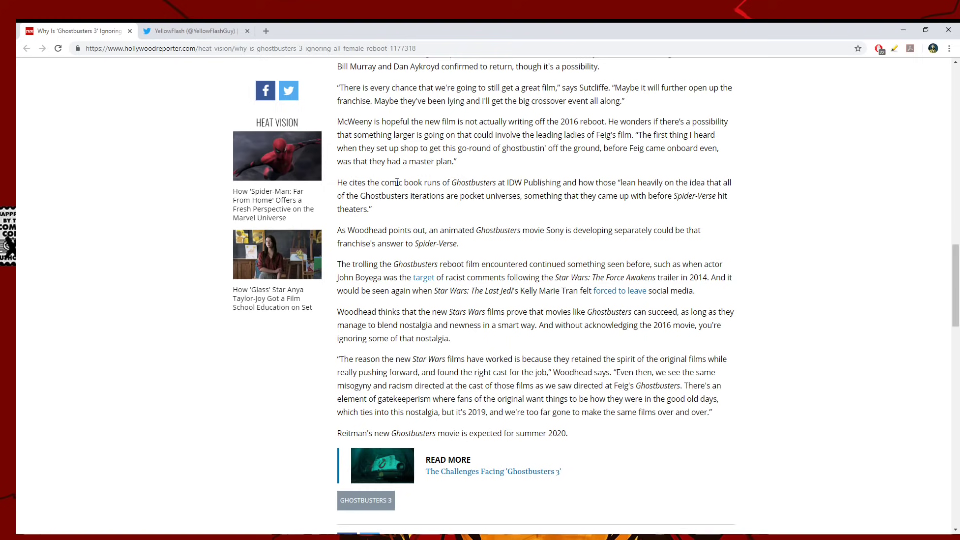
{"action": "scroll", "scroll_direction": "down", "scroll_amount": 3}
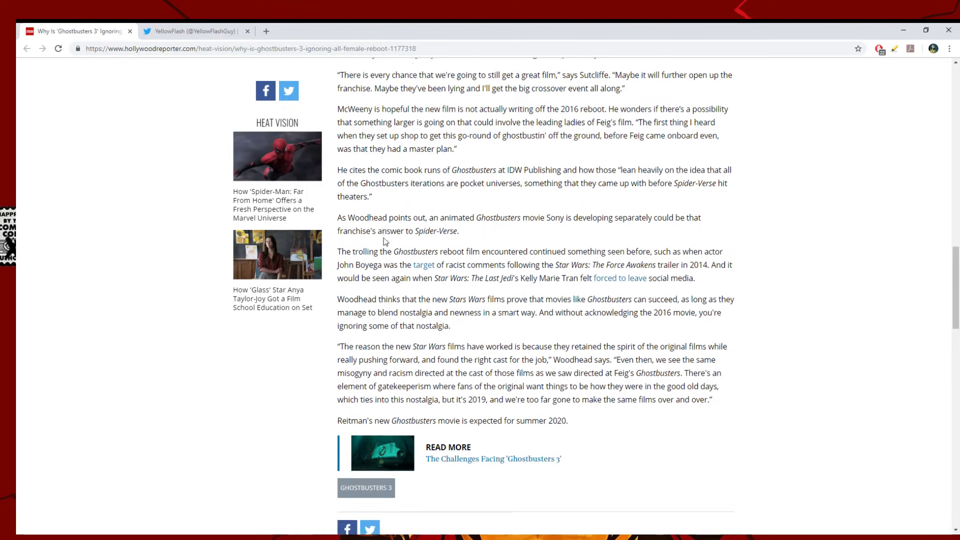
{"action": "scroll", "scroll_direction": "down", "scroll_amount": 3}
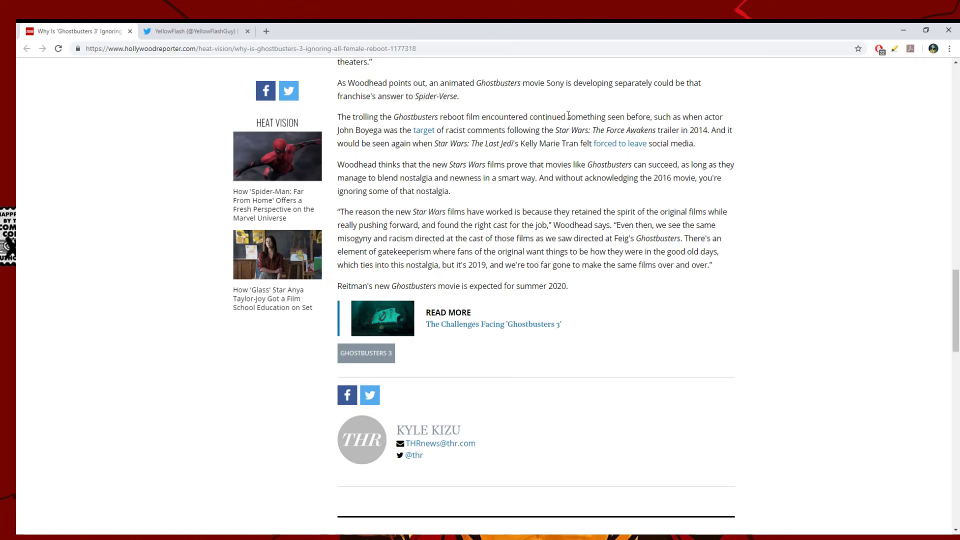
{"action": "mouse_move", "coordinate": [624, 120]}
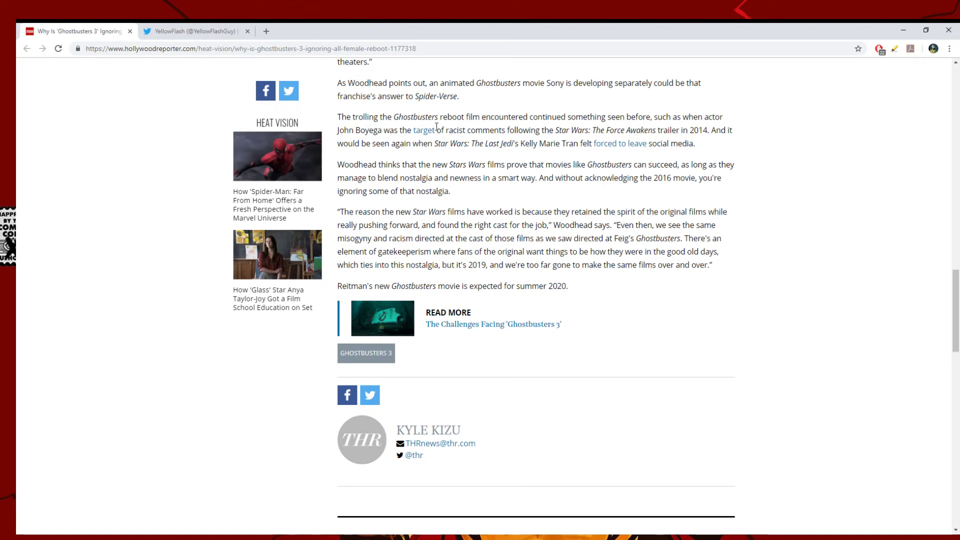
{"action": "mouse_move", "coordinate": [622, 132]}
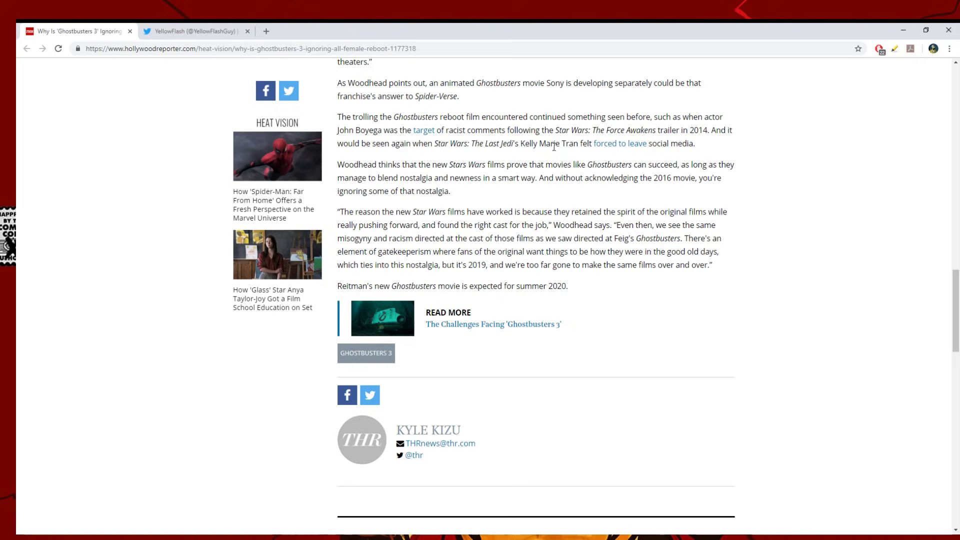
{"action": "mouse_move", "coordinate": [598, 145]}
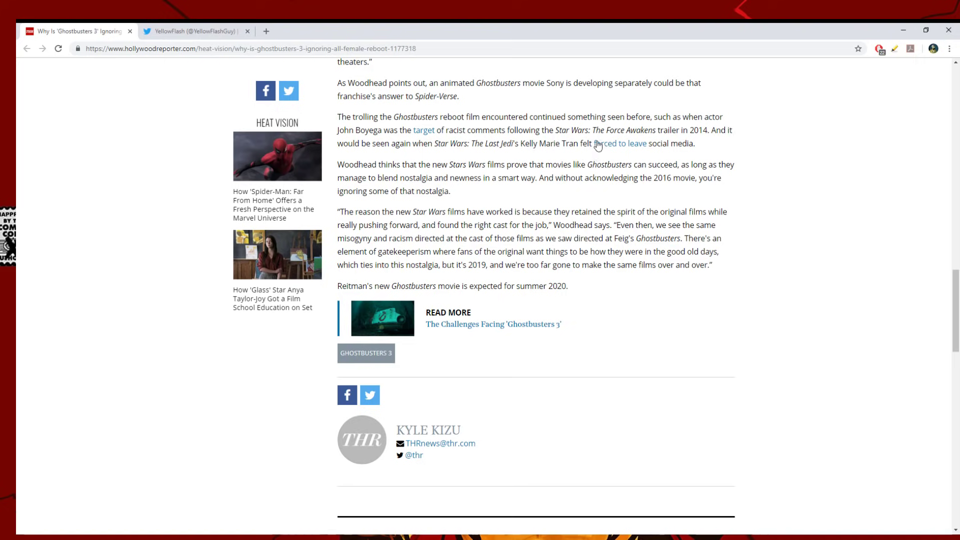
{"action": "mouse_move", "coordinate": [418, 169]}
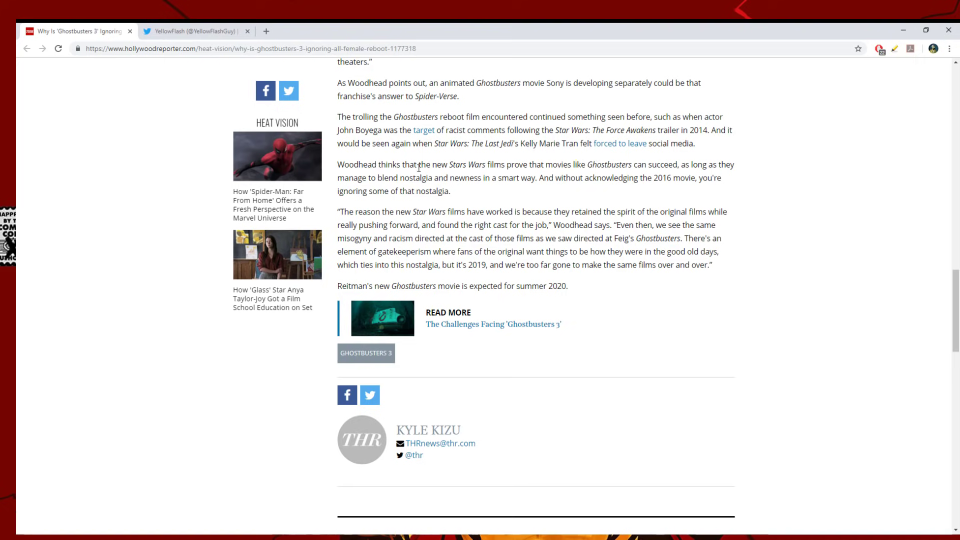
{"action": "mouse_move", "coordinate": [541, 174]}
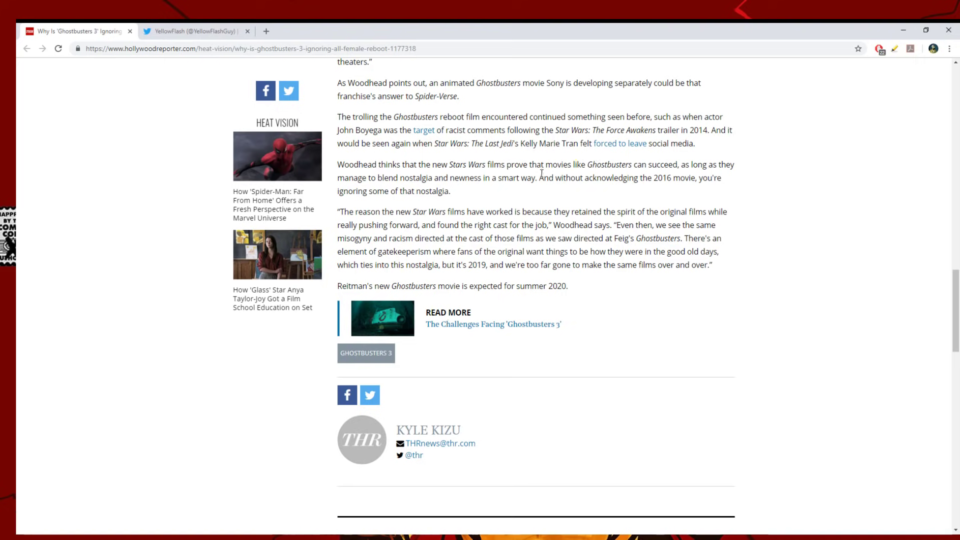
{"action": "mouse_move", "coordinate": [704, 165]}
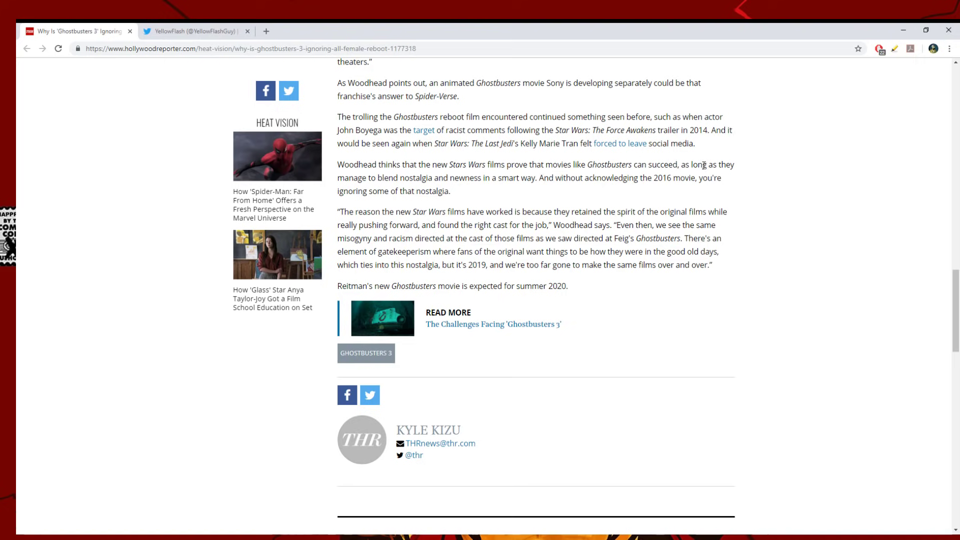
{"action": "mouse_move", "coordinate": [431, 161]}
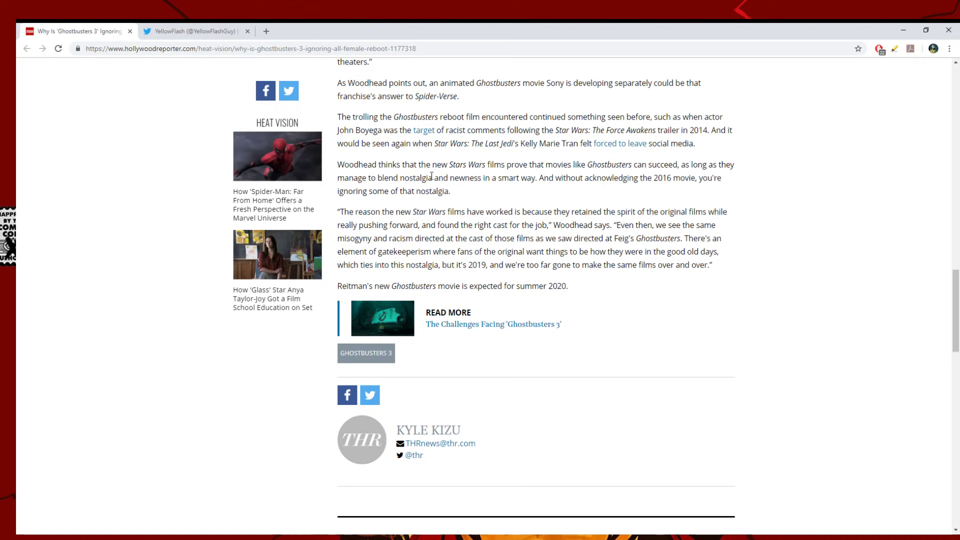
{"action": "mouse_move", "coordinate": [577, 181]}
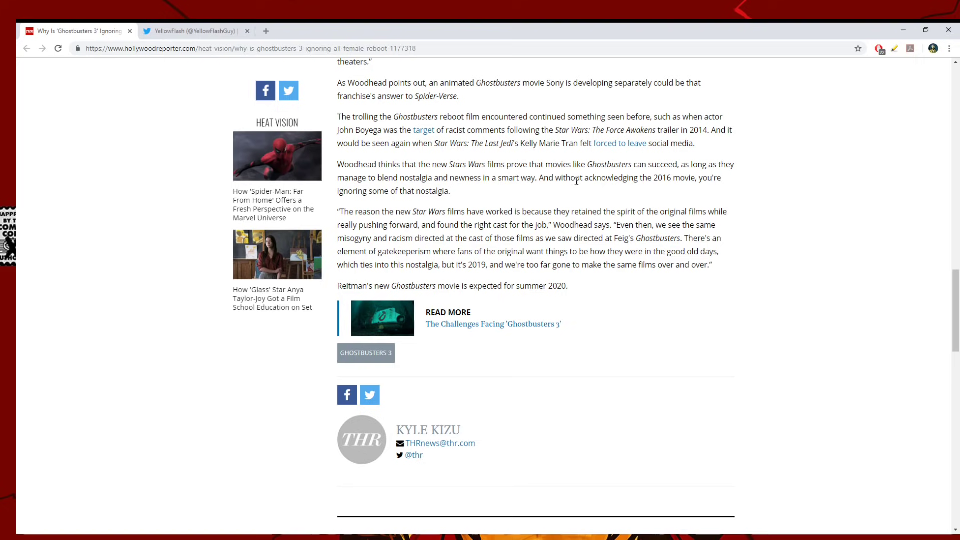
{"action": "mouse_move", "coordinate": [674, 183]}
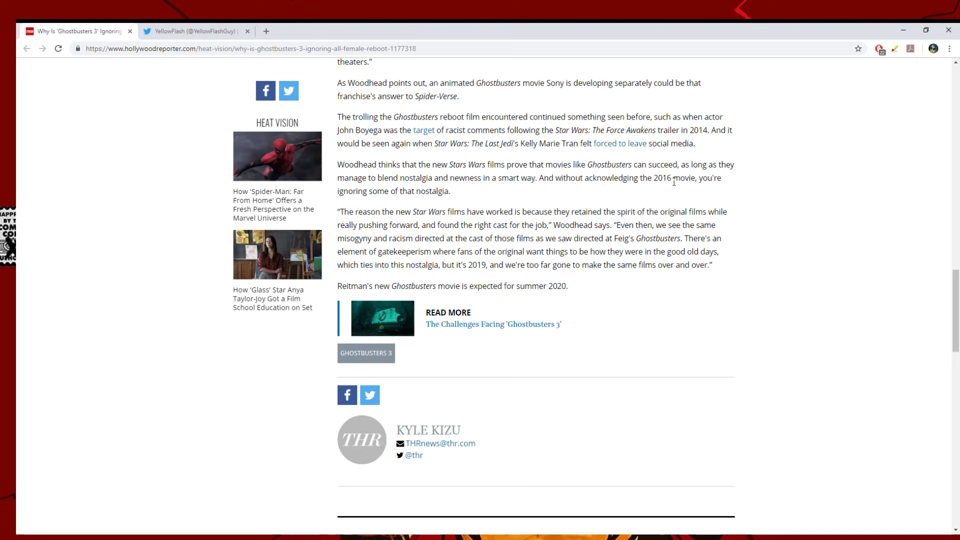
{"action": "mouse_move", "coordinate": [389, 205]}
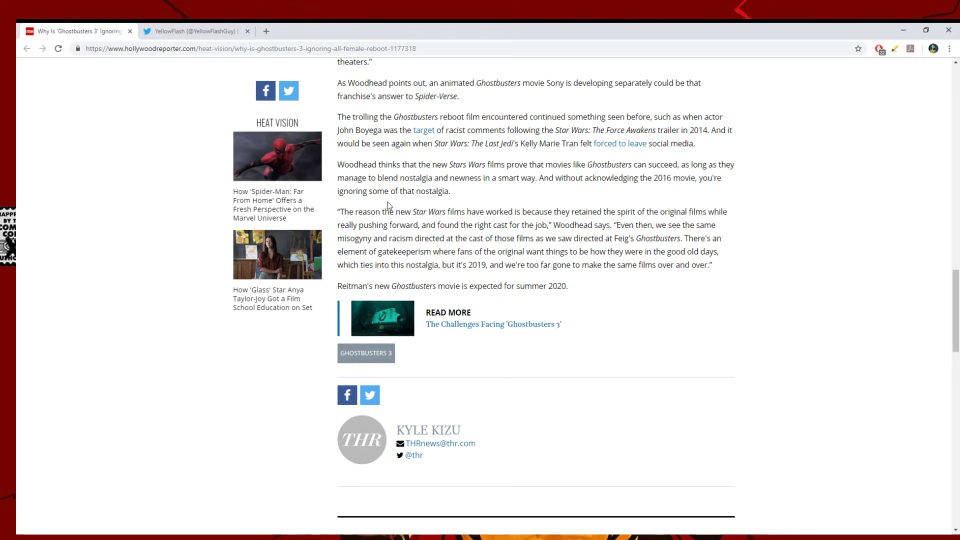
{"action": "mouse_move", "coordinate": [616, 173]}
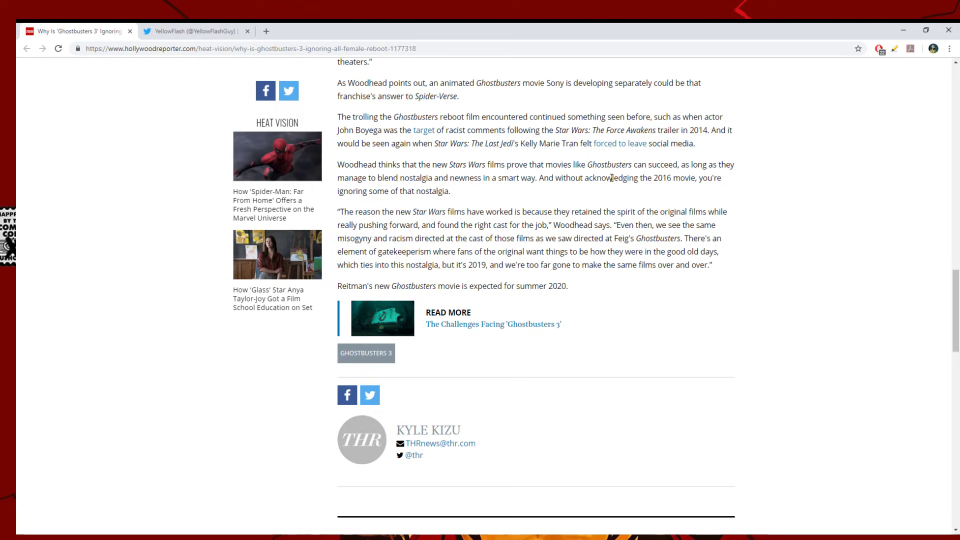
{"action": "mouse_move", "coordinate": [567, 192]}
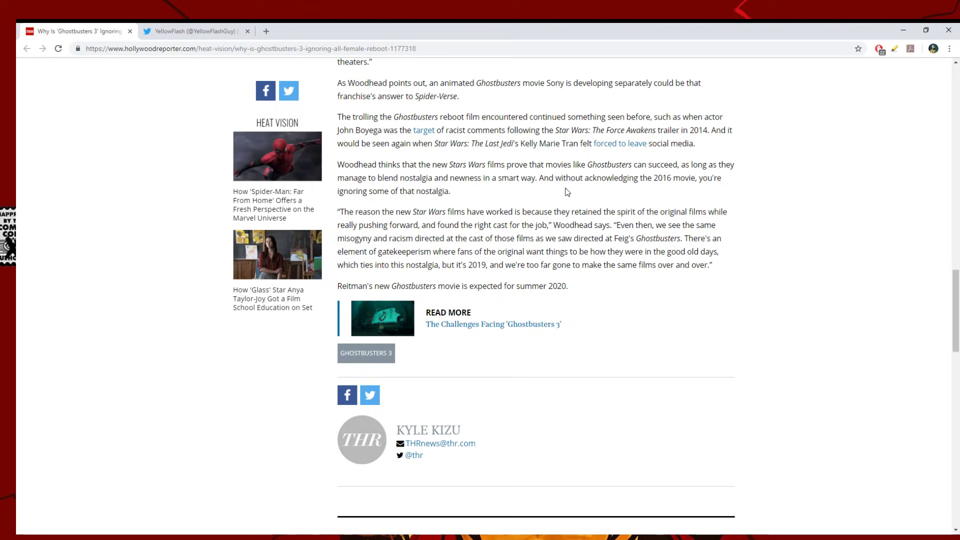
{"action": "mouse_move", "coordinate": [646, 177]}
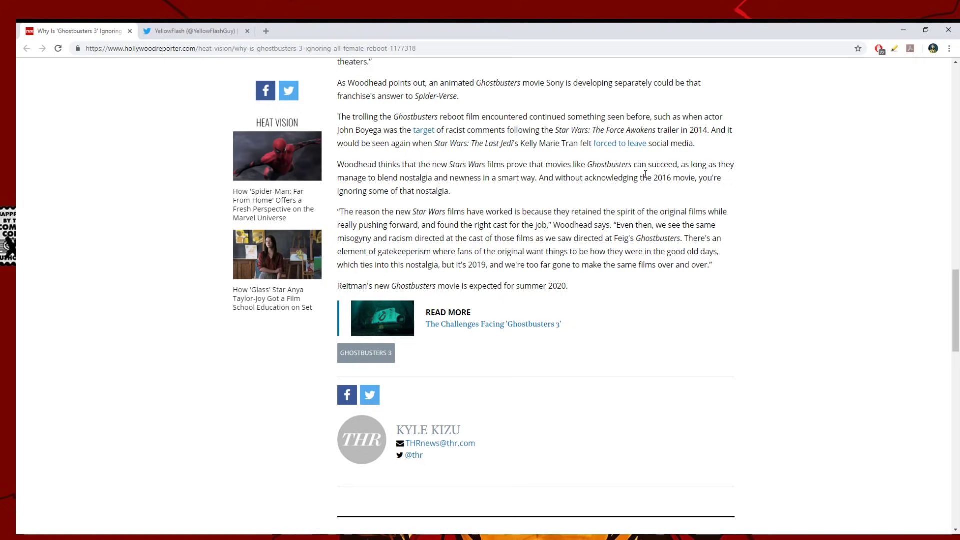
{"action": "mouse_move", "coordinate": [618, 201]}
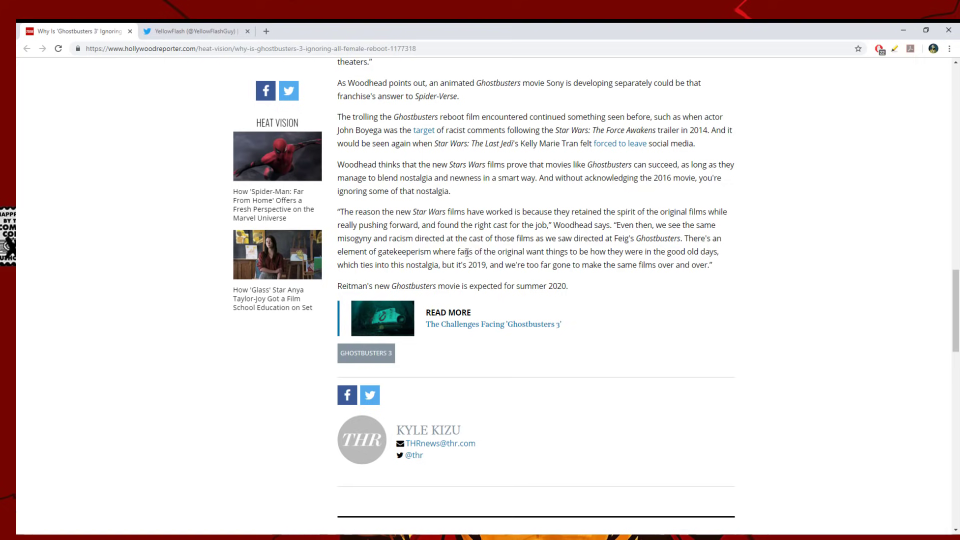
{"action": "mouse_move", "coordinate": [463, 205]}
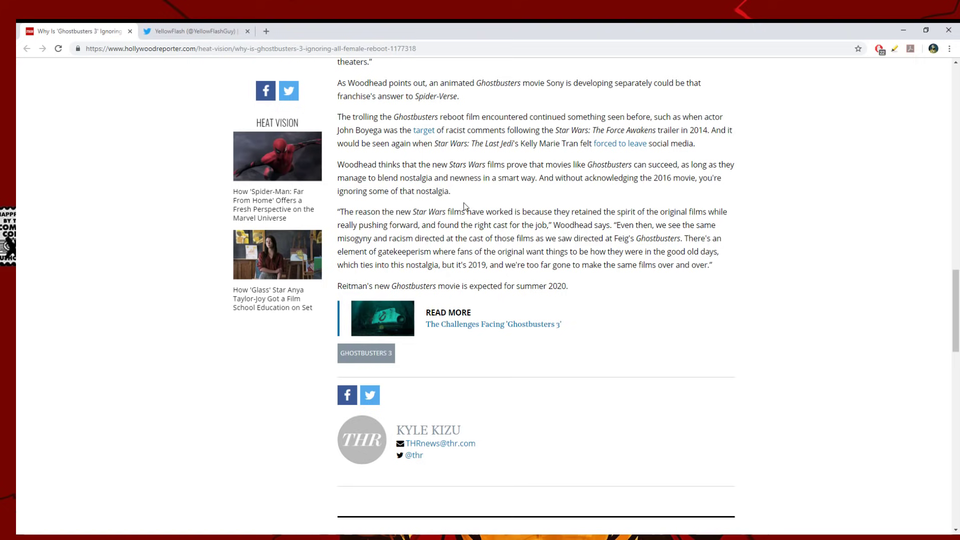
{"action": "mouse_move", "coordinate": [682, 223]}
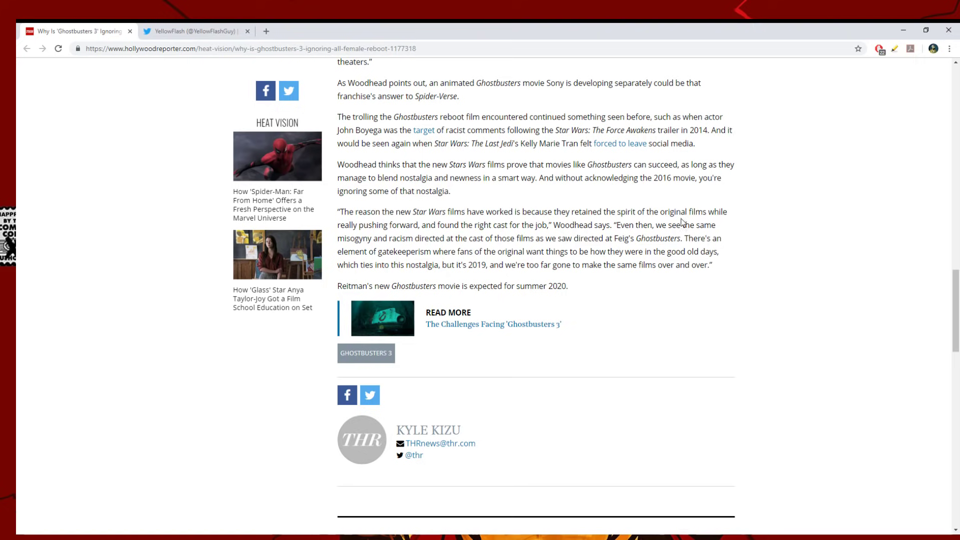
{"action": "mouse_move", "coordinate": [448, 224]}
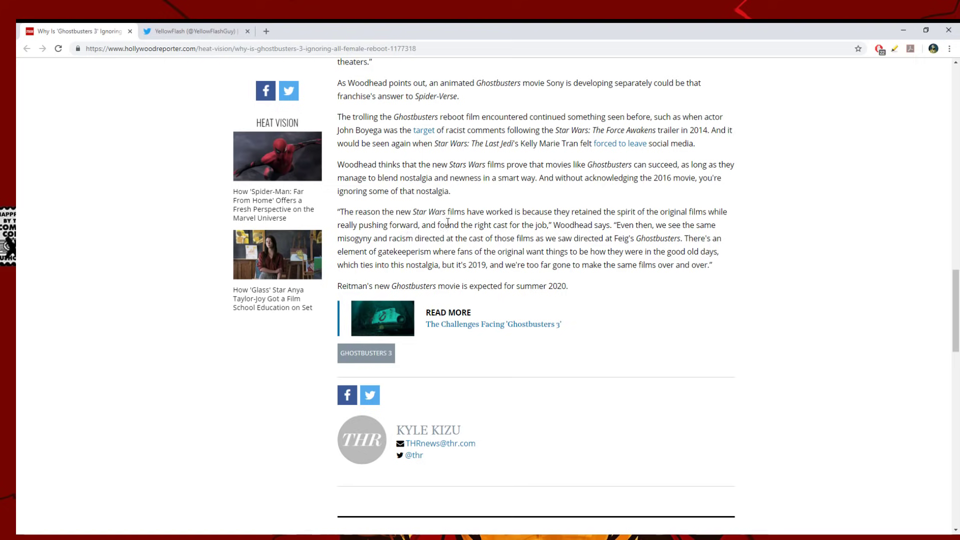
{"action": "mouse_move", "coordinate": [604, 228]}
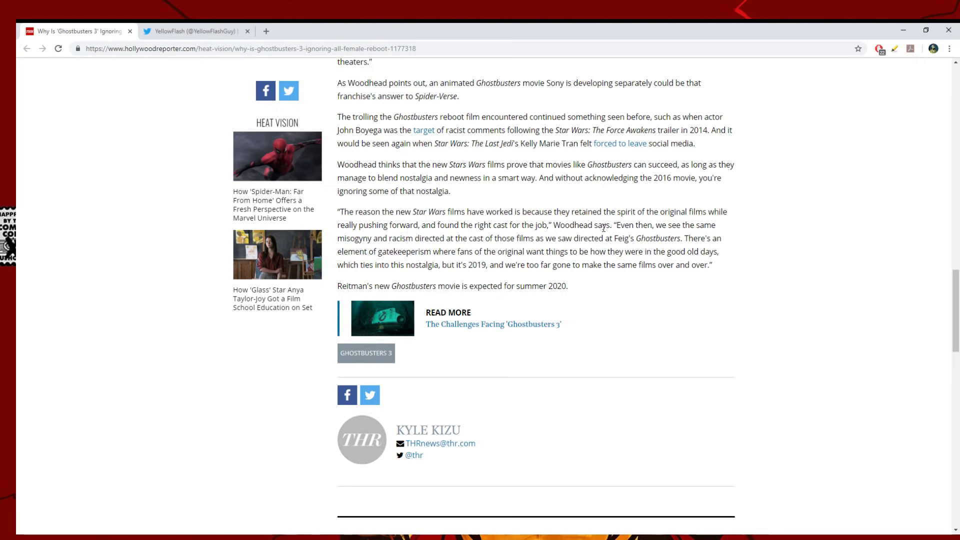
{"action": "mouse_move", "coordinate": [368, 236]}
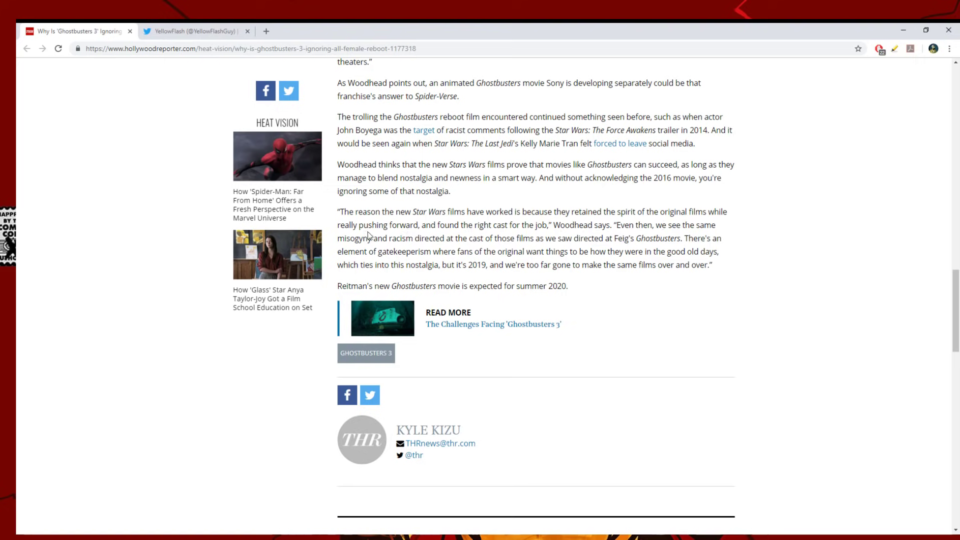
{"action": "mouse_move", "coordinate": [416, 239]}
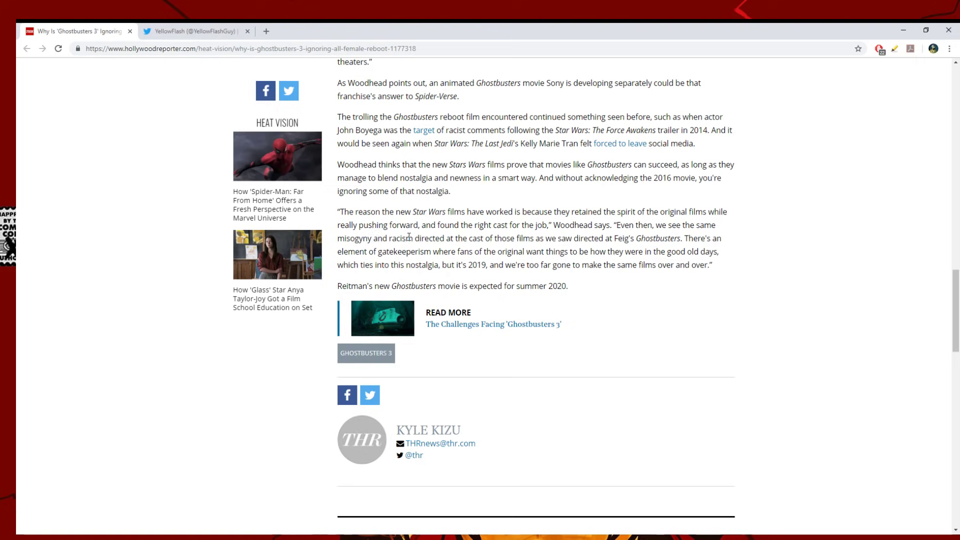
{"action": "mouse_move", "coordinate": [496, 252]}
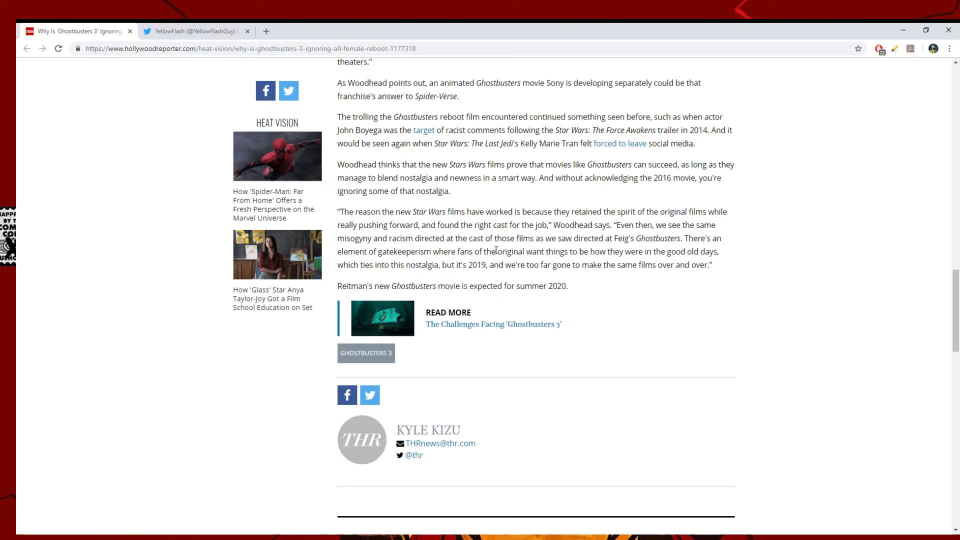
{"action": "mouse_move", "coordinate": [612, 249]}
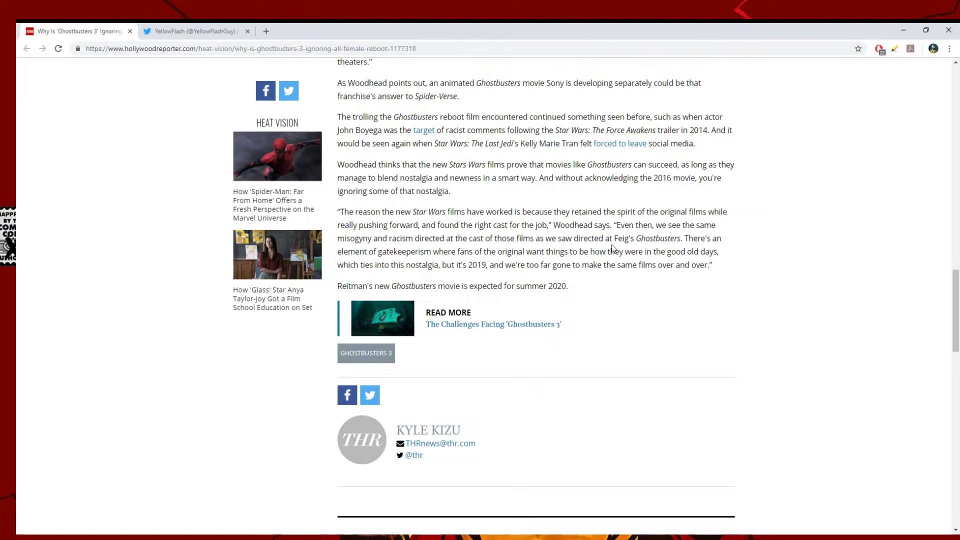
{"action": "mouse_move", "coordinate": [308, 290]}
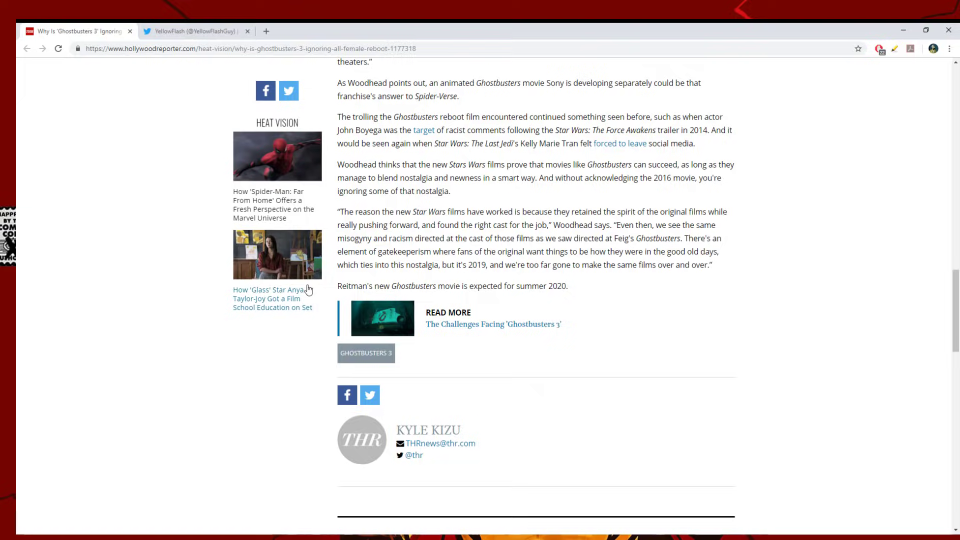
{"action": "mouse_move", "coordinate": [469, 265]}
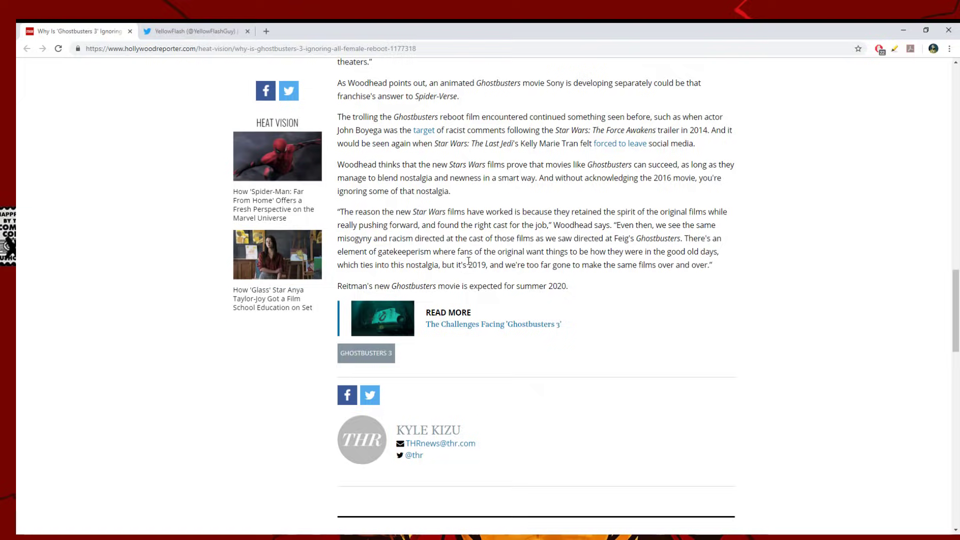
{"action": "mouse_move", "coordinate": [664, 254]}
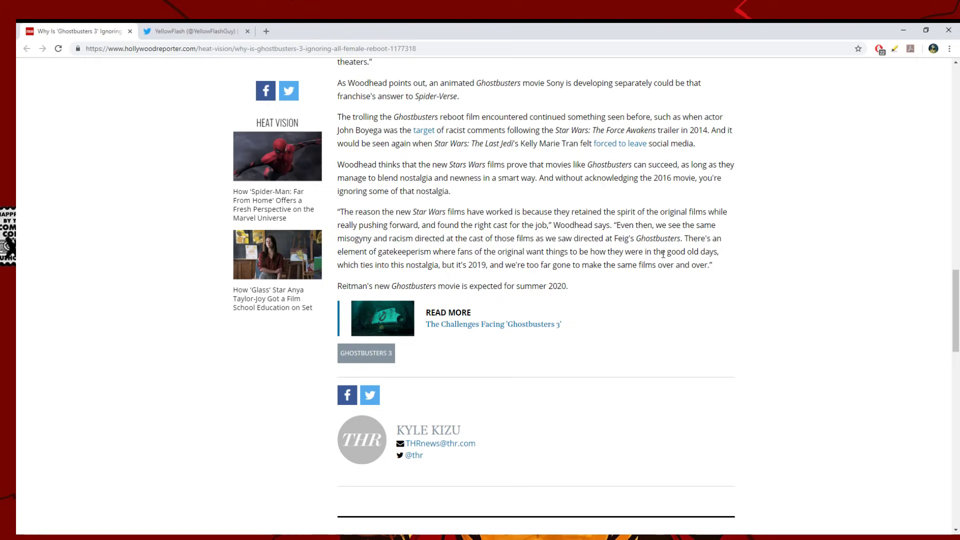
{"action": "mouse_move", "coordinate": [402, 265]}
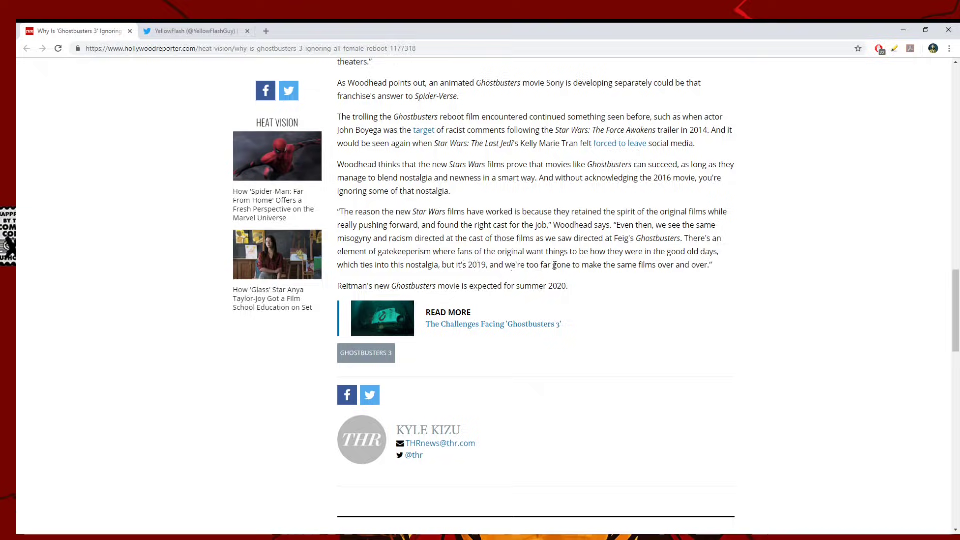
{"action": "mouse_move", "coordinate": [614, 225]}
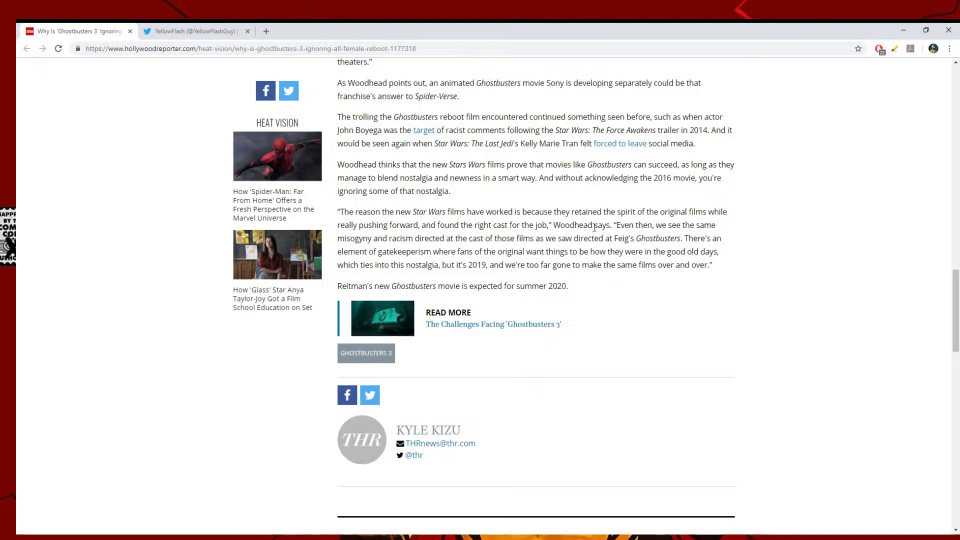
Step: Scroll up to the reboot article's headline and side-by-side cast photo
{"action": "scroll", "scroll_direction": "up", "scroll_amount": 3}
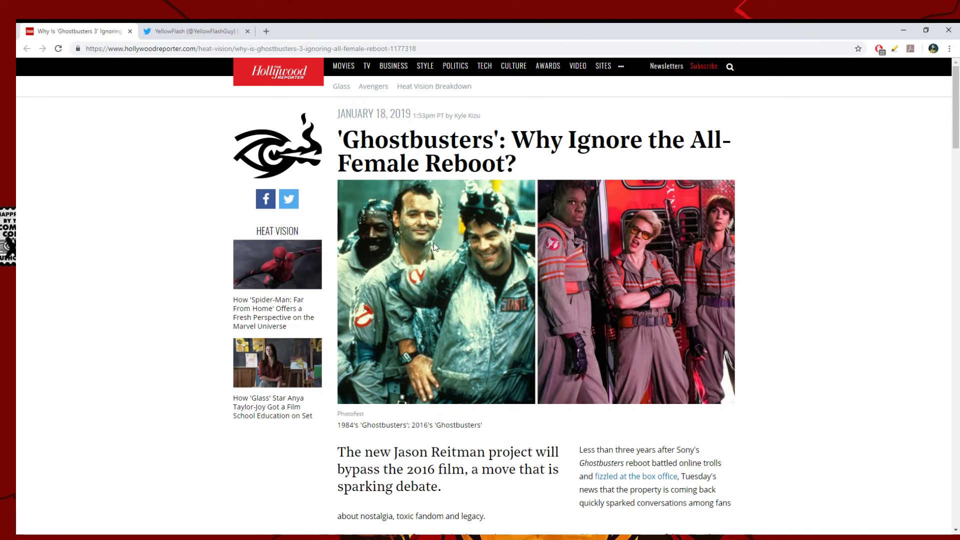
{"action": "mouse_move", "coordinate": [426, 205]}
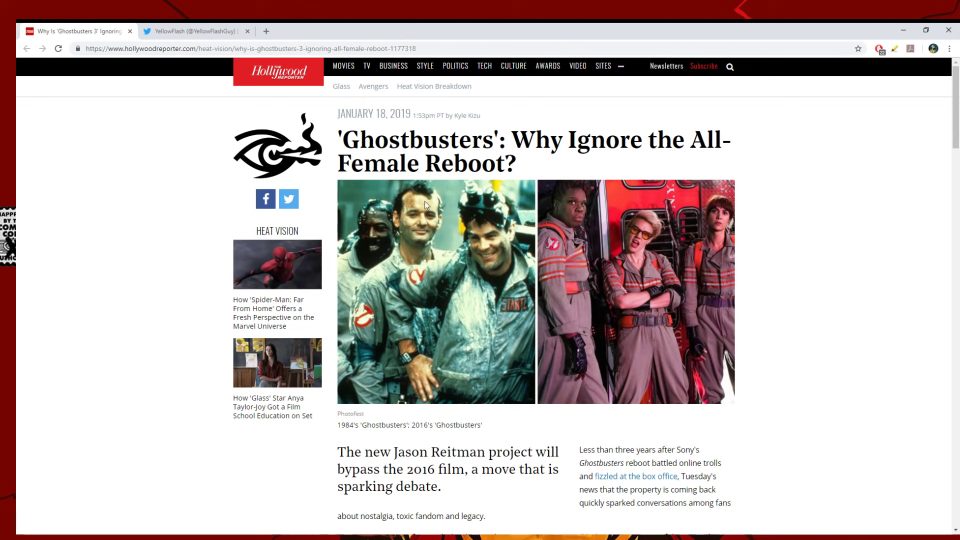
{"action": "mouse_move", "coordinate": [707, 281]}
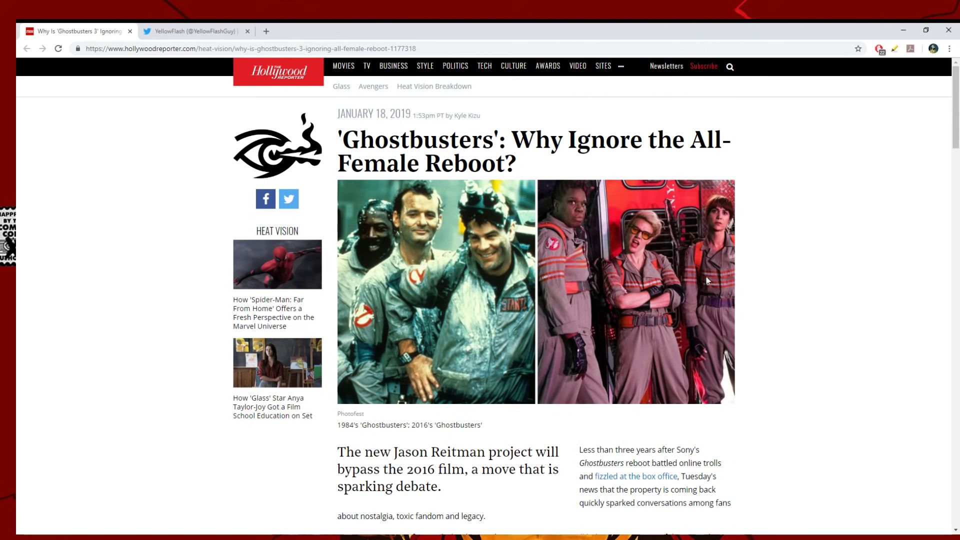
{"action": "mouse_move", "coordinate": [658, 256]}
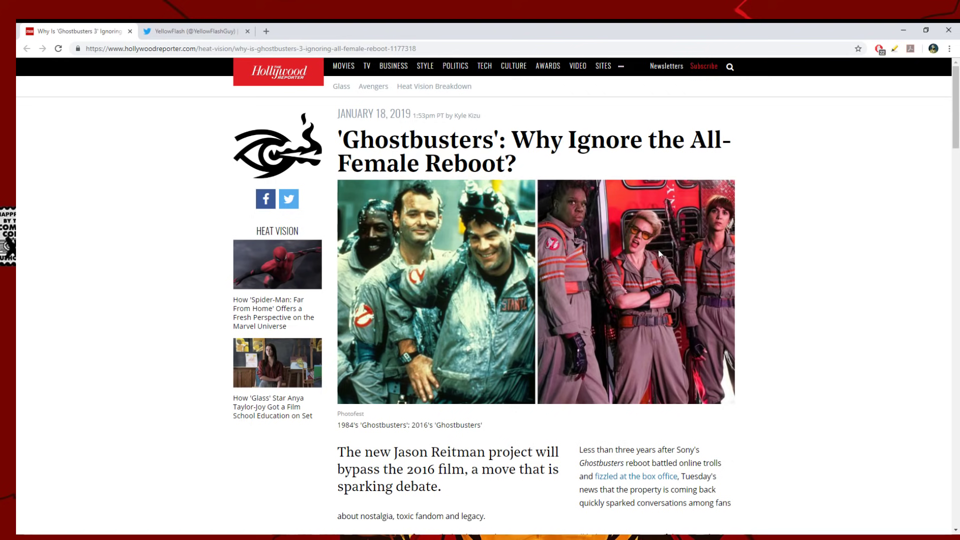
{"action": "mouse_move", "coordinate": [569, 369]}
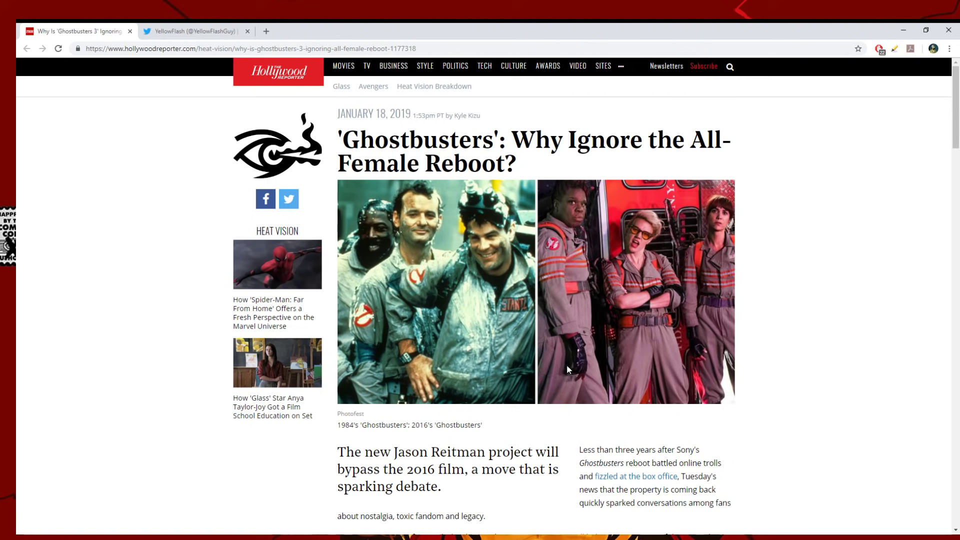
{"action": "scroll", "scroll_direction": "down", "scroll_amount": 3}
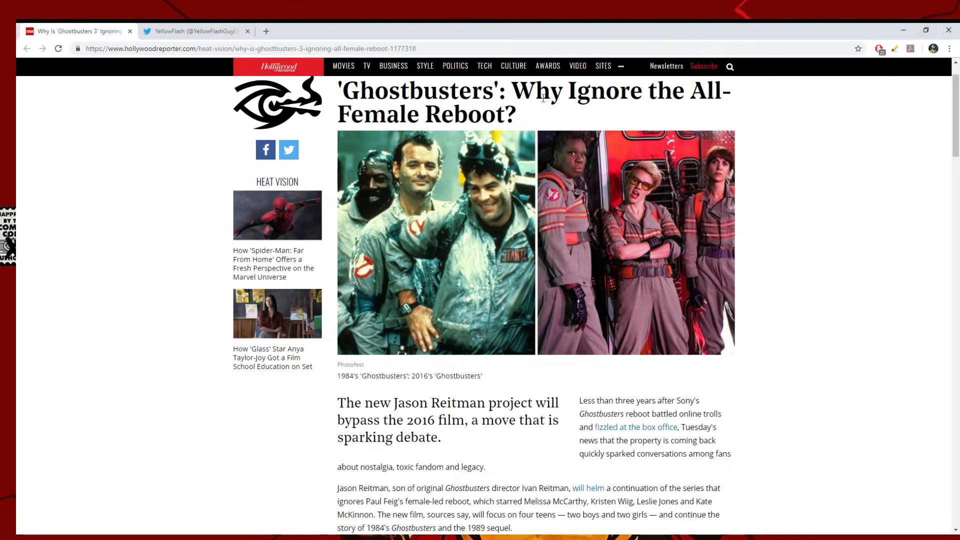
{"action": "mouse_move", "coordinate": [632, 212]}
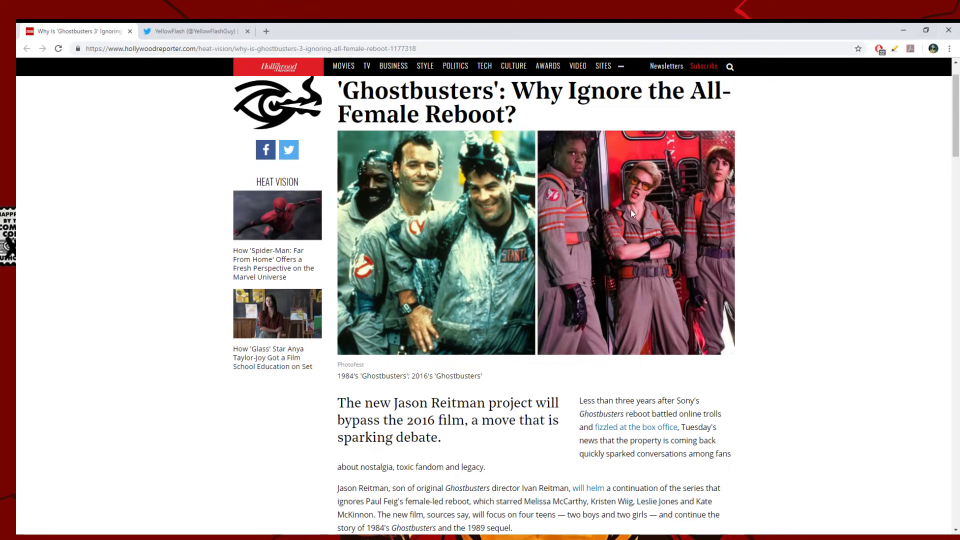
{"action": "mouse_move", "coordinate": [604, 218]}
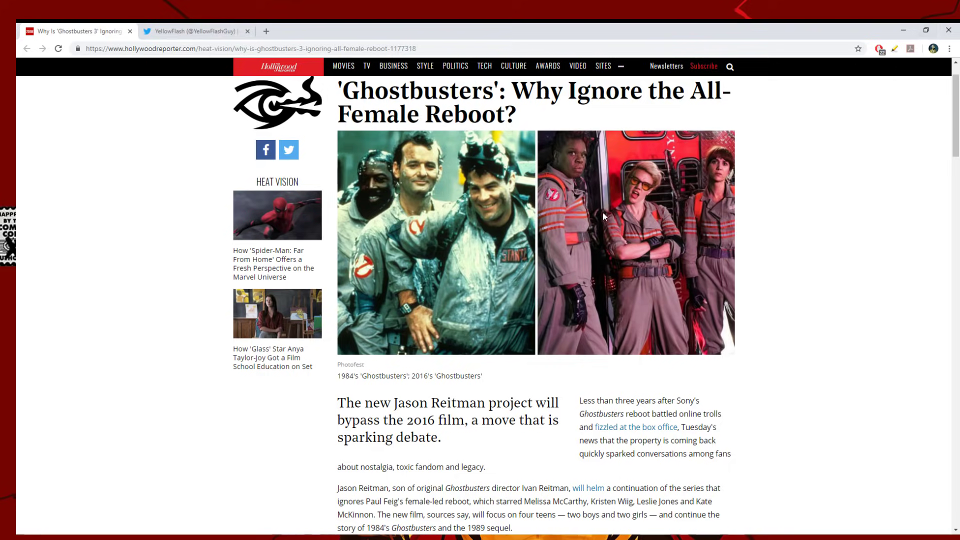
{"action": "mouse_move", "coordinate": [688, 196]}
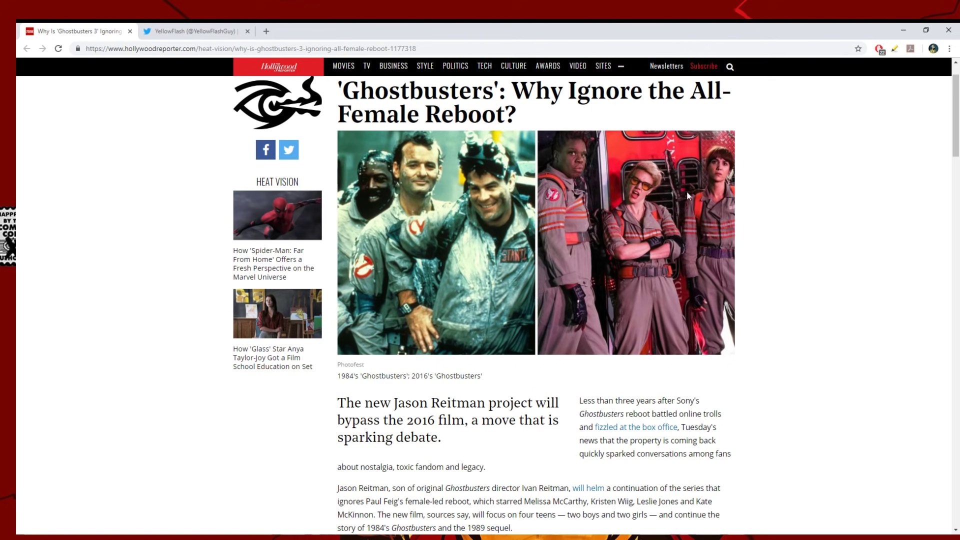
{"action": "mouse_move", "coordinate": [451, 163]}
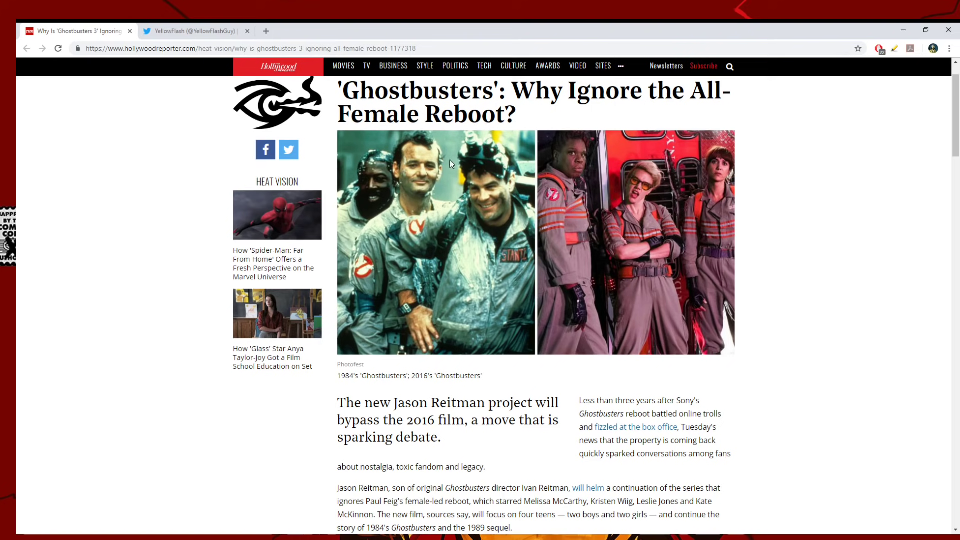
{"action": "mouse_move", "coordinate": [378, 166]}
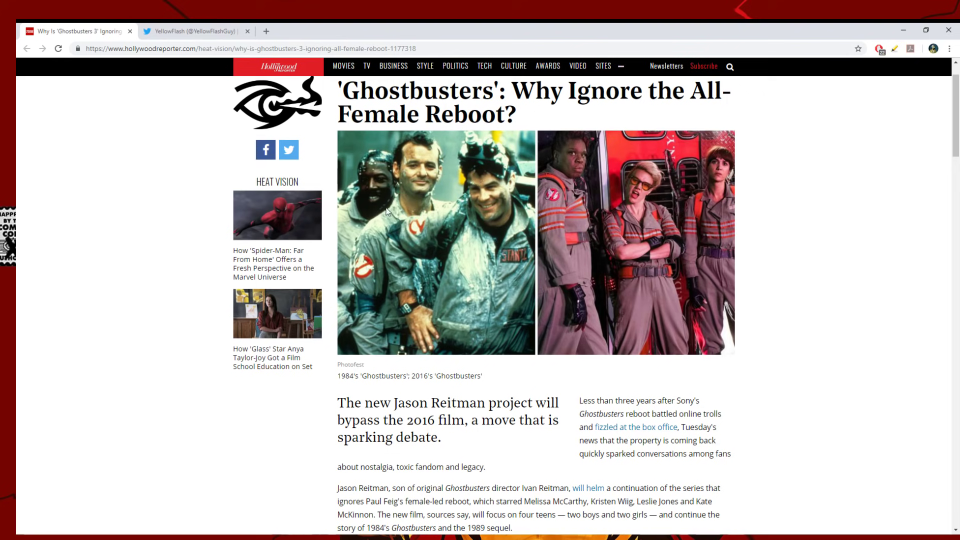
{"action": "mouse_move", "coordinate": [403, 247]}
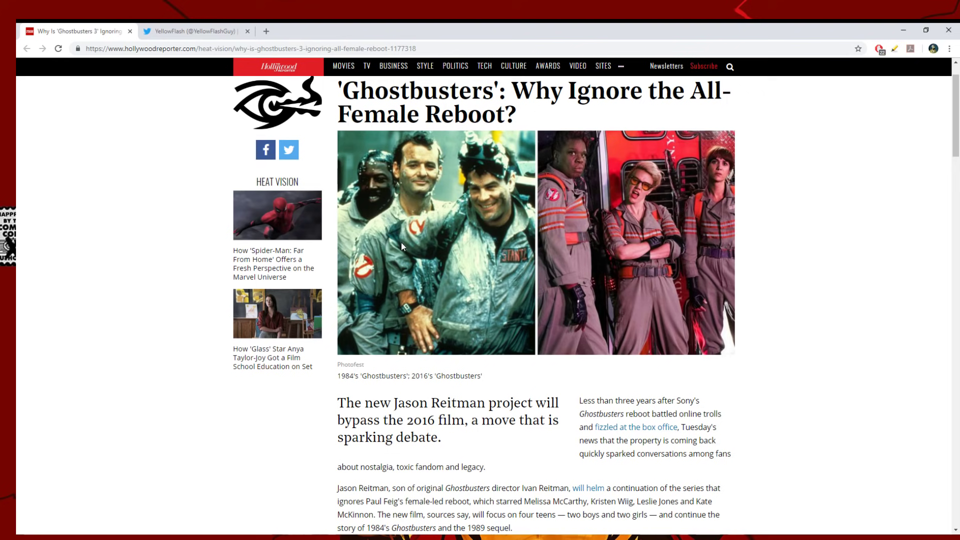
{"action": "mouse_move", "coordinate": [360, 260]}
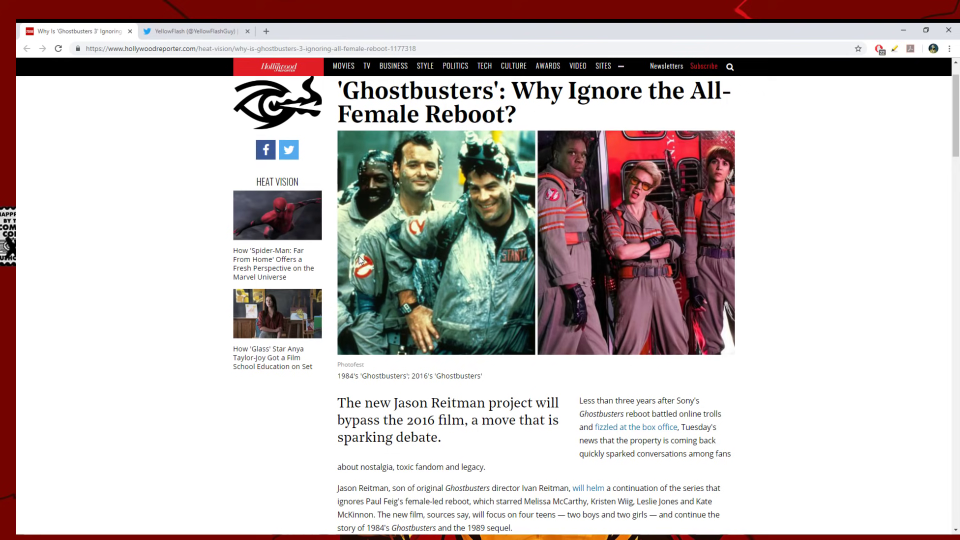